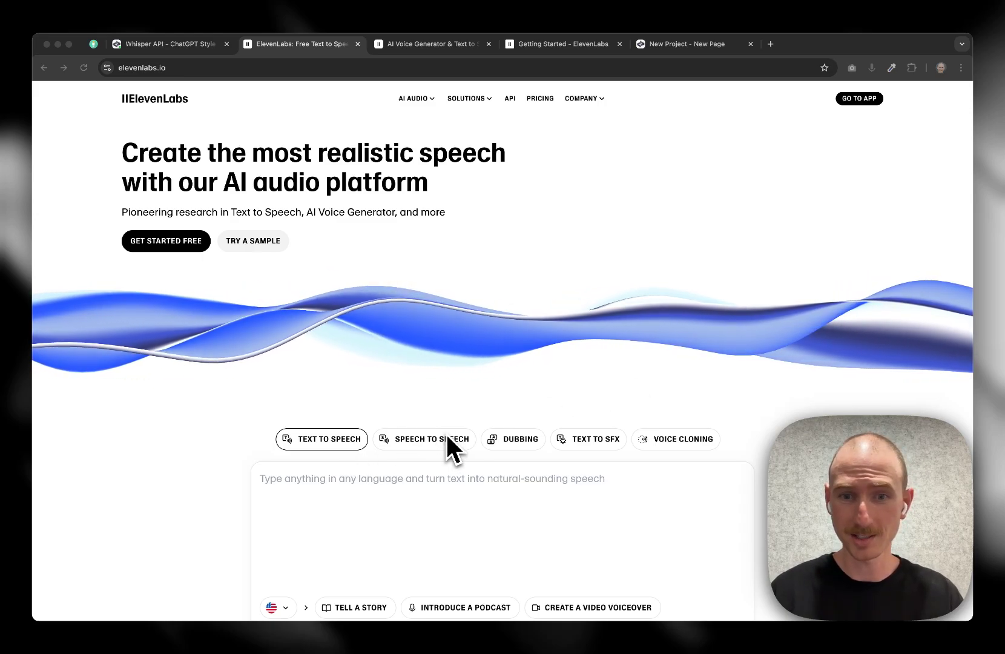
mouse_move(452, 346)
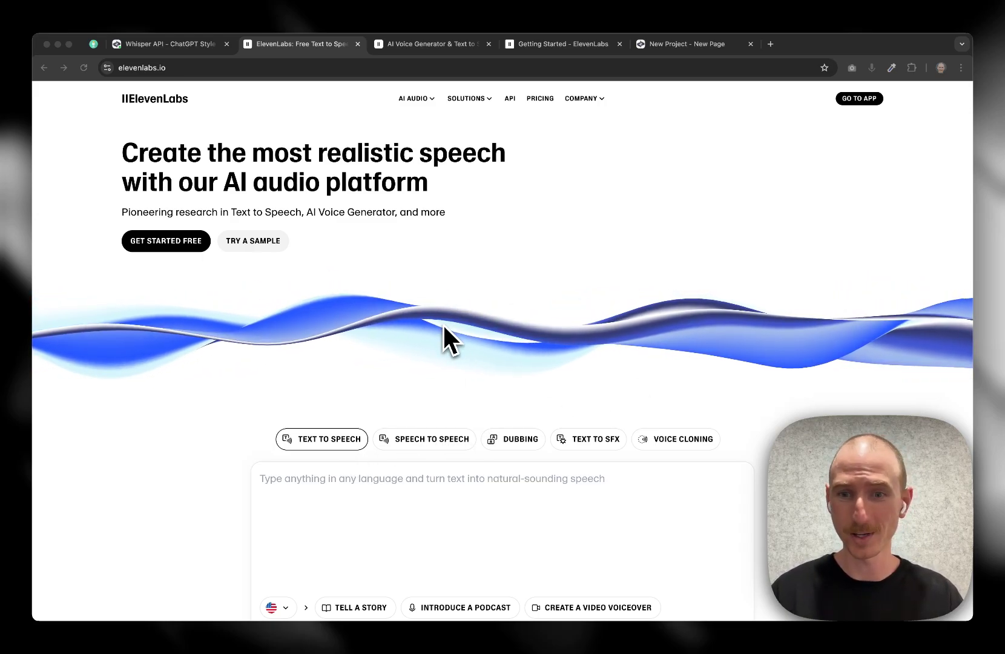
mouse_move(662, 400)
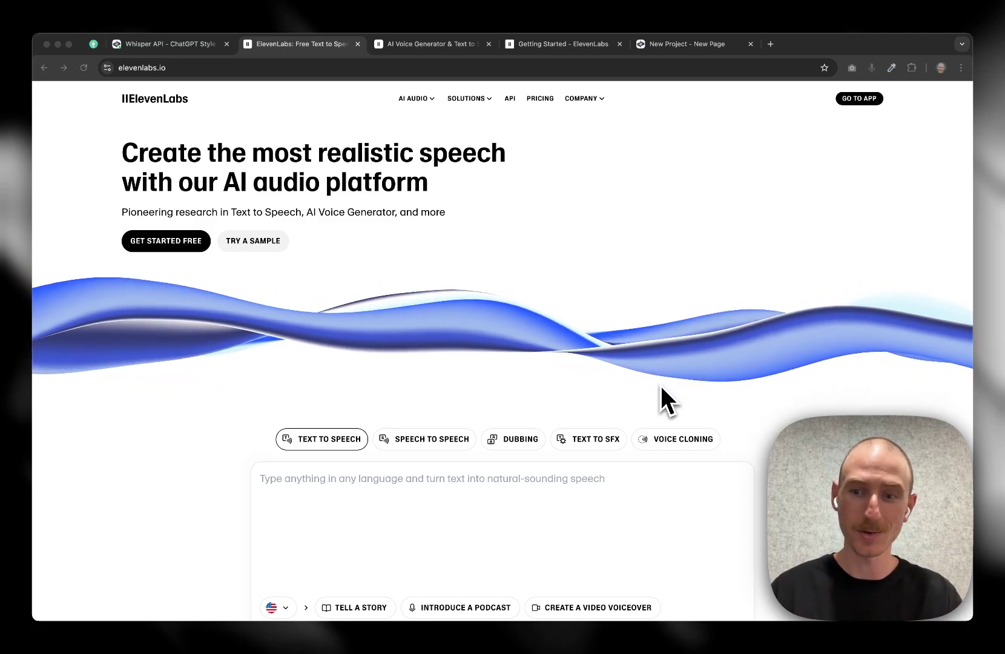
mouse_move(551, 377)
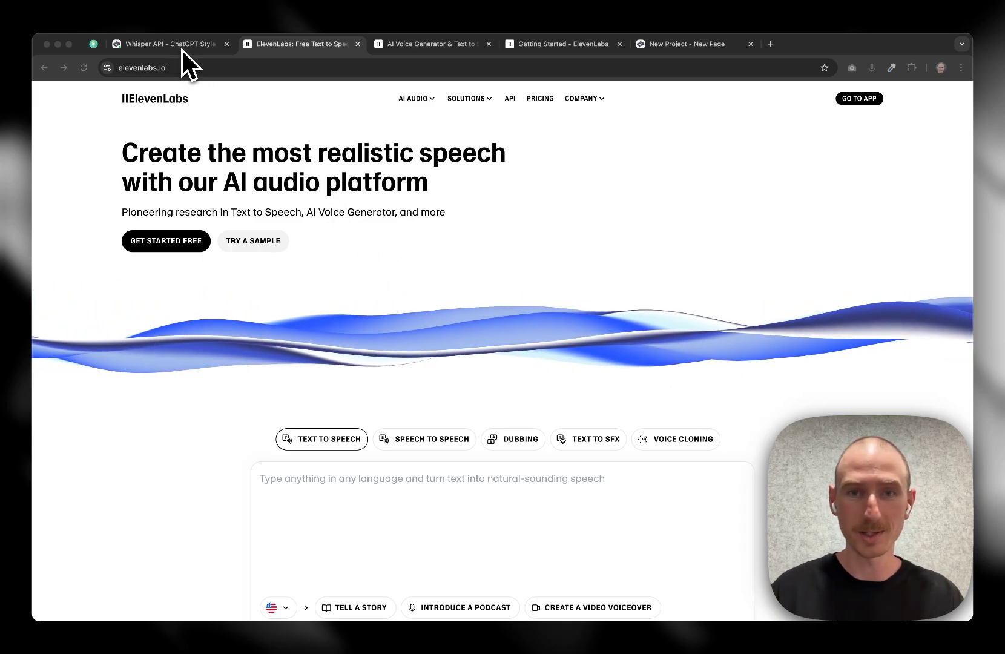
Switch to the chat app project and start a voice recording in the chat demo
click(171, 44)
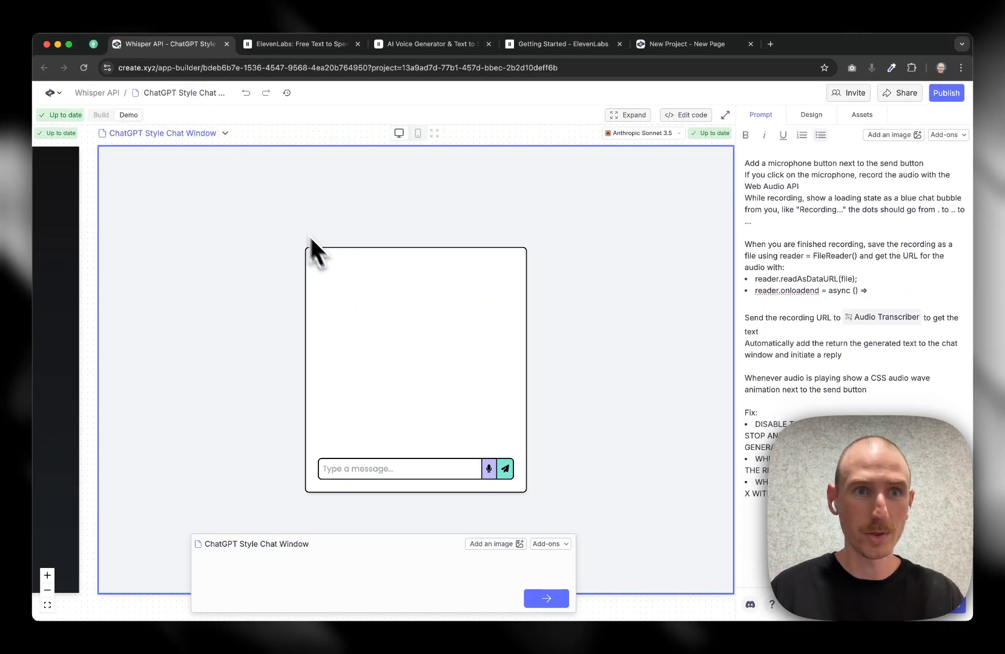
mouse_move(451, 338)
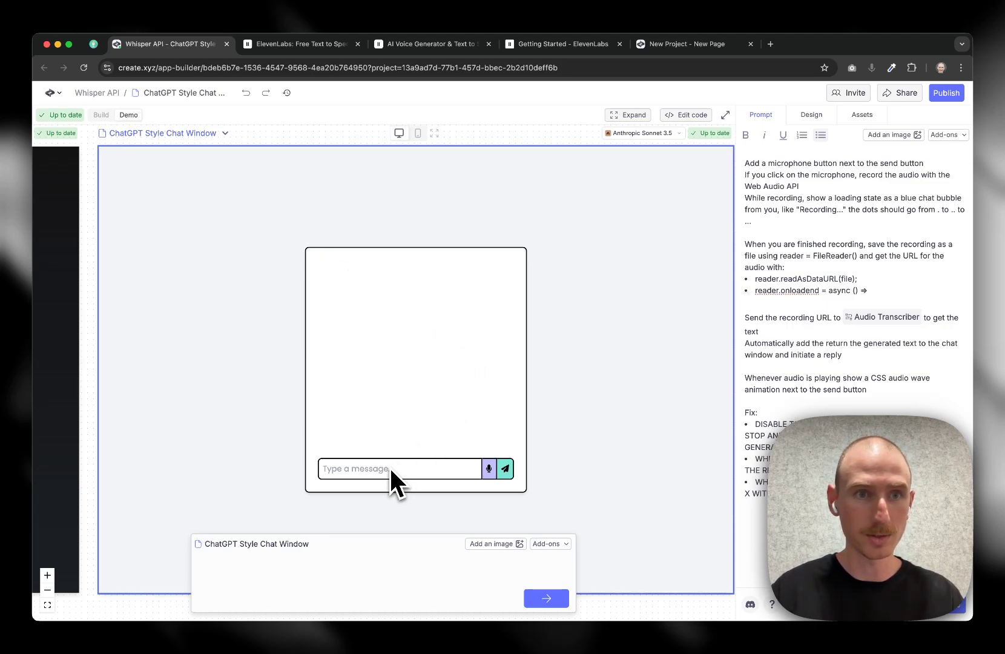
mouse_move(471, 447)
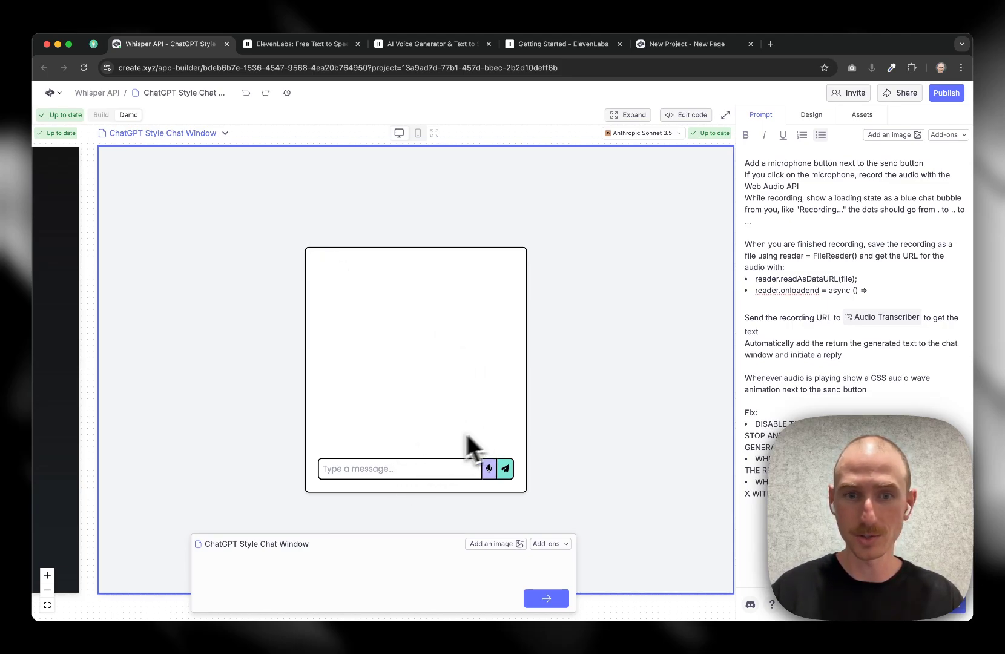
mouse_move(438, 461)
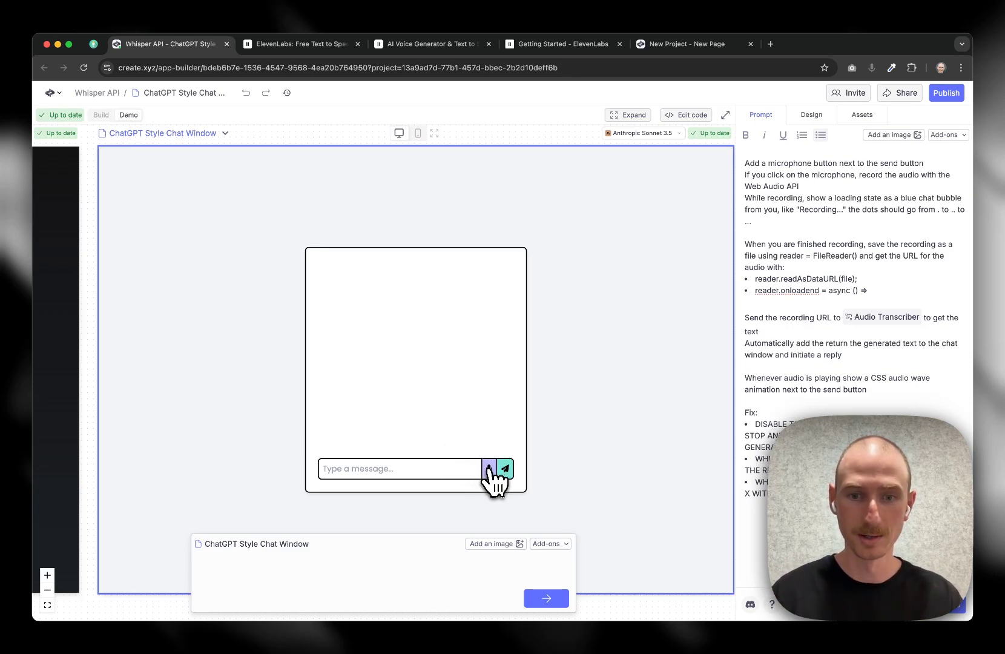
click(489, 468)
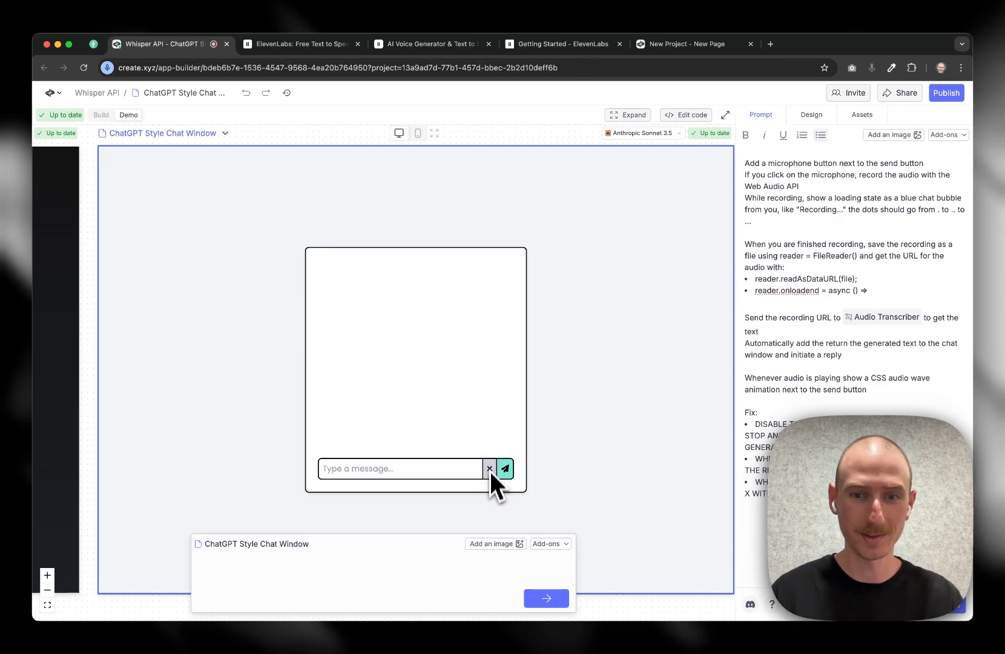
mouse_move(507, 390)
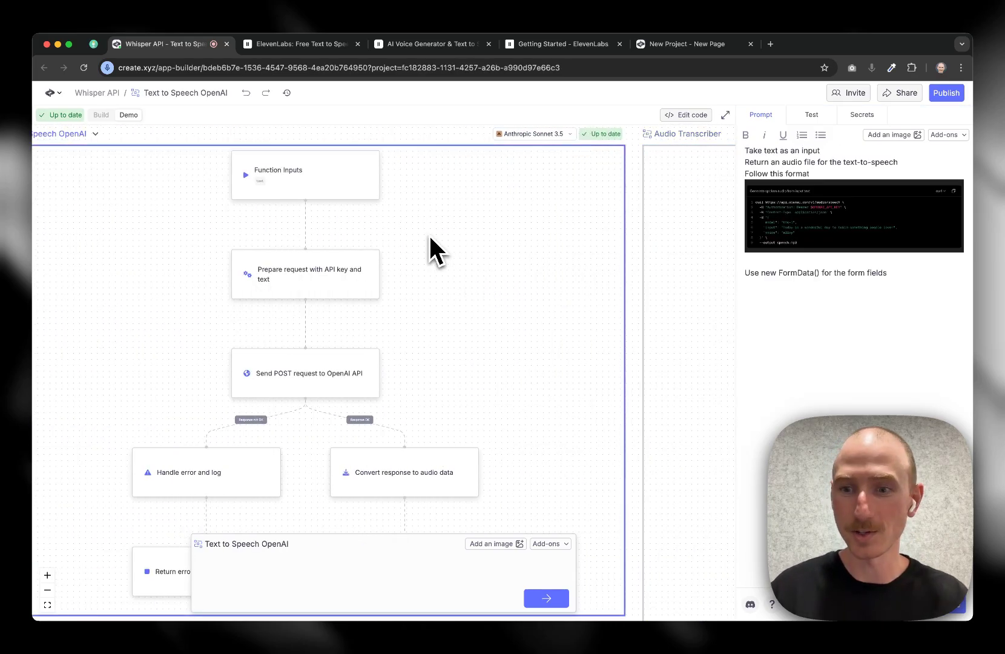
Check the ElevenLabs API keys list for an existing create.xyz key, then close it
click(431, 44)
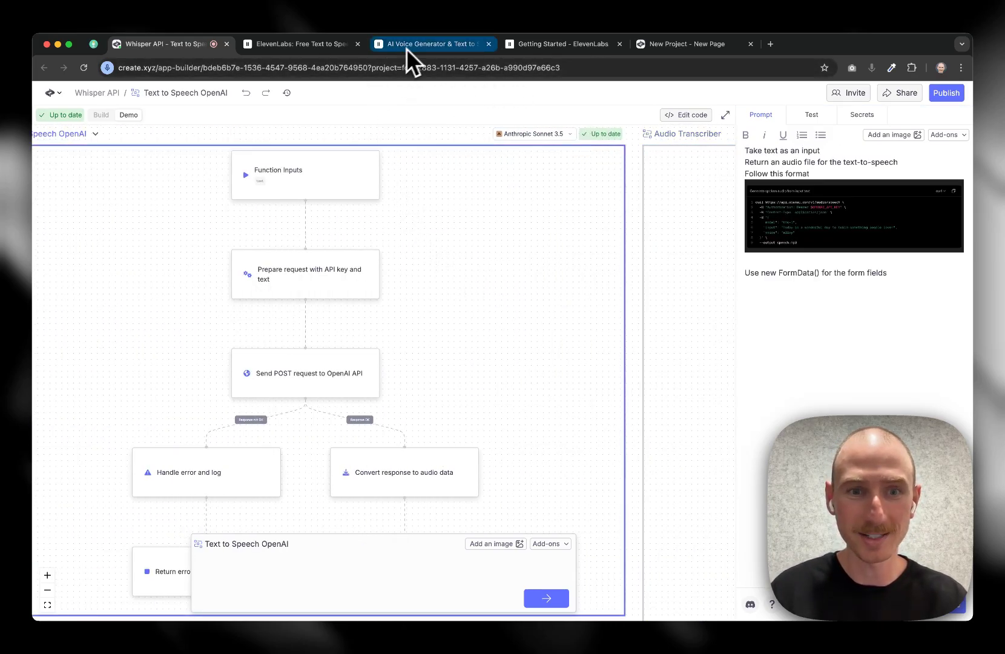
click(100, 600)
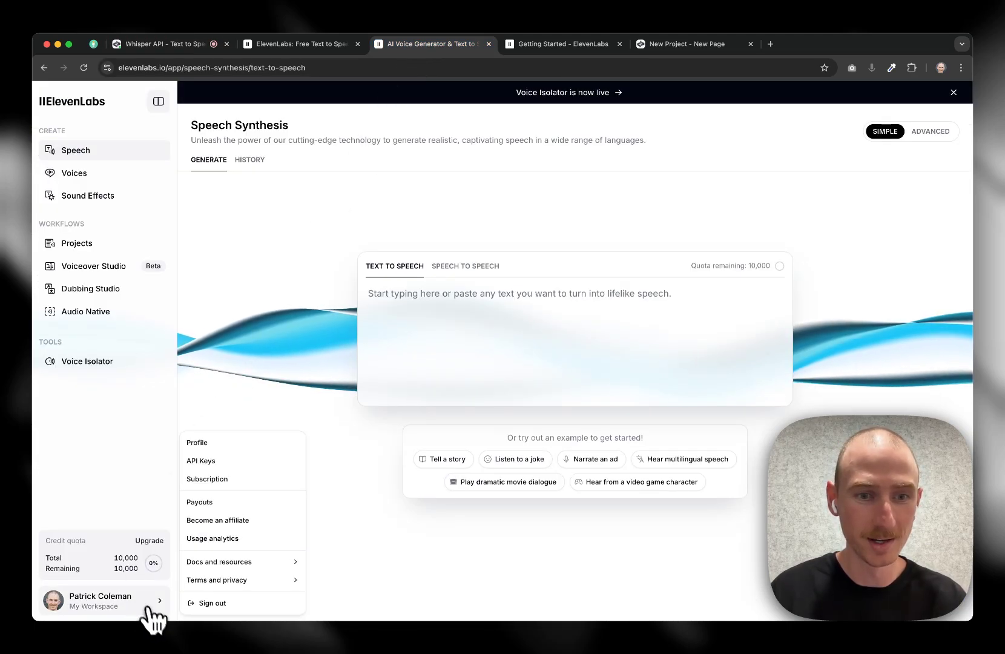
click(301, 43)
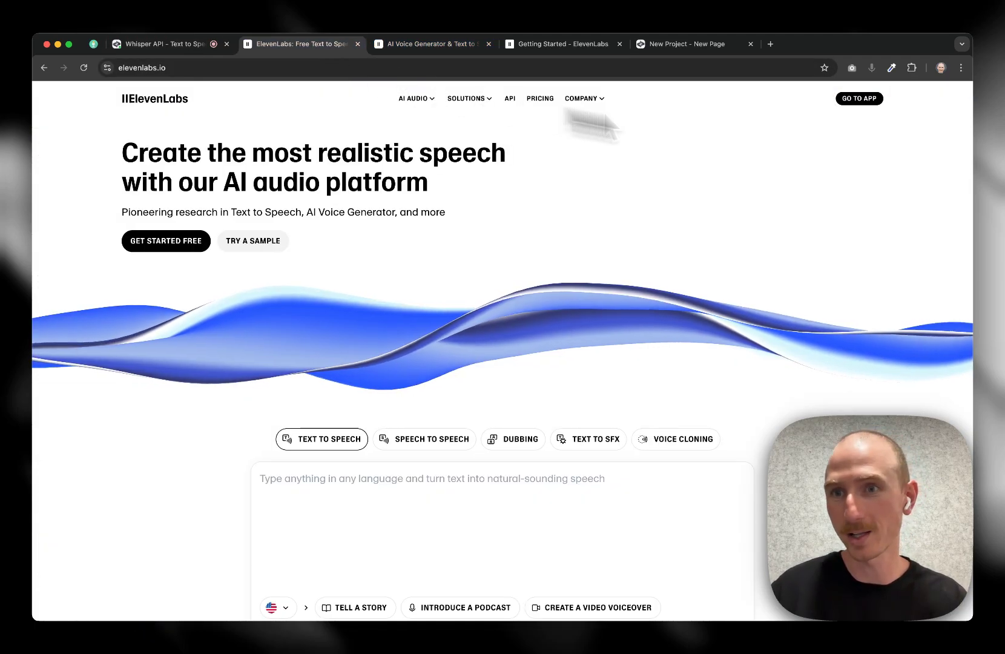
click(432, 43)
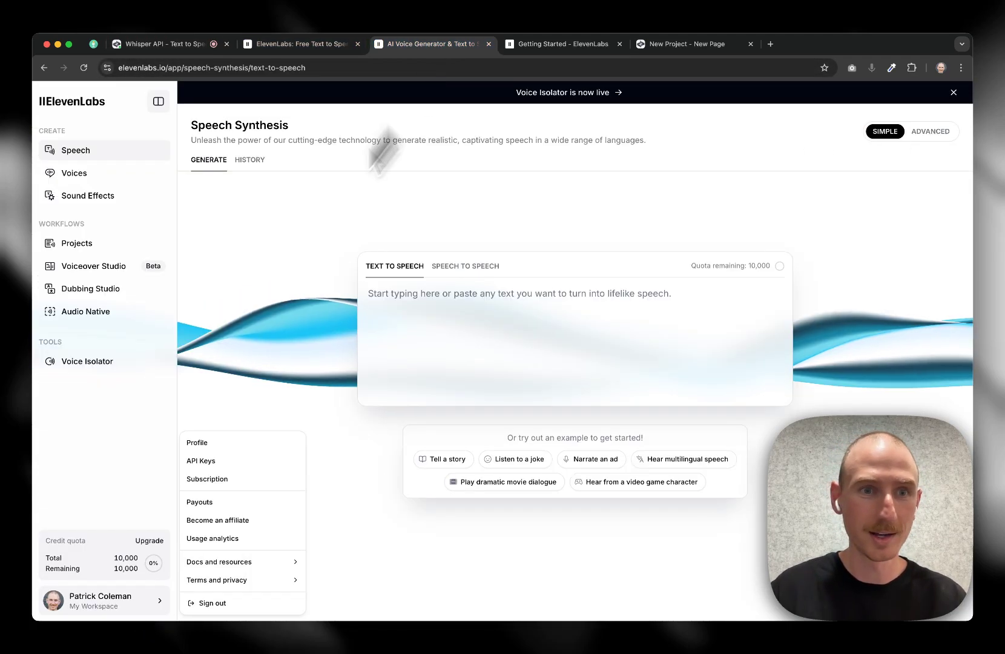
mouse_move(124, 620)
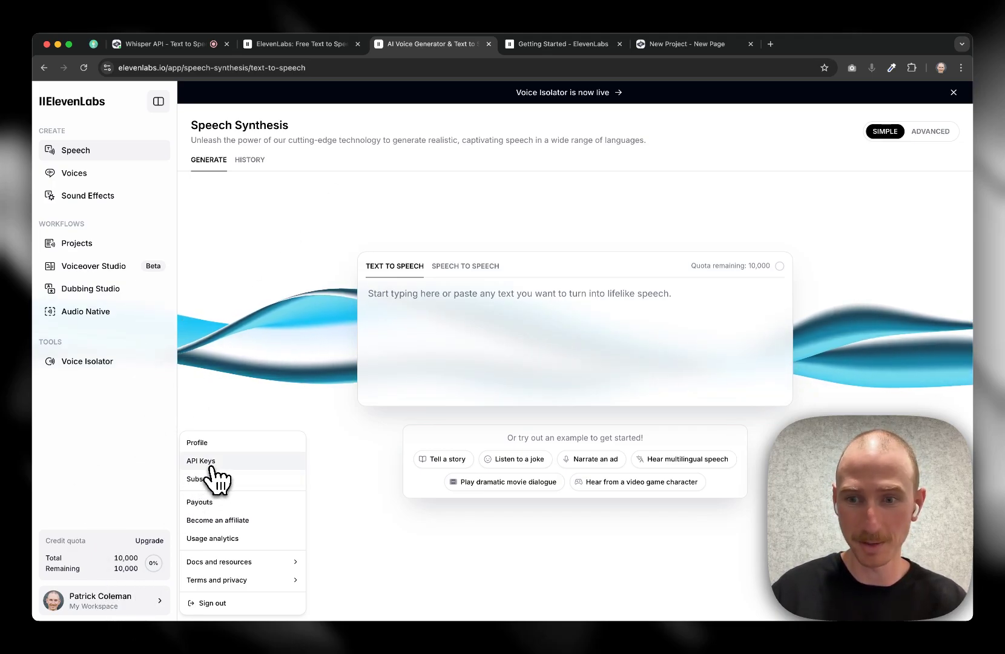
click(200, 461)
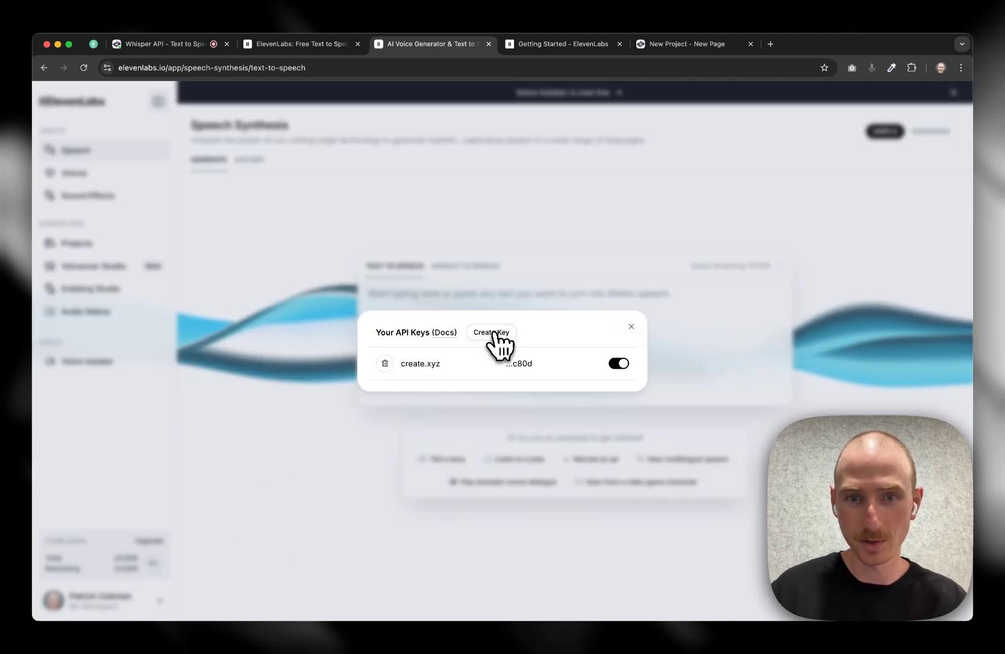
mouse_move(442, 437)
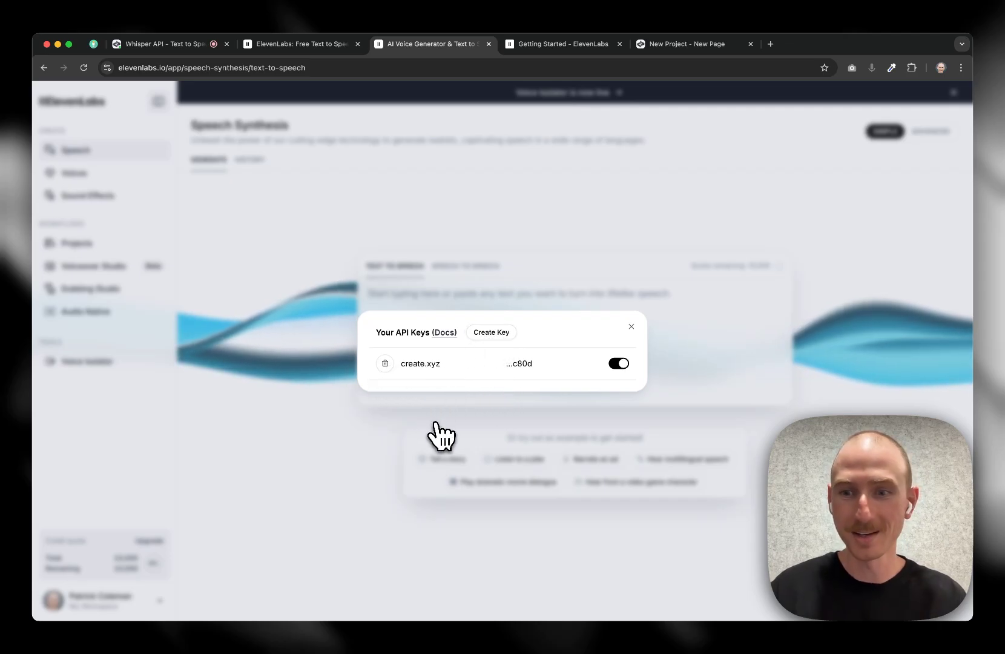
click(631, 326)
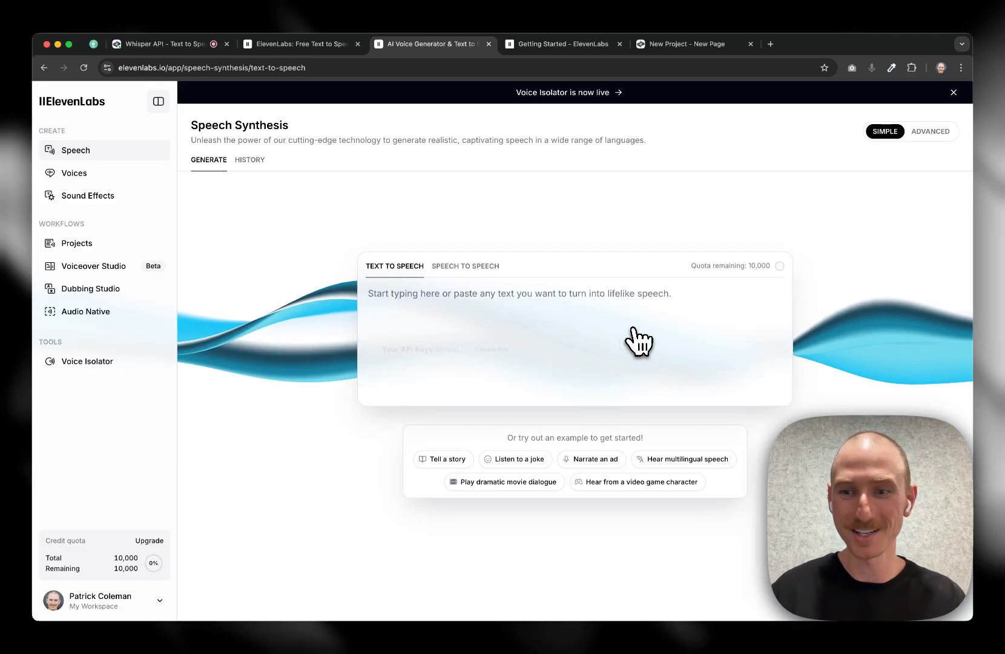
click(686, 43)
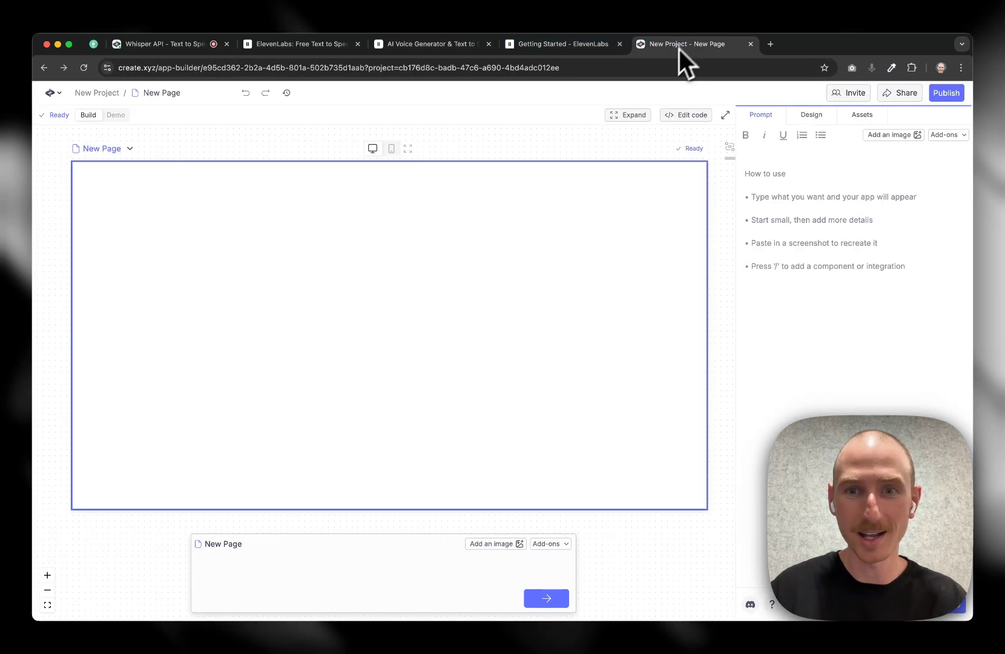
mouse_move(438, 314)
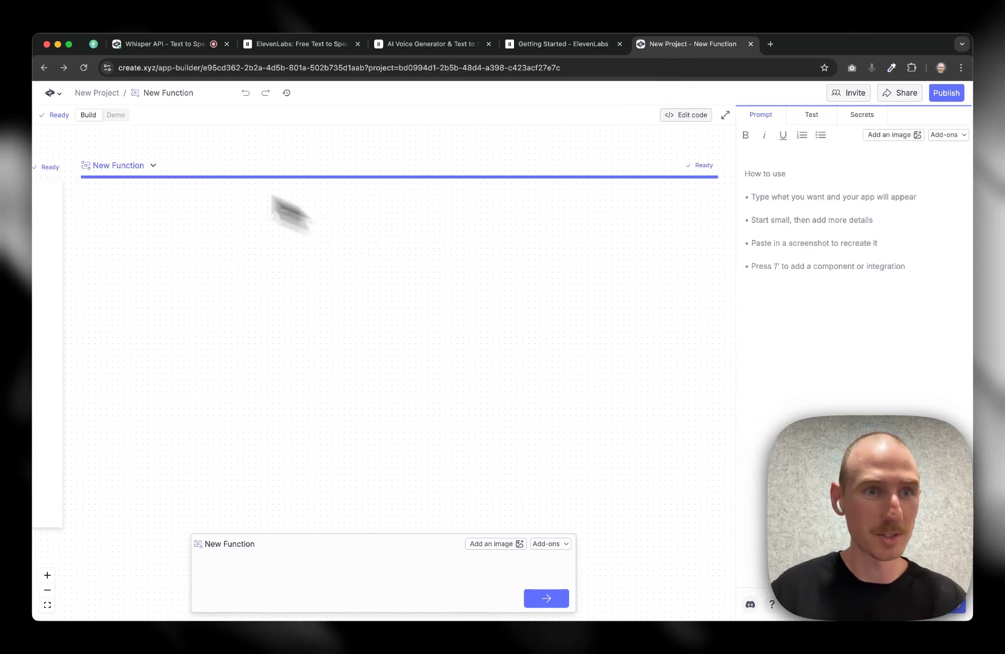
Create a new function and view its secrets, including elevenlabs_api_key
click(53, 93)
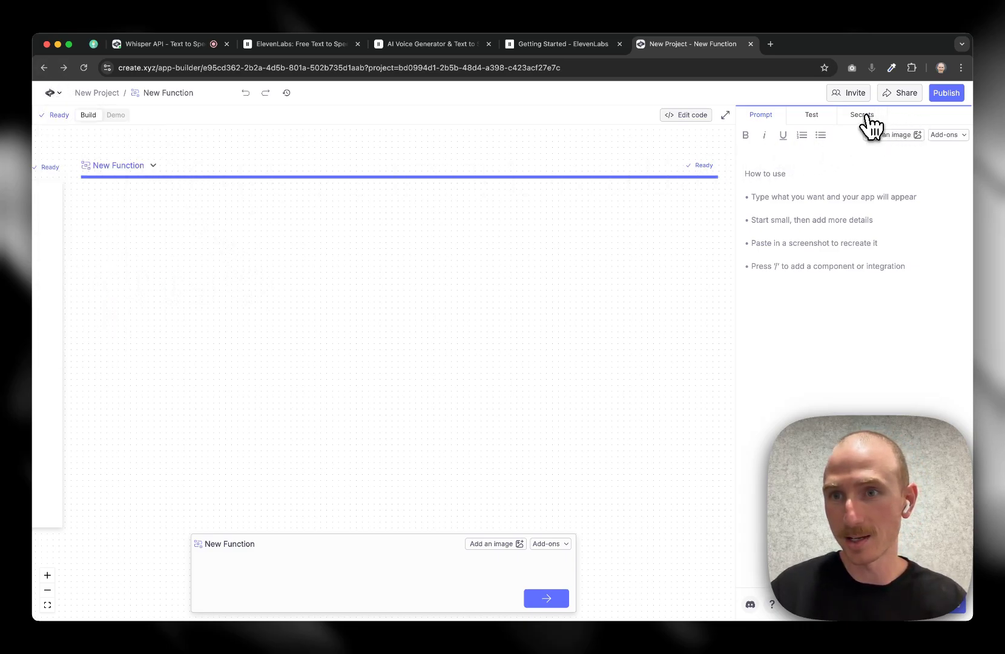
click(862, 114)
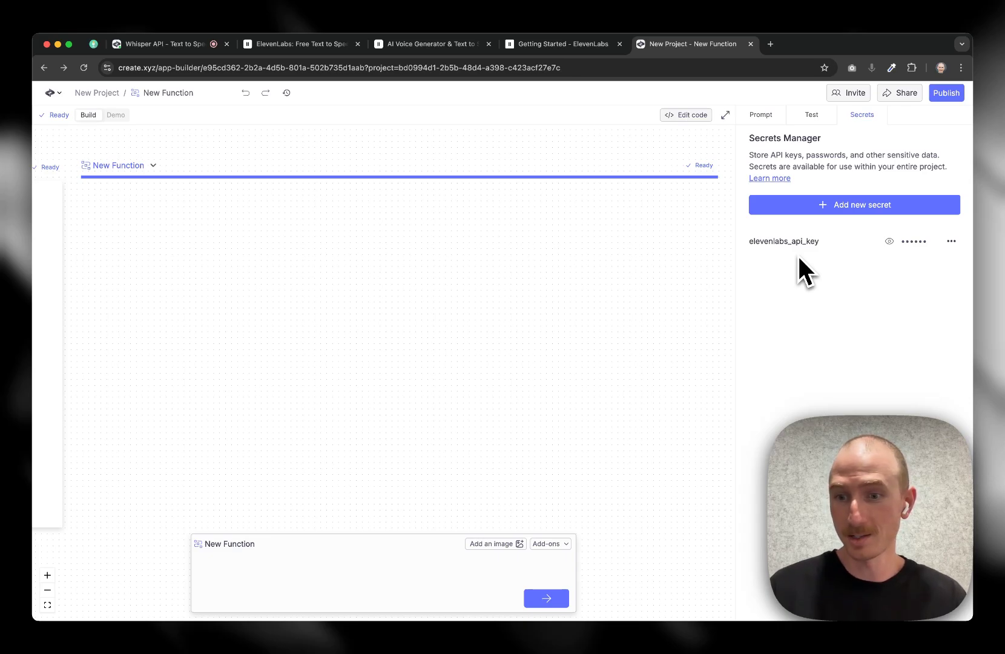
mouse_move(776, 140)
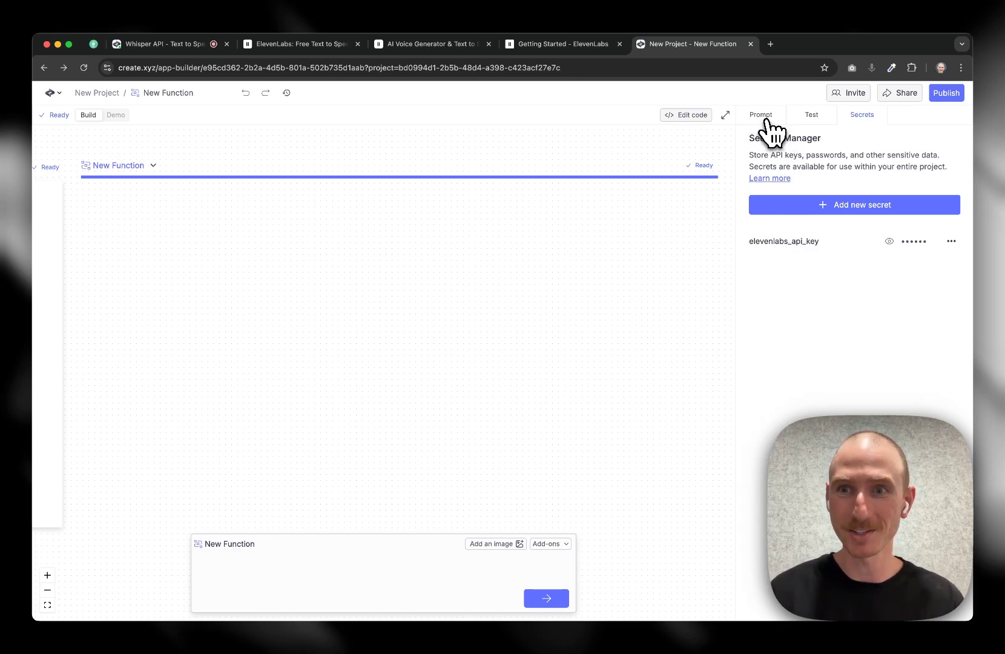
Write the prompt: function to take text as input and return audio using the 11 Labs API
click(761, 115)
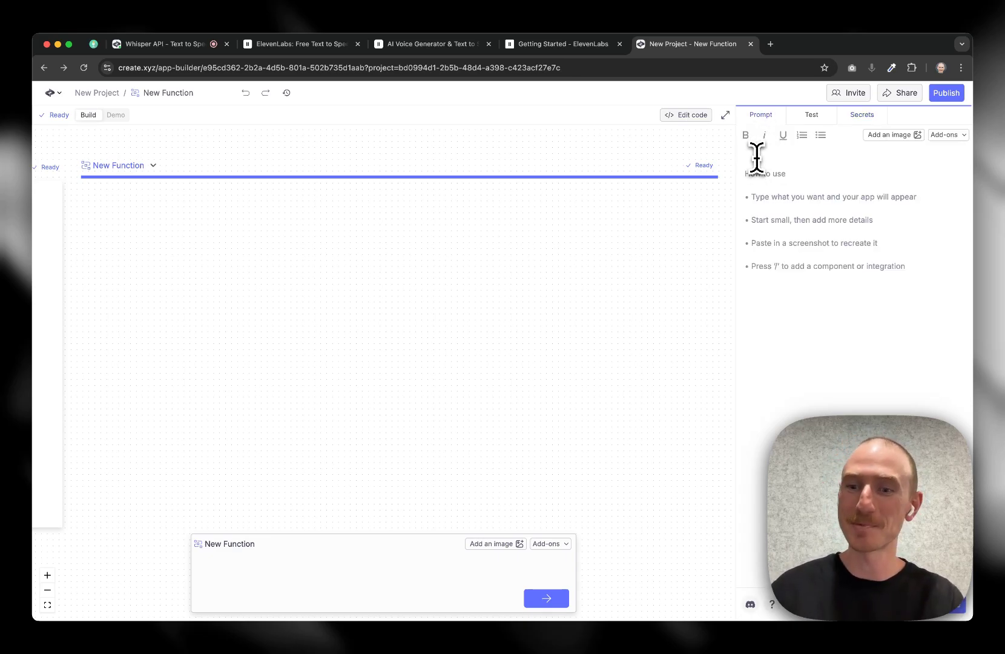
mouse_move(882, 83)
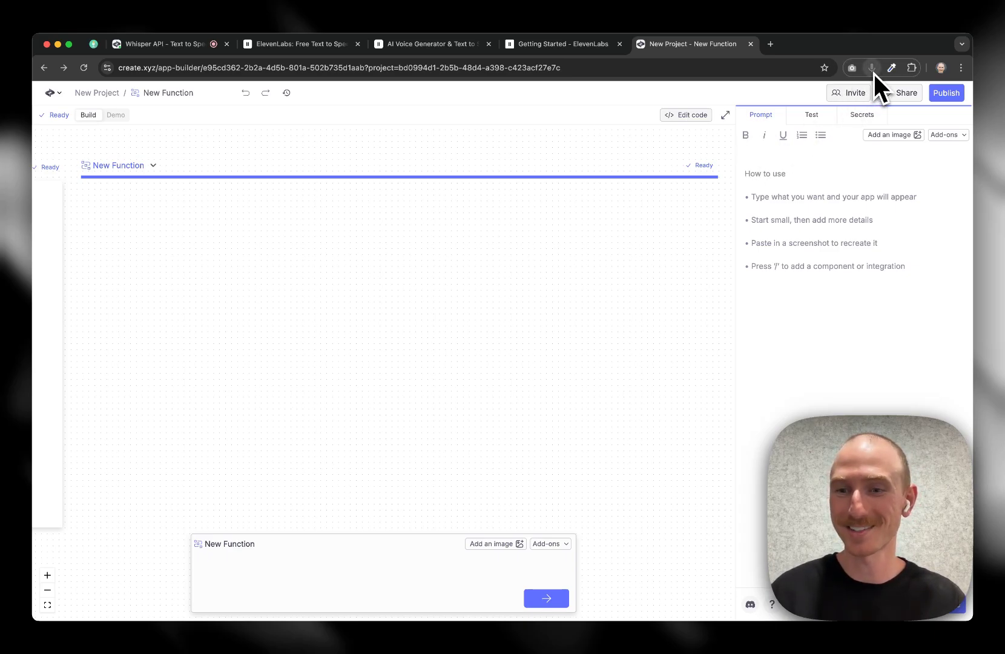
mouse_move(872, 67)
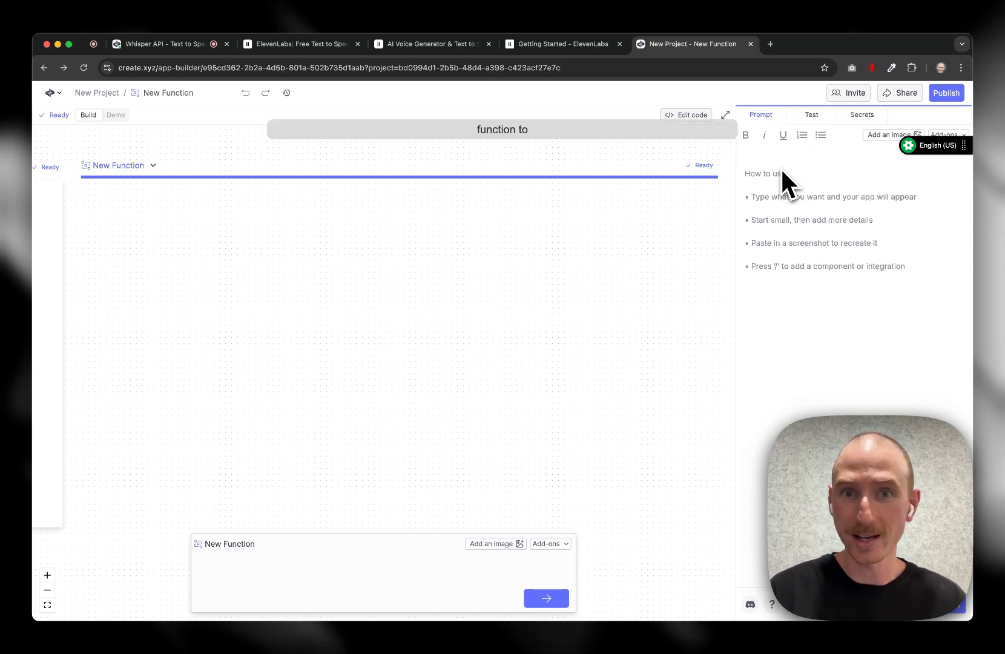
text(take text as an input)
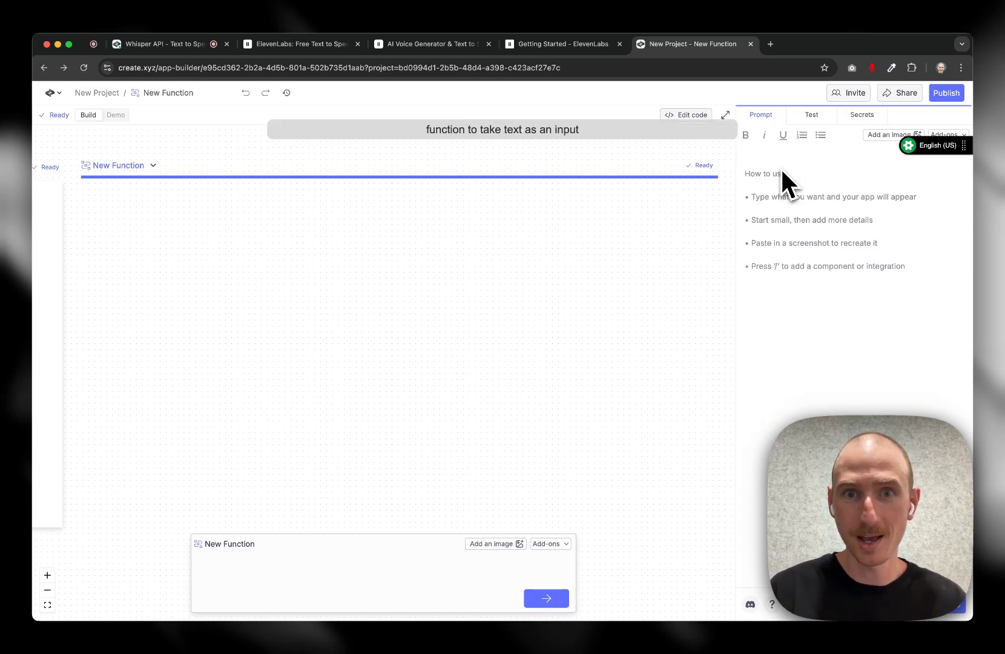
text(Function to take text as an input)
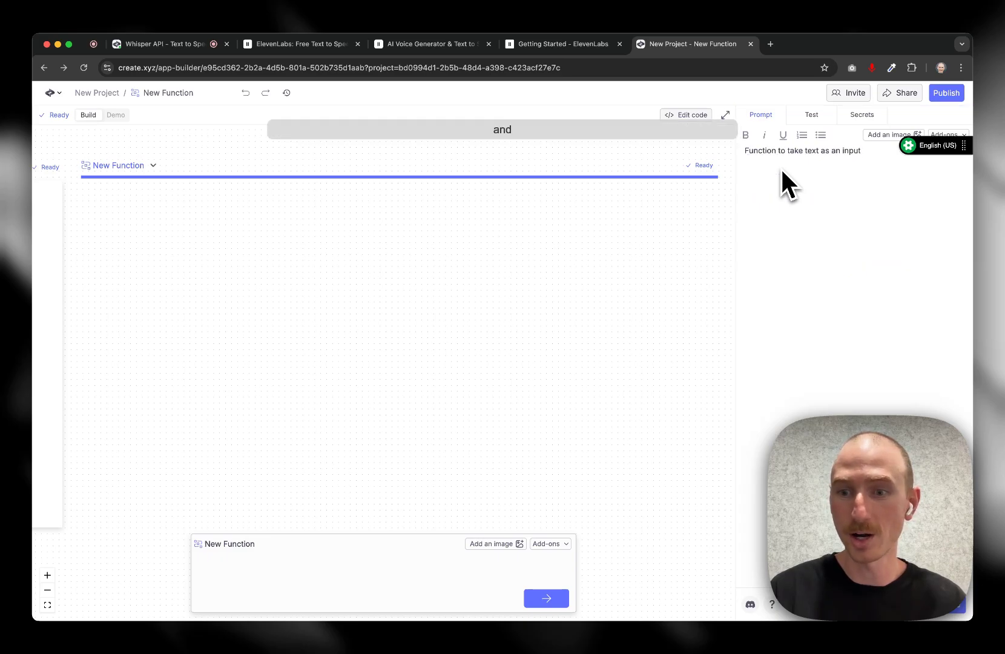
text(and return)
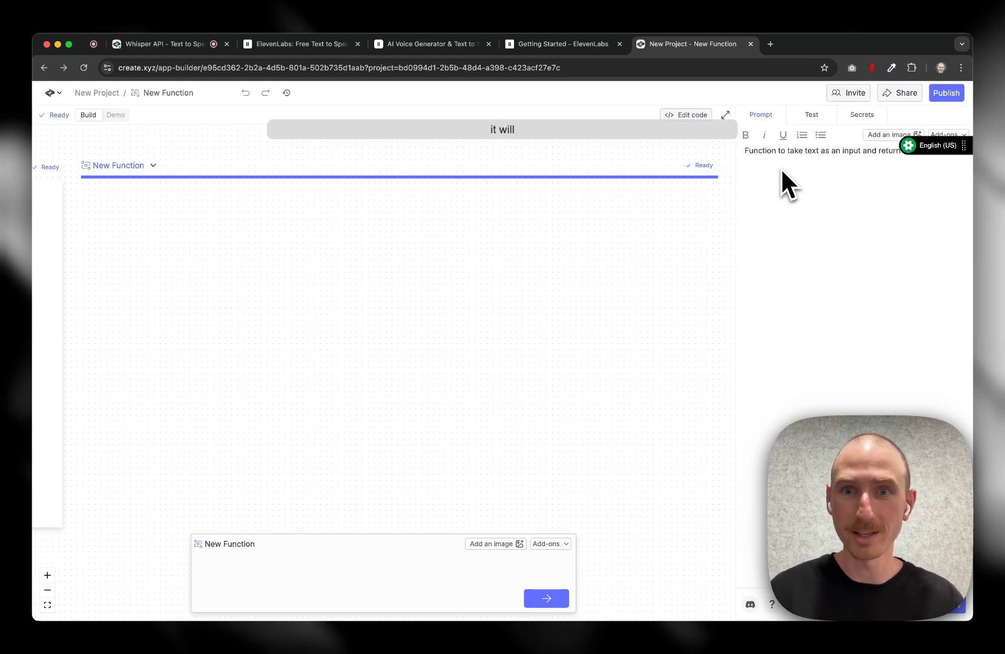
text(use the 11 Labs API)
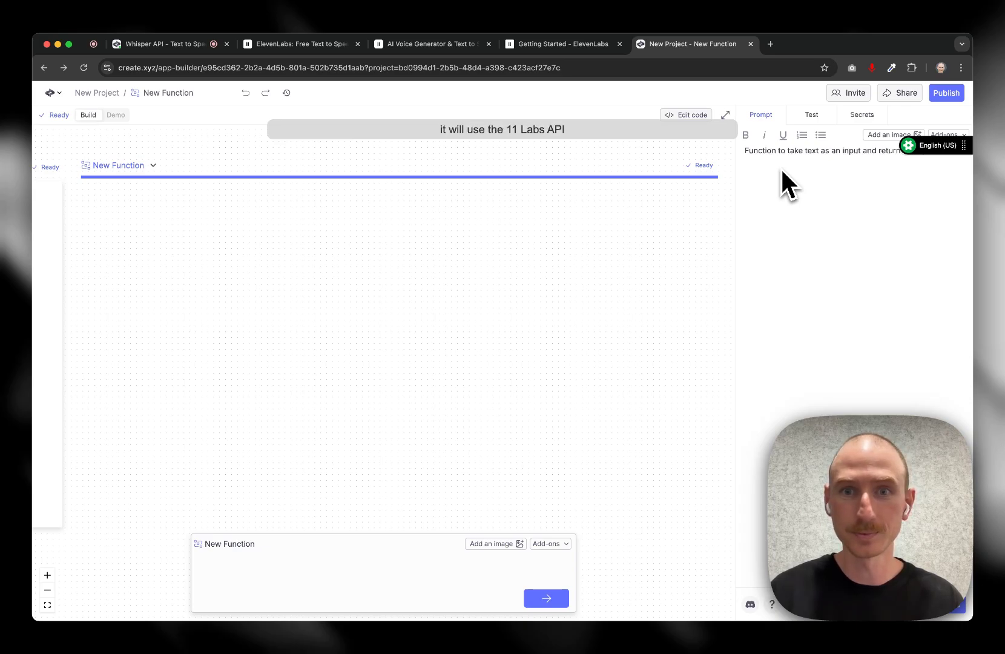
mouse_move(935, 152)
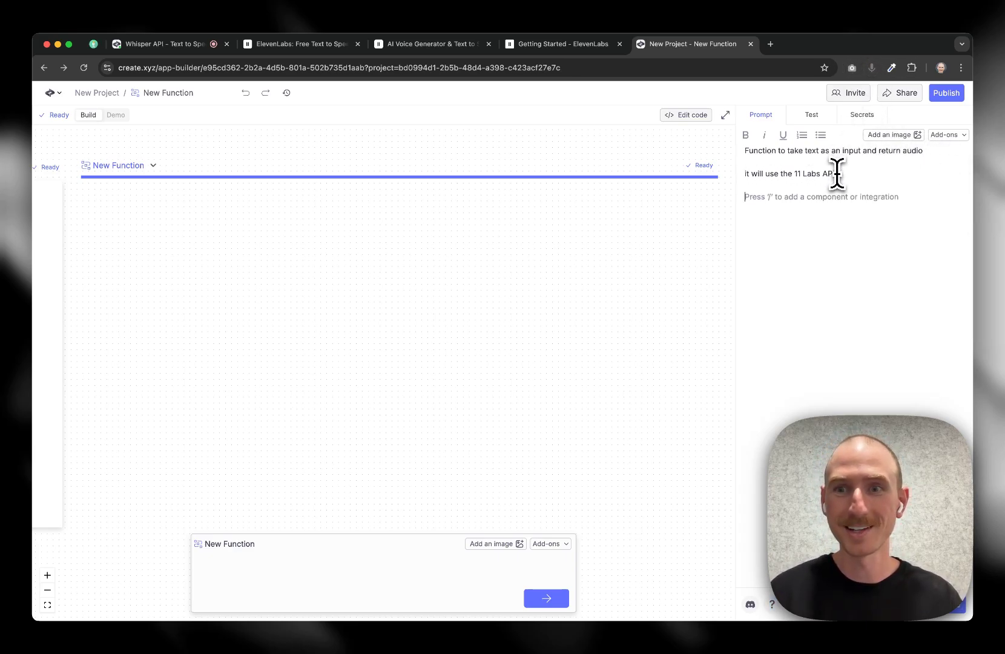
mouse_move(615, 209)
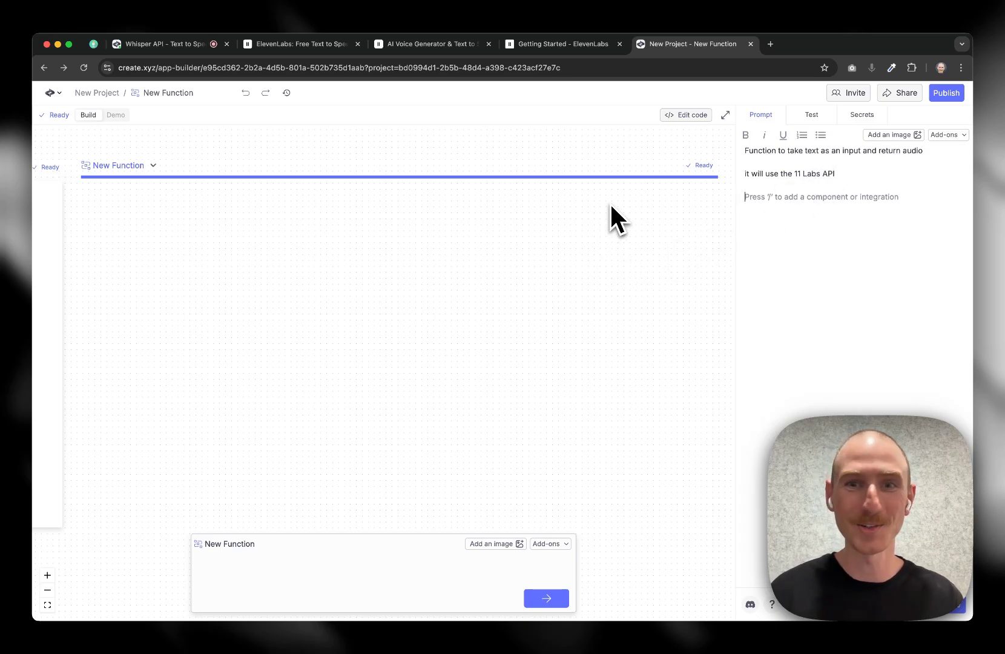
mouse_move(603, 175)
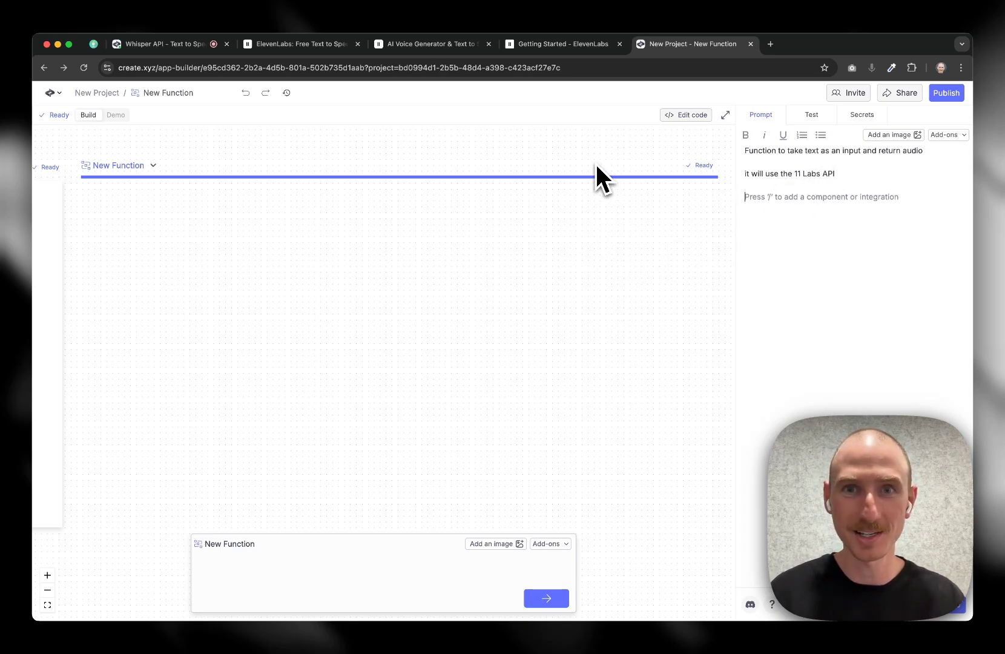
click(563, 43)
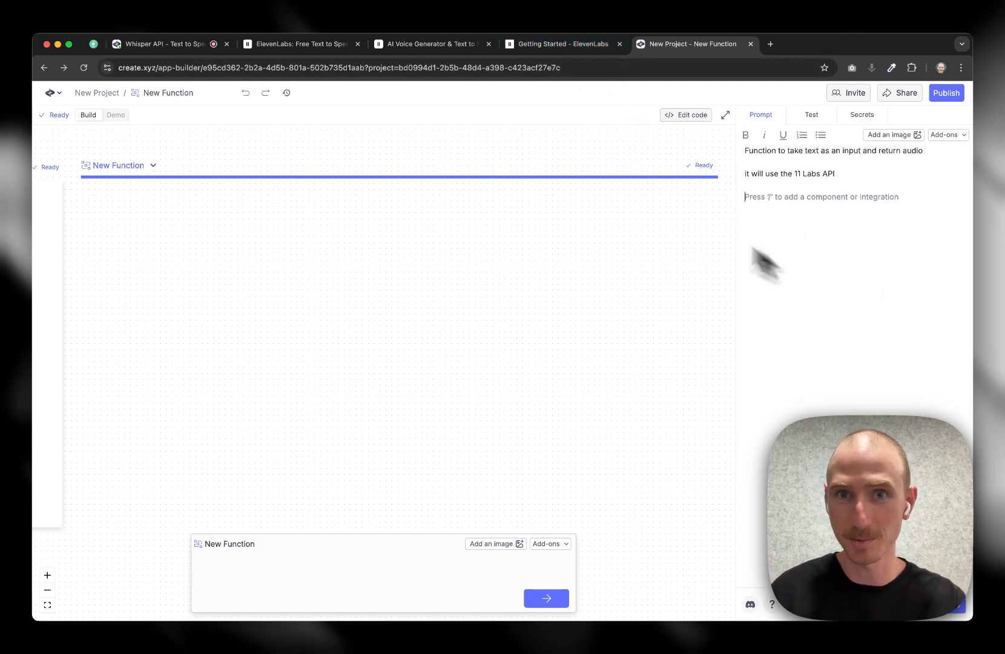
Scroll the Getting Started docs through the Python text-to-speech example to its end
click(563, 43)
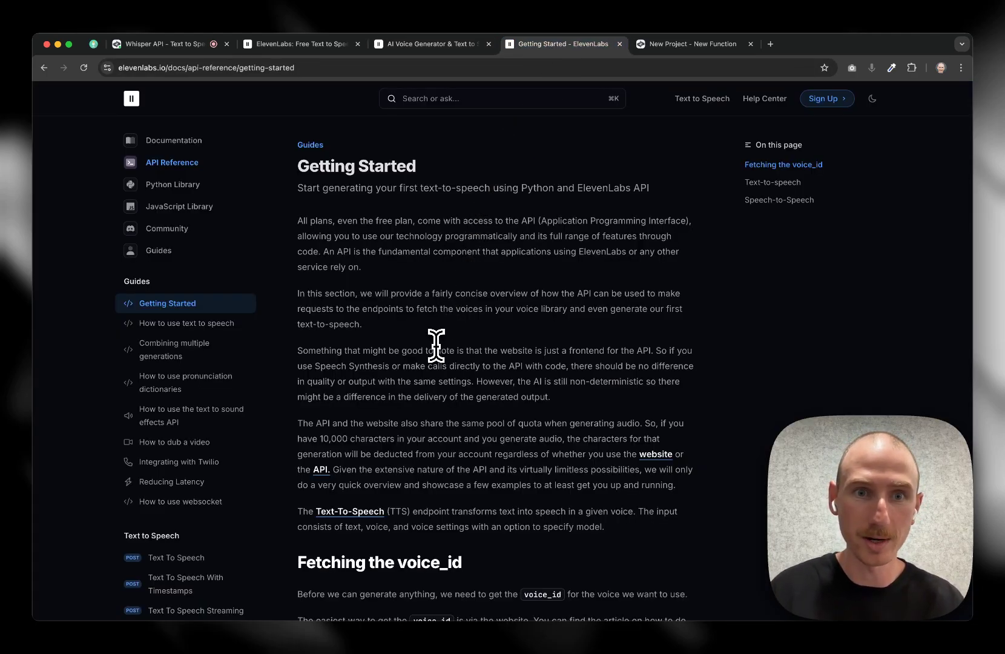
scroll(down, 3)
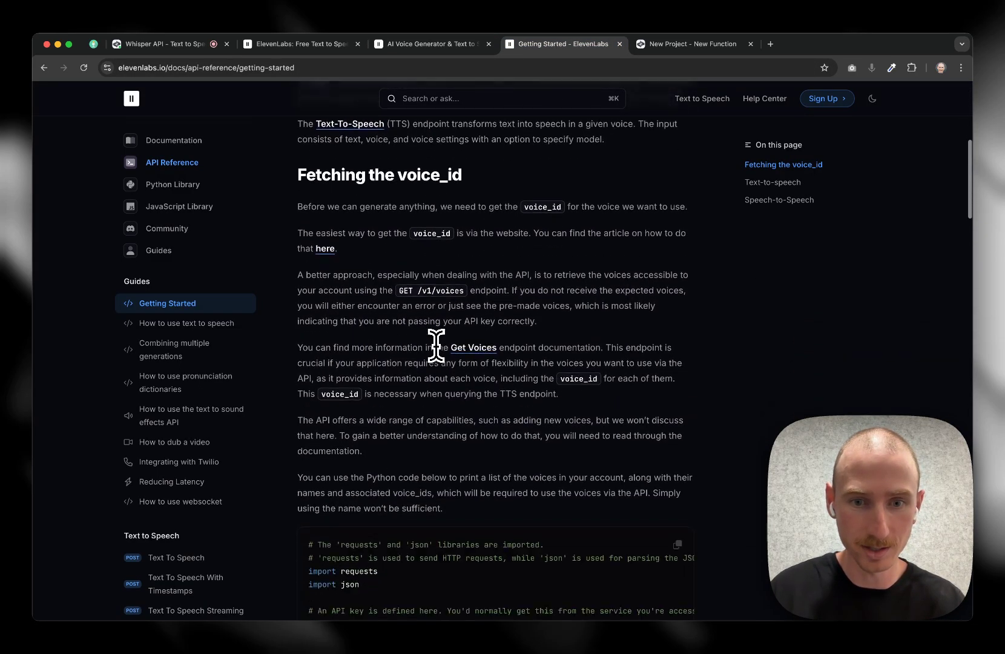
scroll(down, 3)
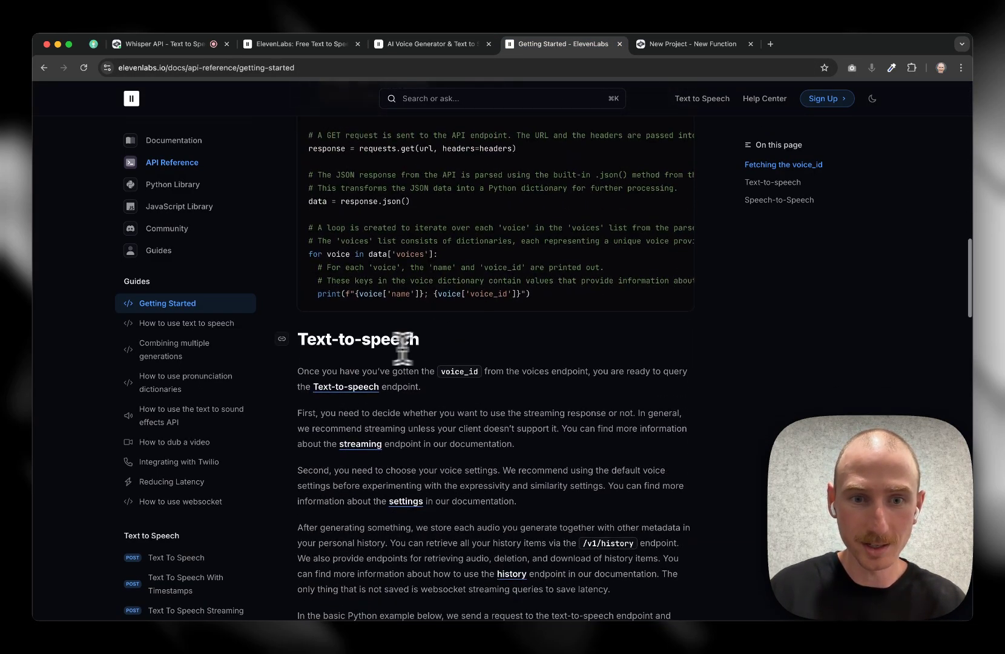
scroll(down, 3)
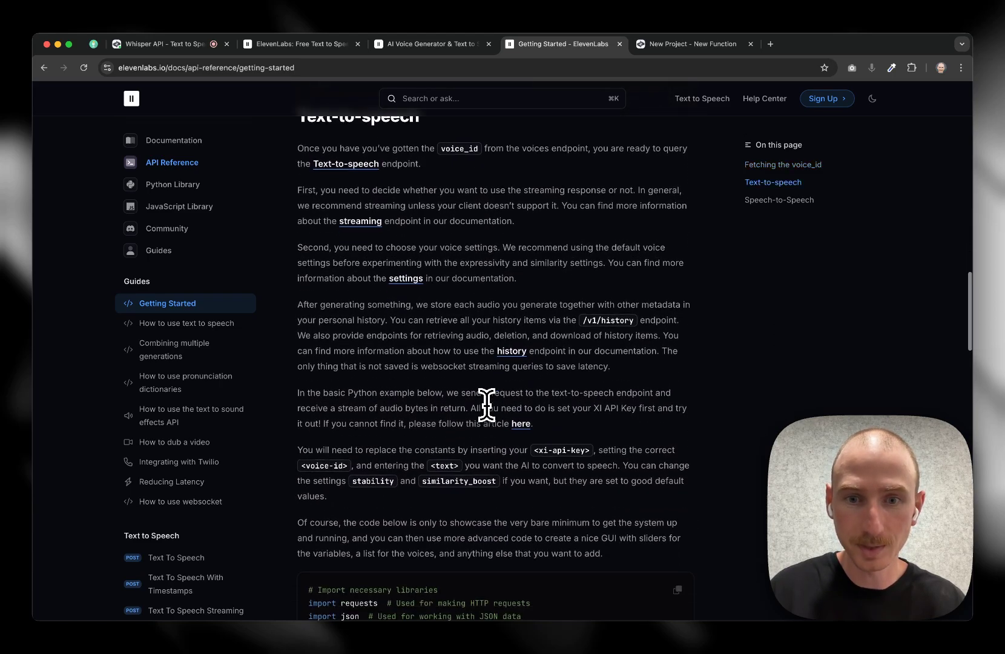
scroll(down, 3)
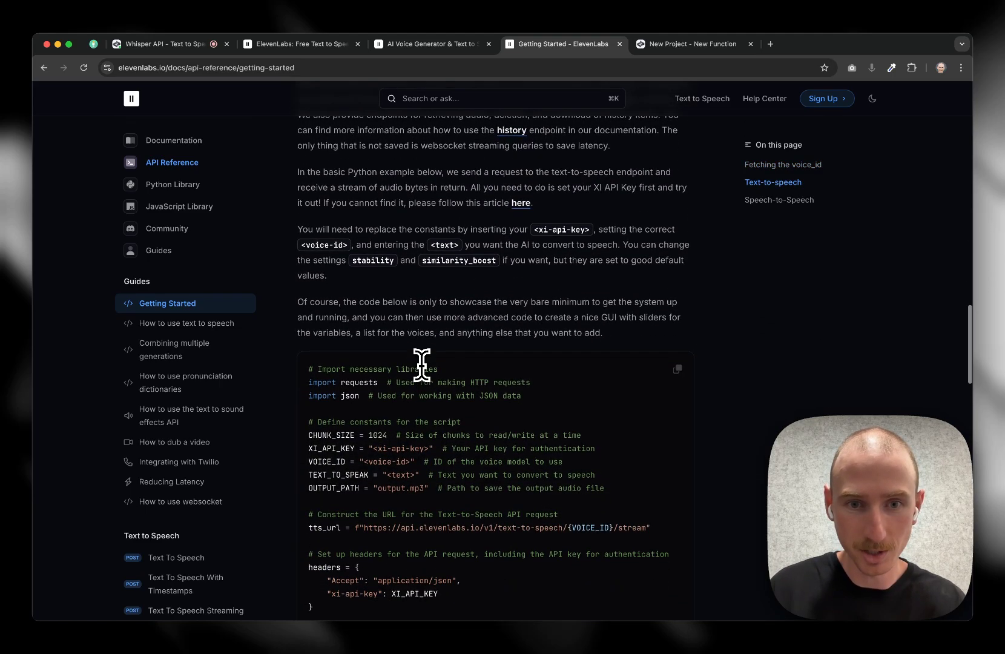
scroll(down, 3)
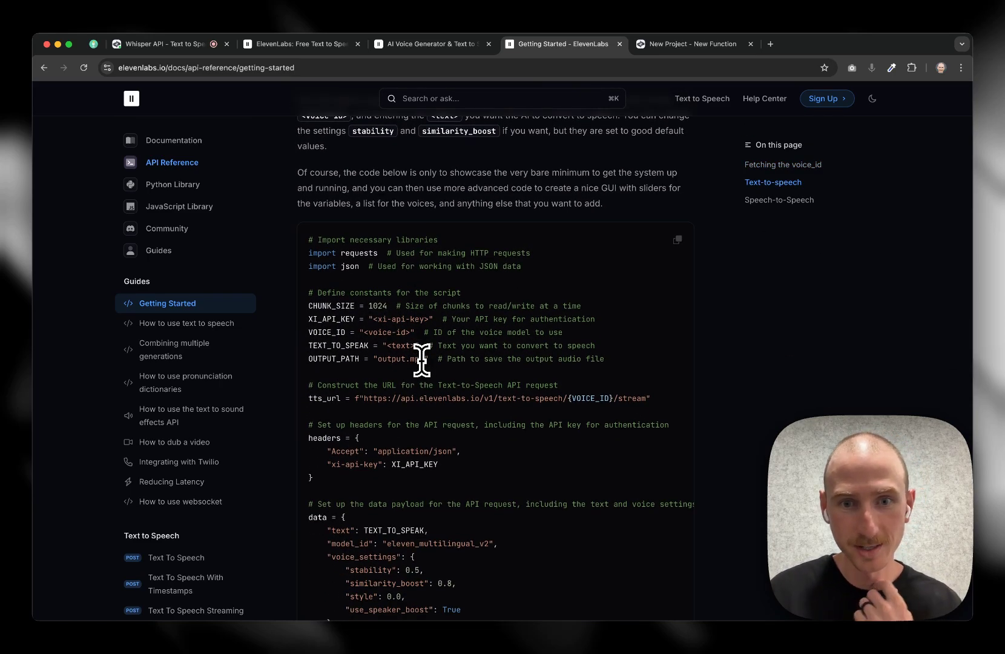
mouse_move(392, 297)
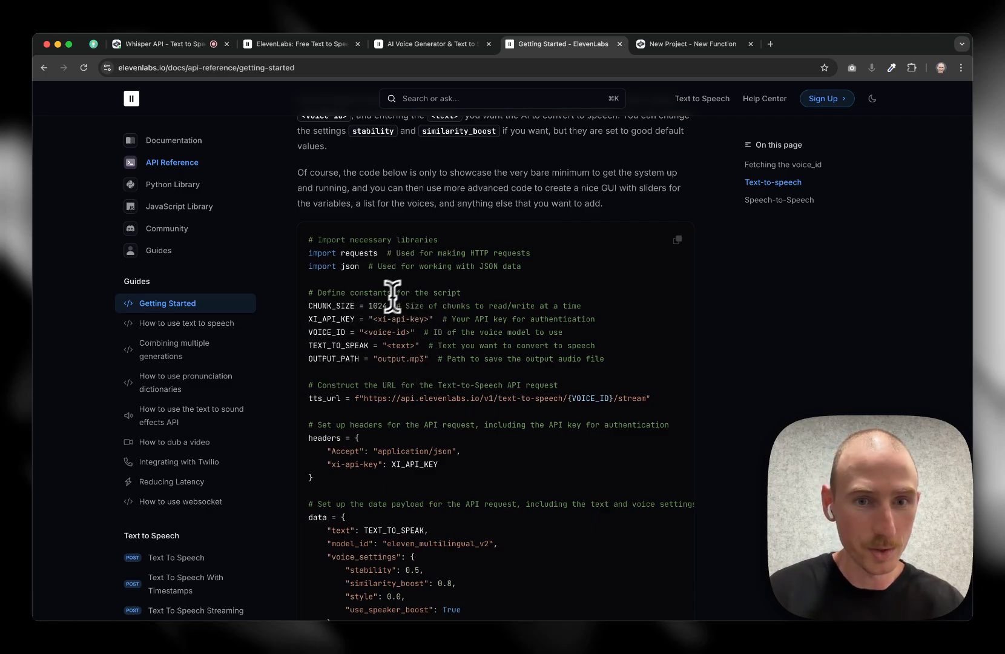
mouse_move(279, 233)
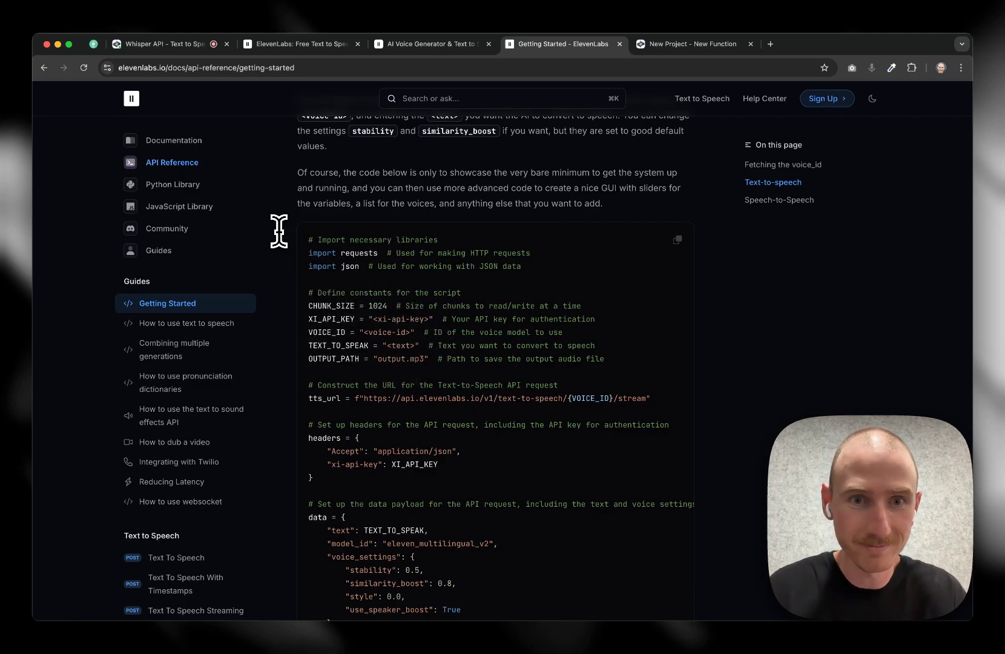
mouse_move(298, 214)
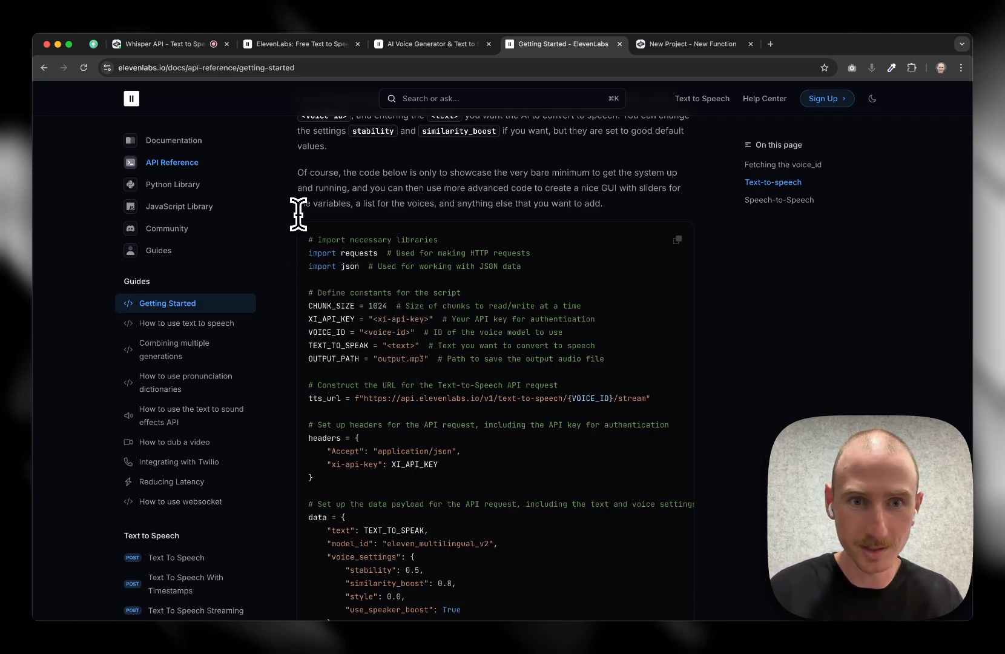
click(677, 240)
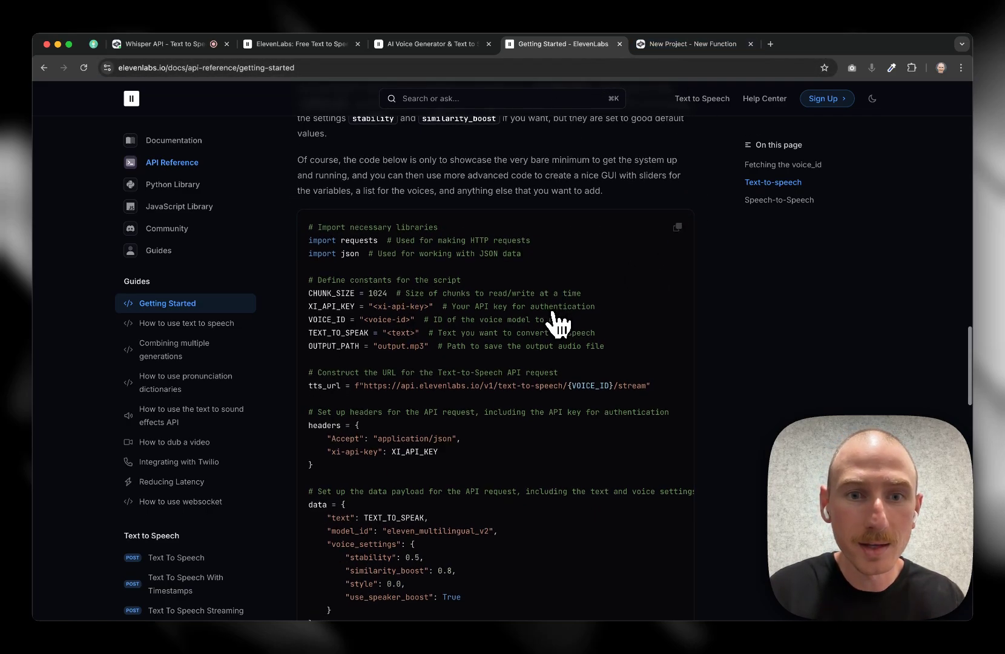
scroll(down, 3)
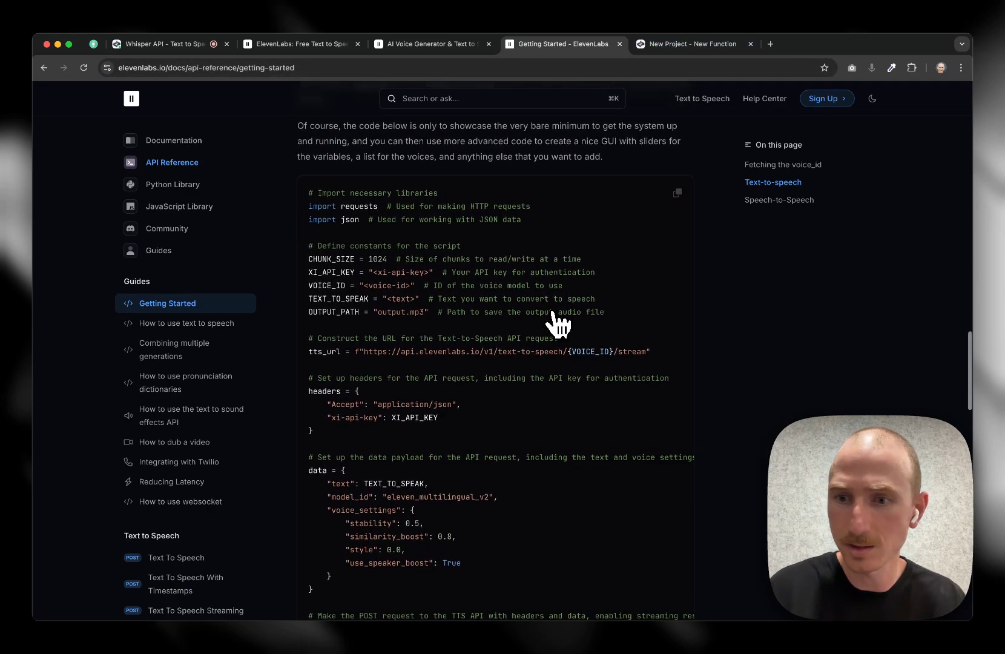
scroll(down, 3)
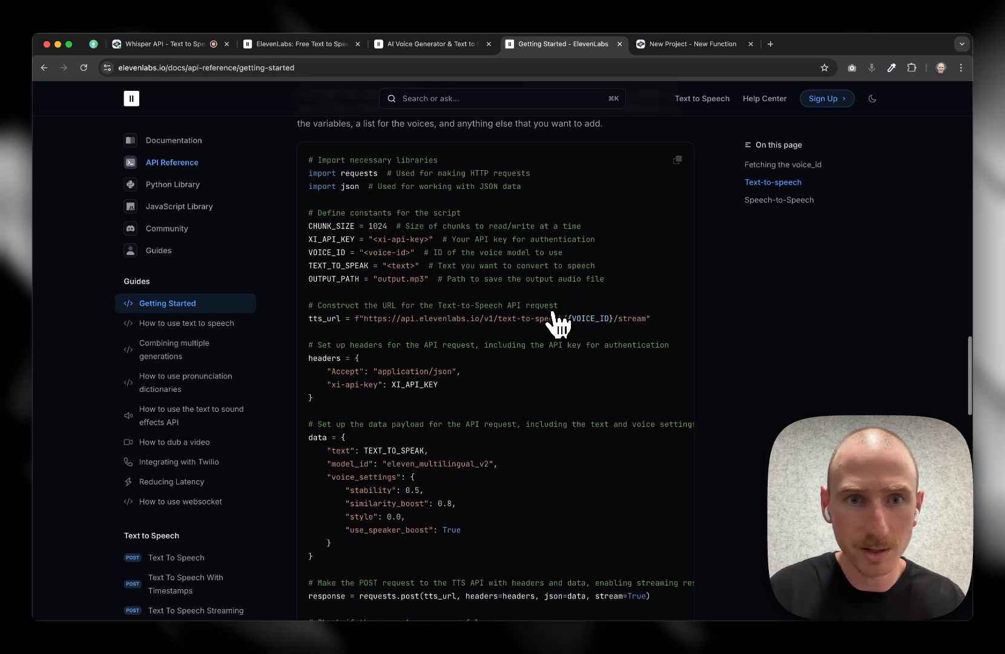
scroll(down, 3)
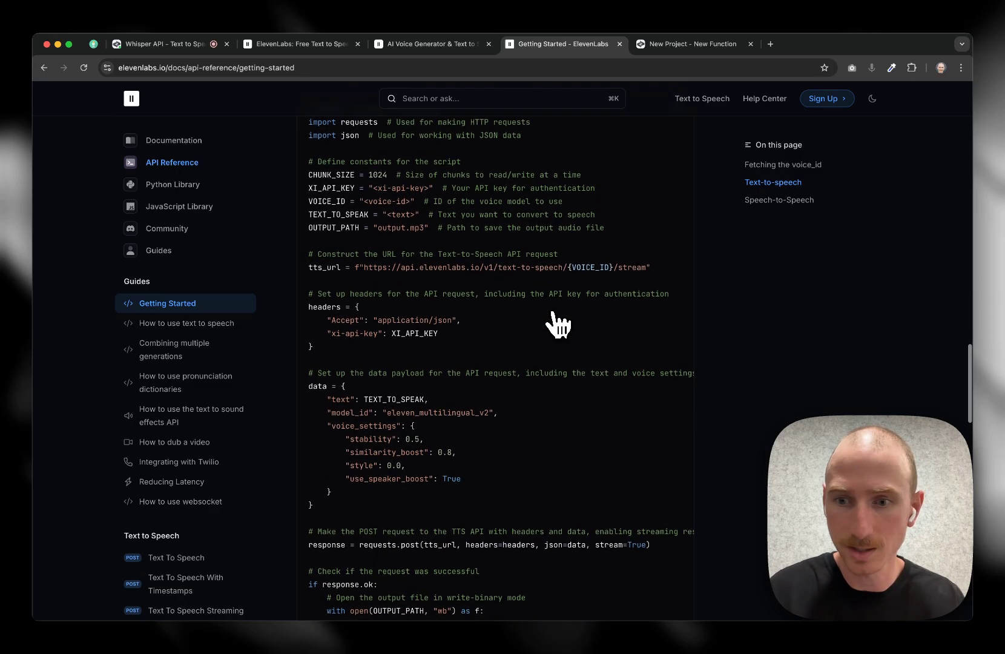
scroll(down, 3)
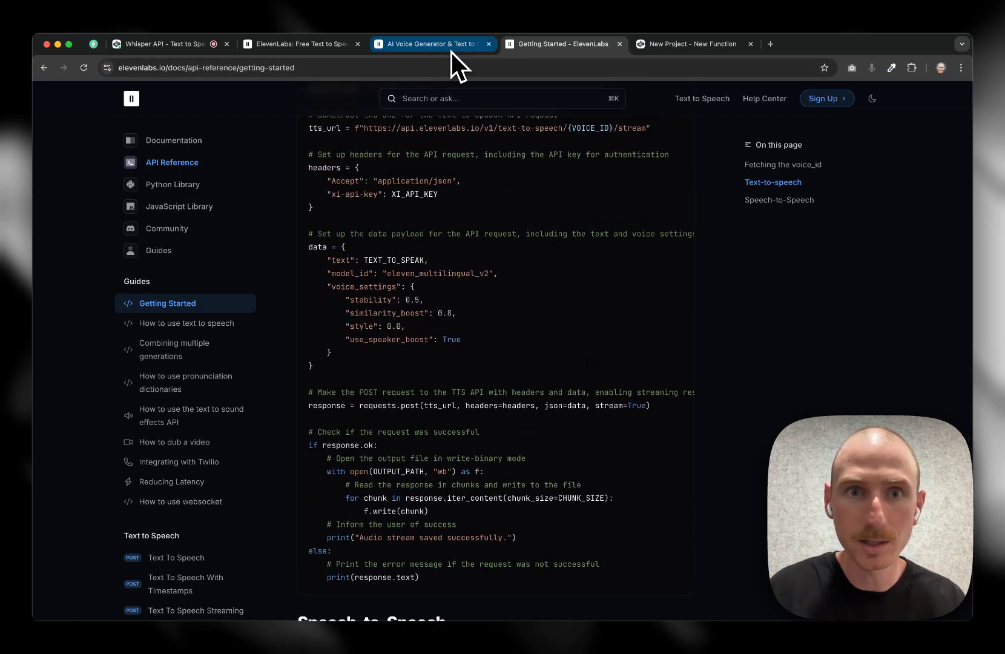
Add 'follow the format of this code' and the Python example to the function prompt
click(692, 44)
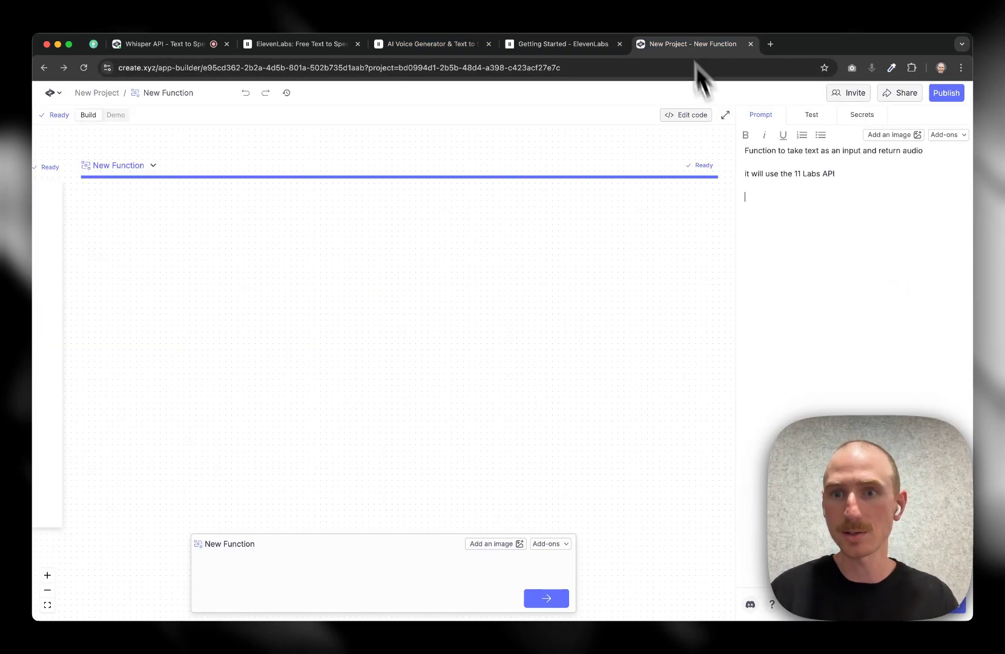
text(follow)
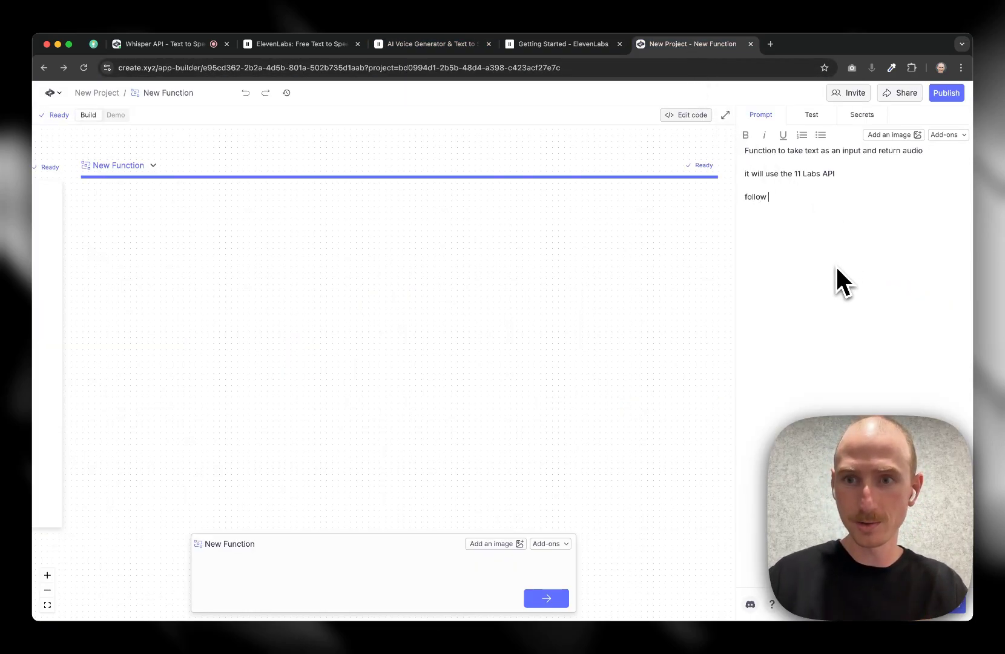
text(the format of this)
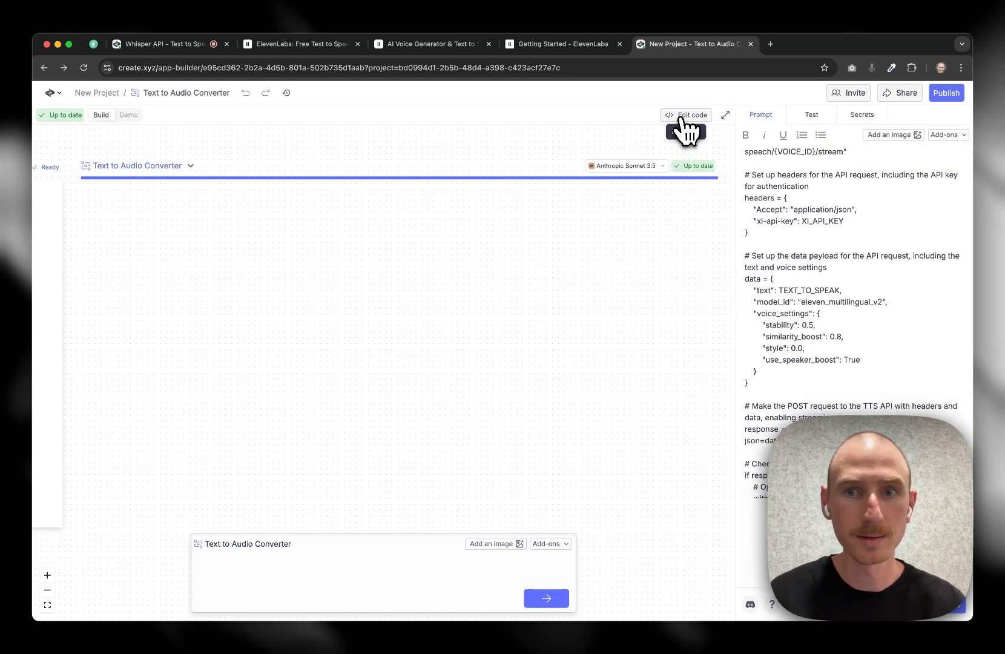
Scroll through the generated handler calling the ElevenLabs streaming endpoint
click(685, 115)
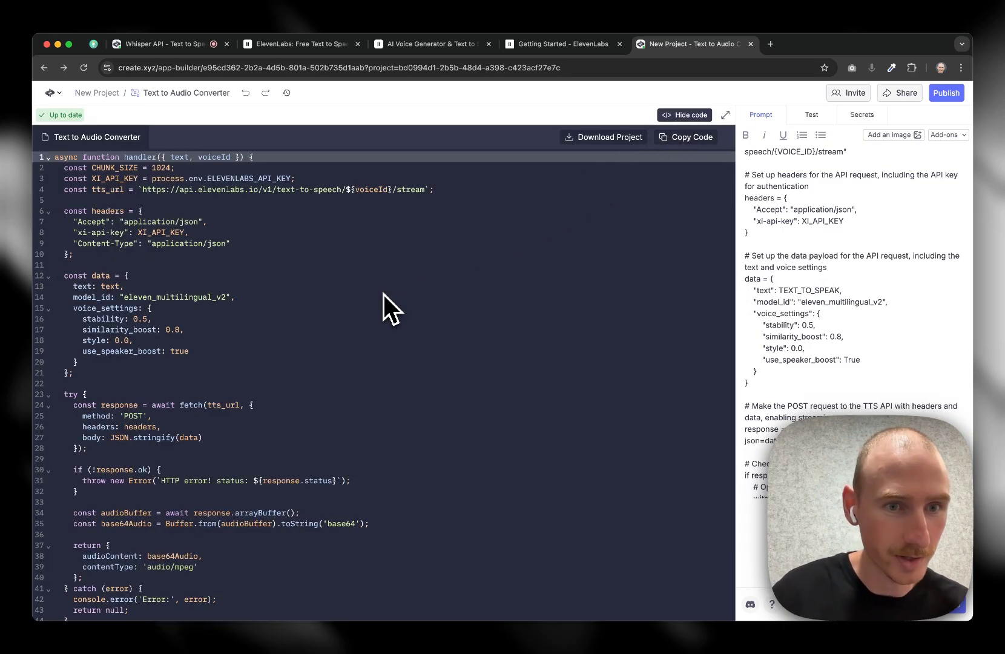
scroll(down, 3)
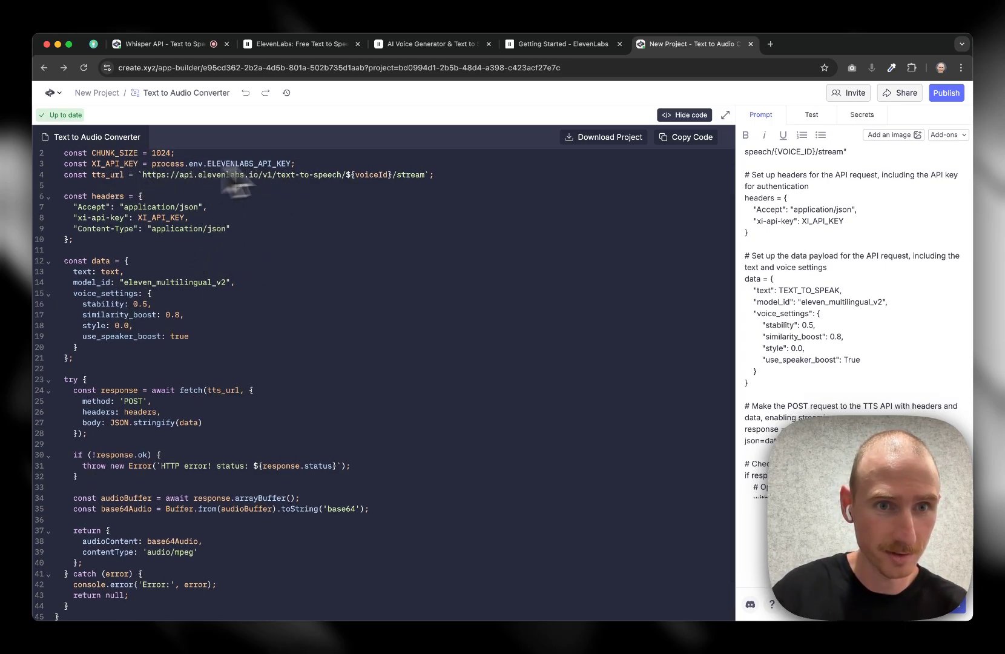
scroll(down, 3)
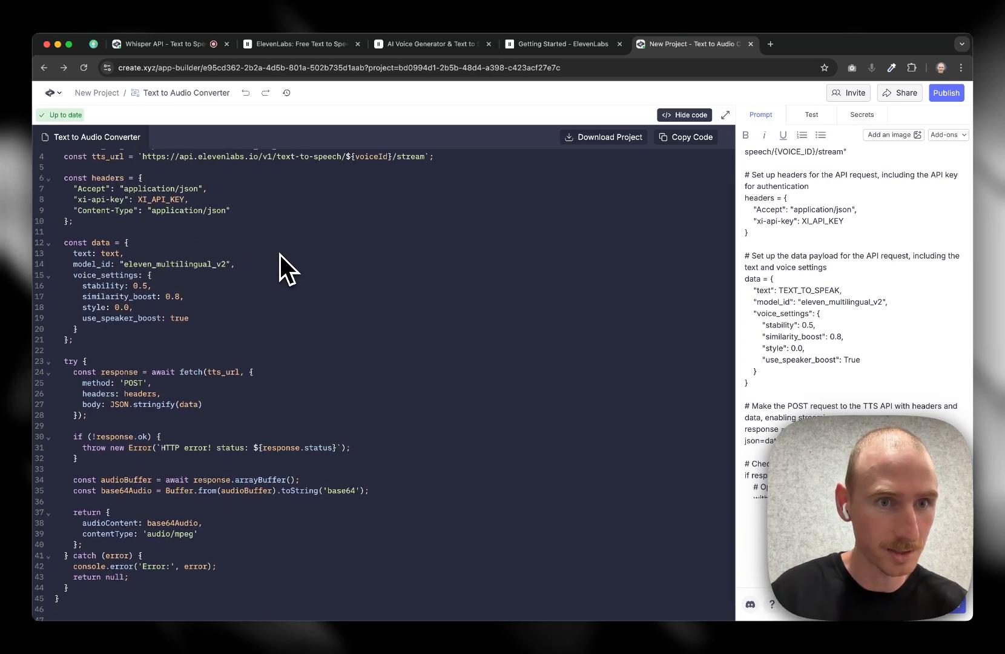
scroll(down, 3)
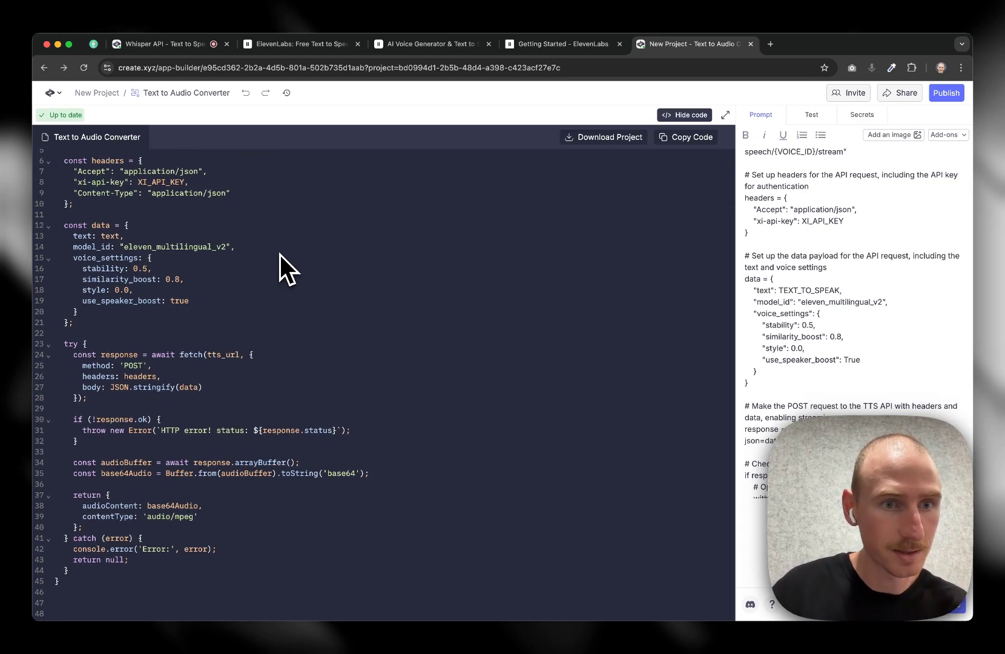
mouse_move(265, 307)
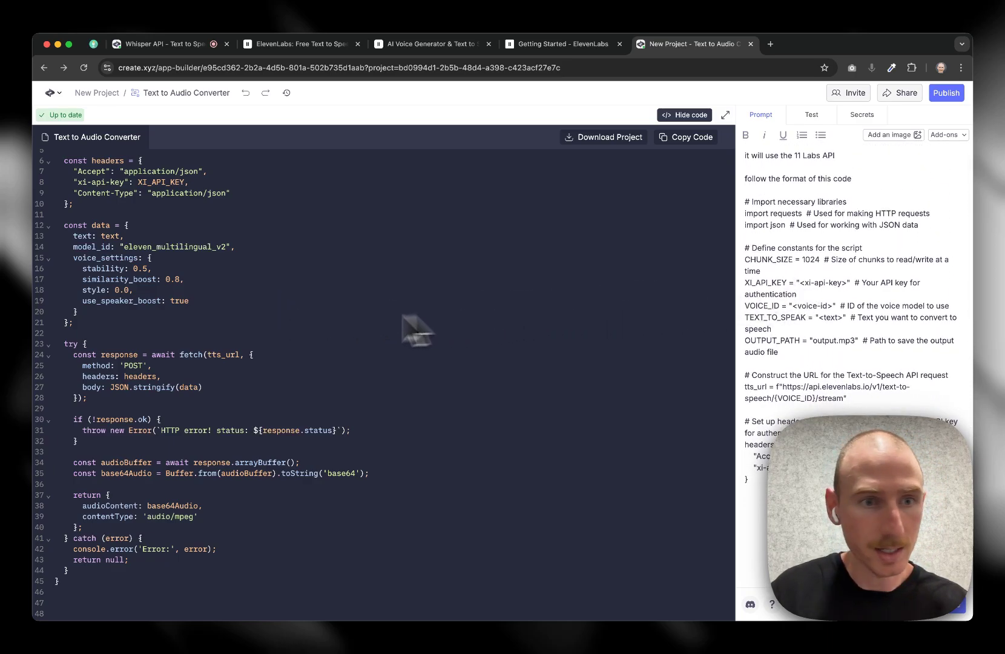
mouse_move(227, 301)
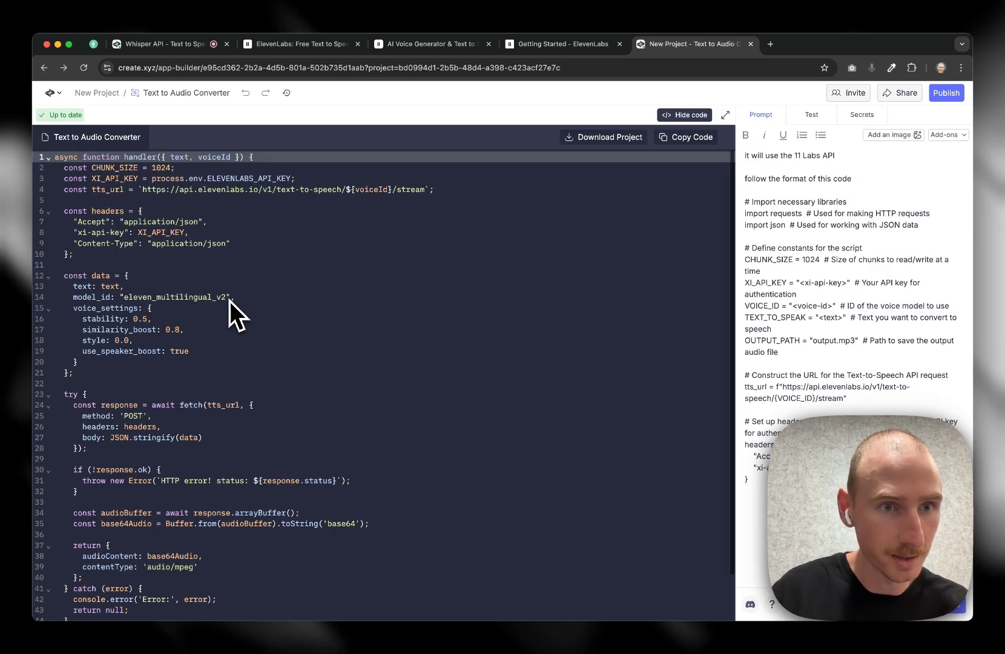
mouse_move(432, 369)
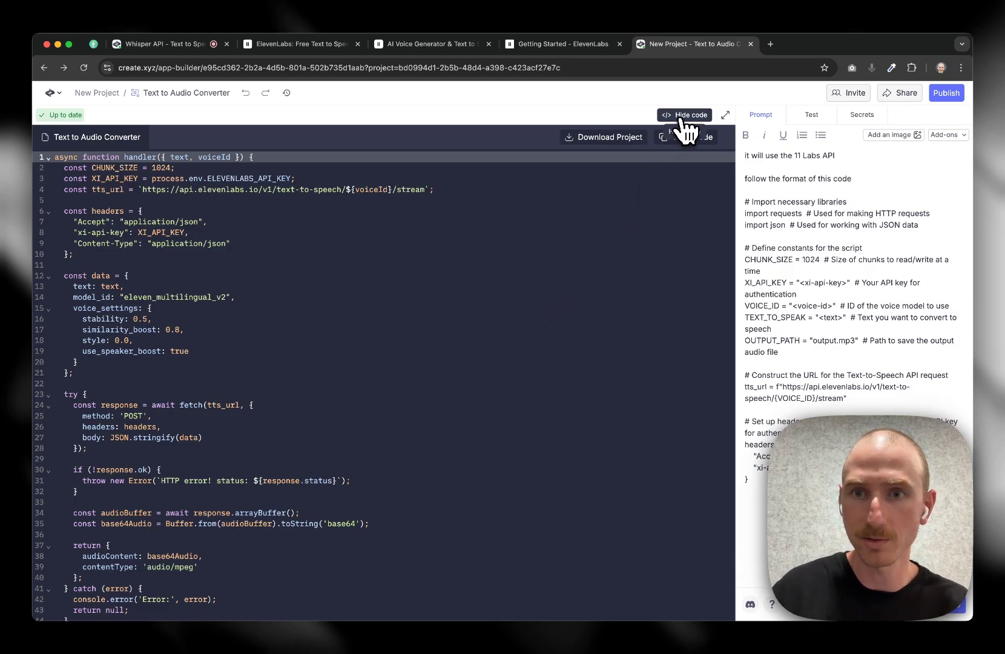
Run the function on 'Hello, how are you?', getting null and a voice_not_found error
click(685, 115)
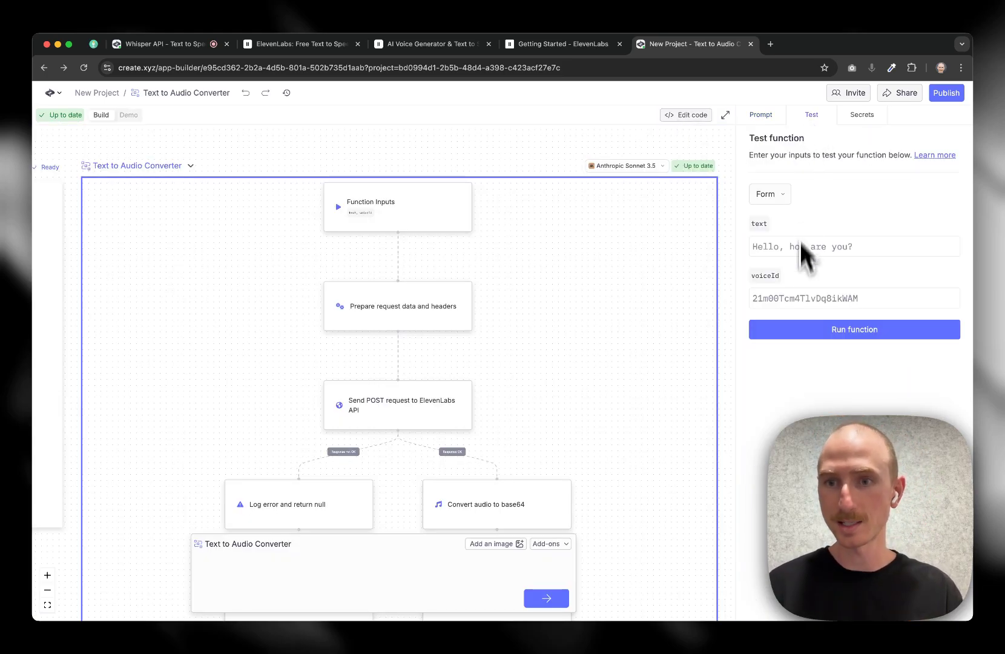
click(854, 247)
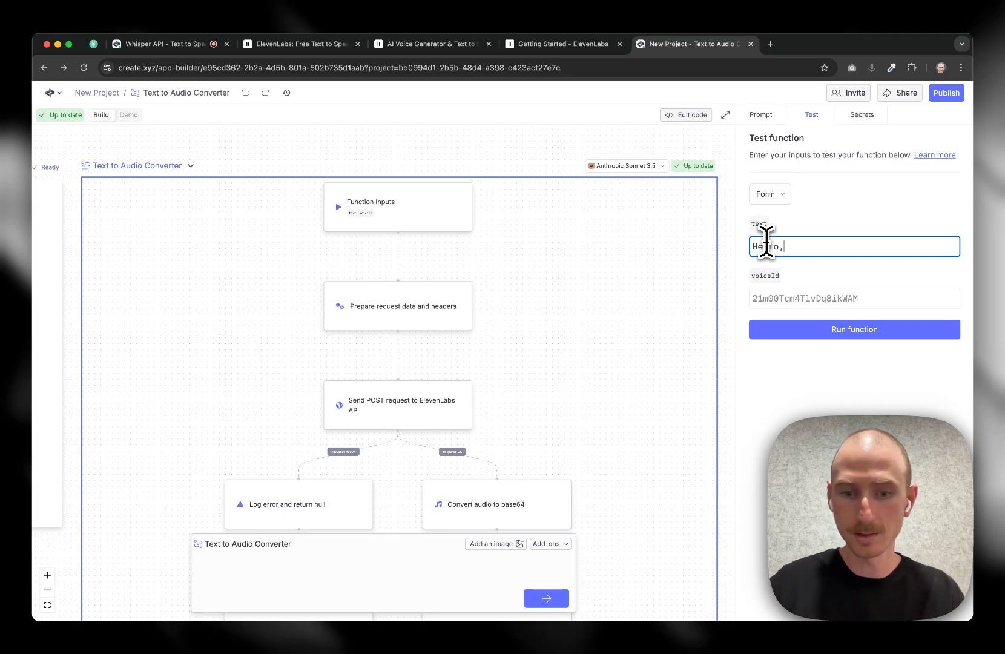
text(how are you?)
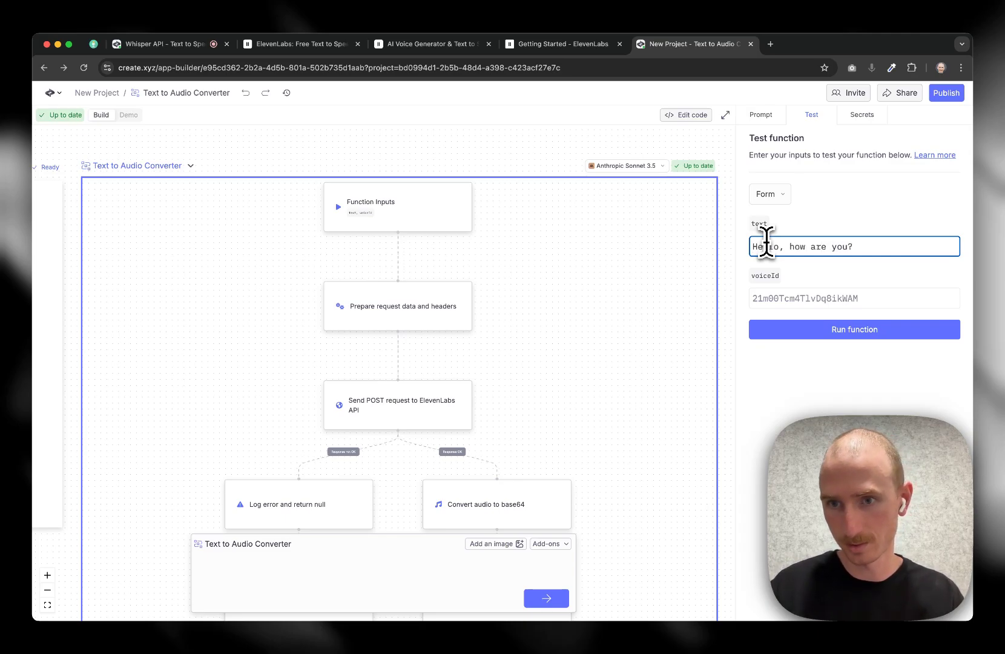
click(855, 329)
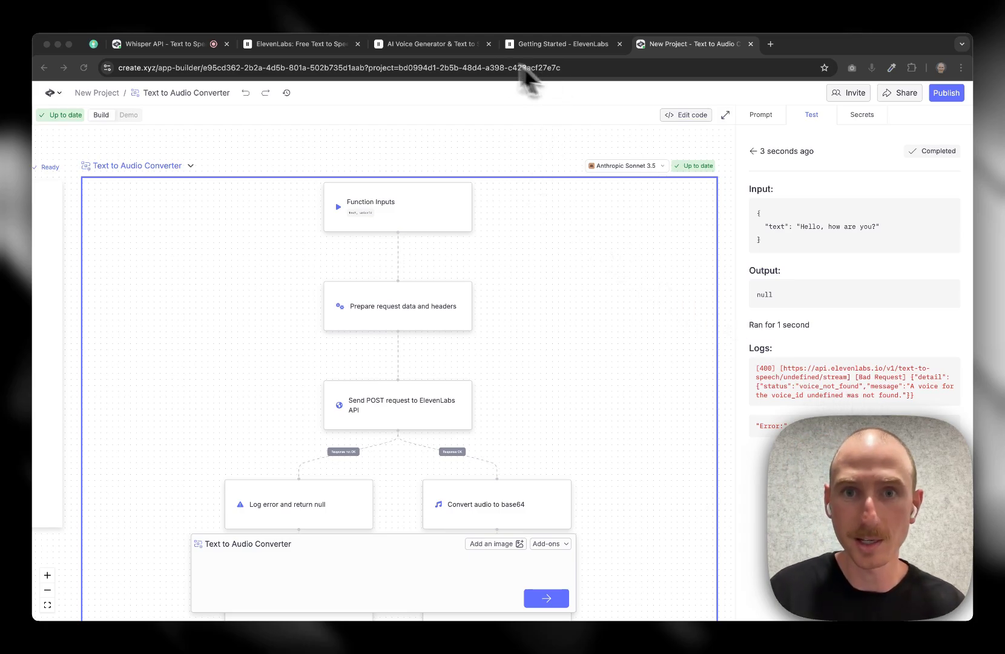
Scroll the docs to 'Fetching the voice_id' and open the voice ID help article
click(564, 43)
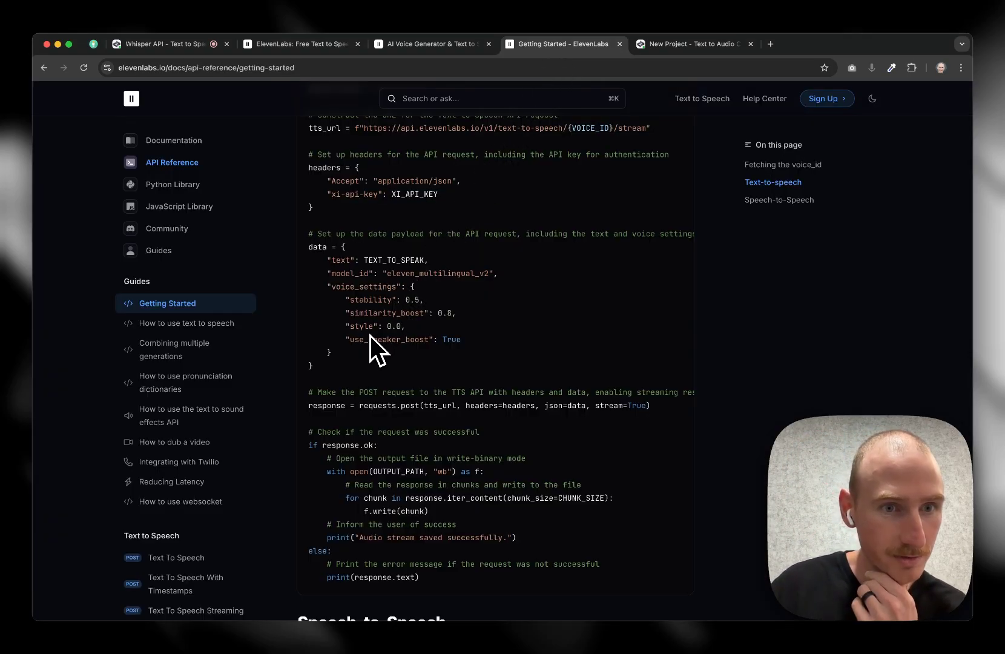
scroll(down, 3)
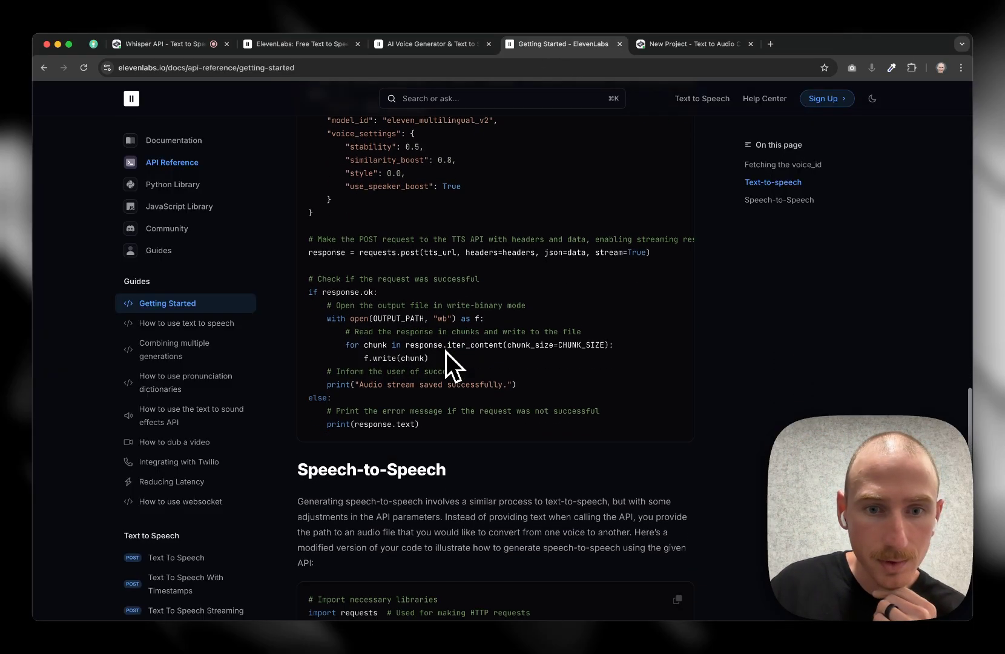
text(voice_id)
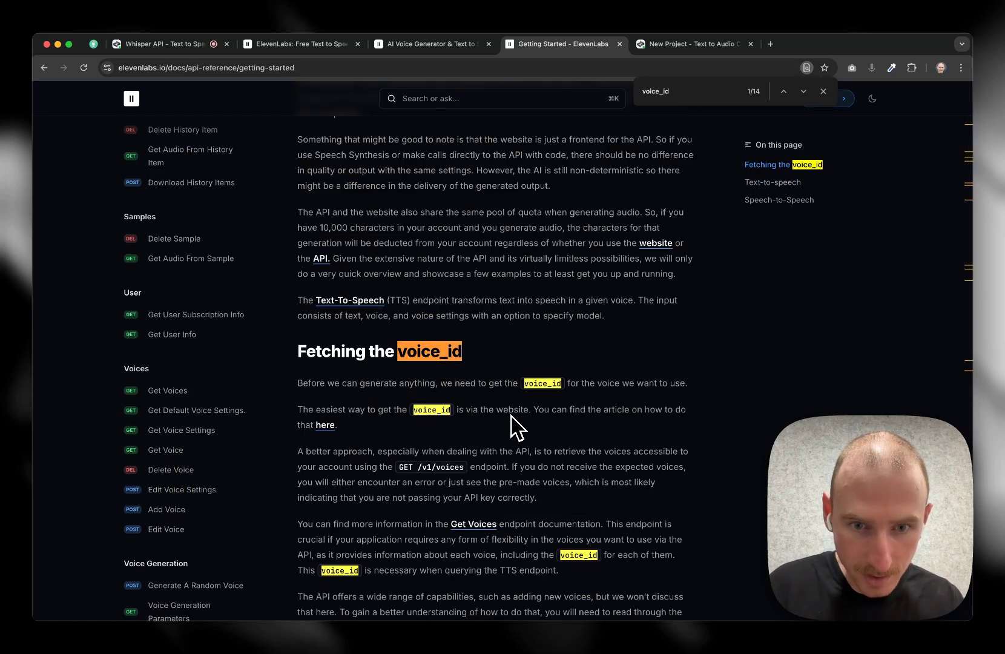
scroll(down, 3)
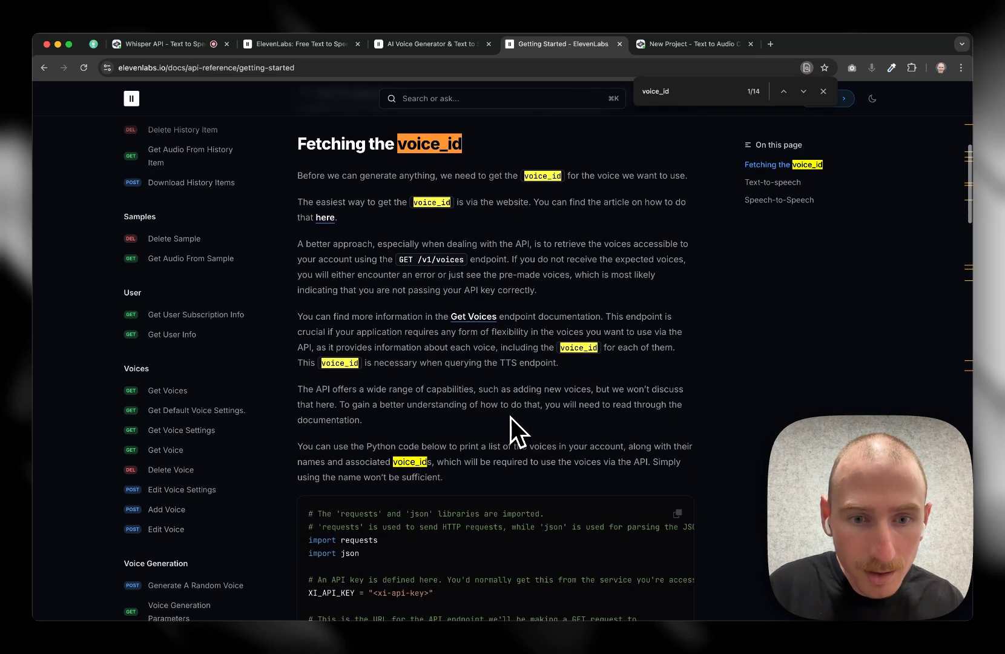
scroll(down, 3)
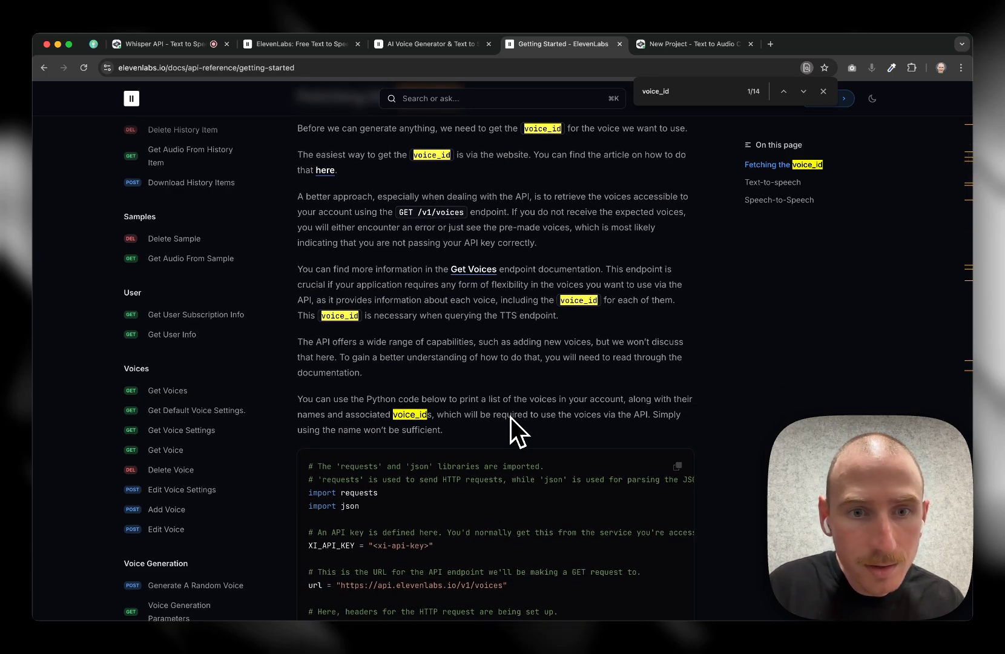
scroll(down, 3)
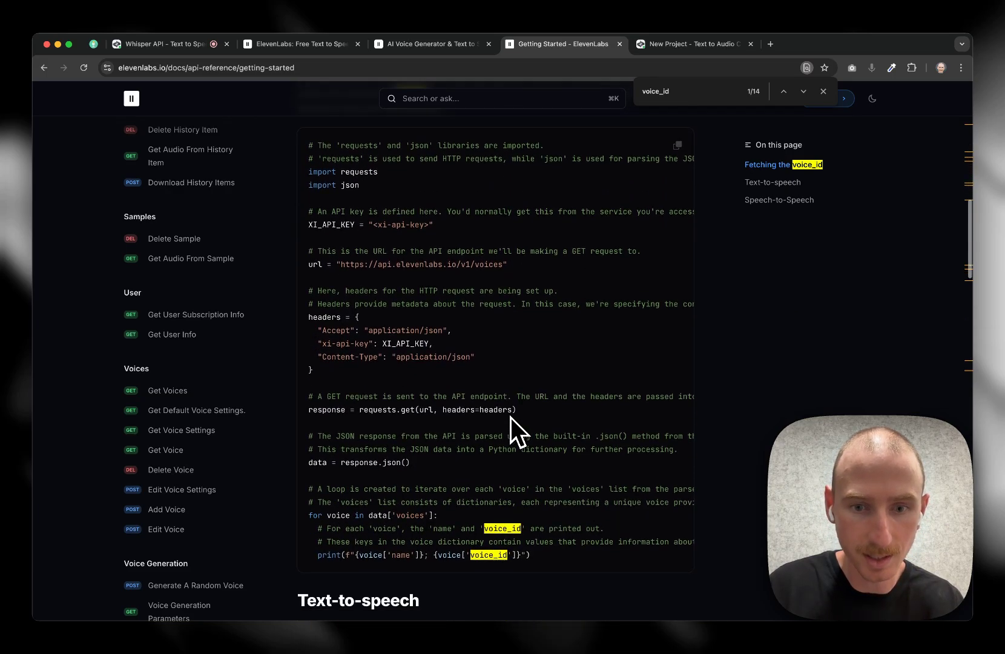
scroll(down, 3)
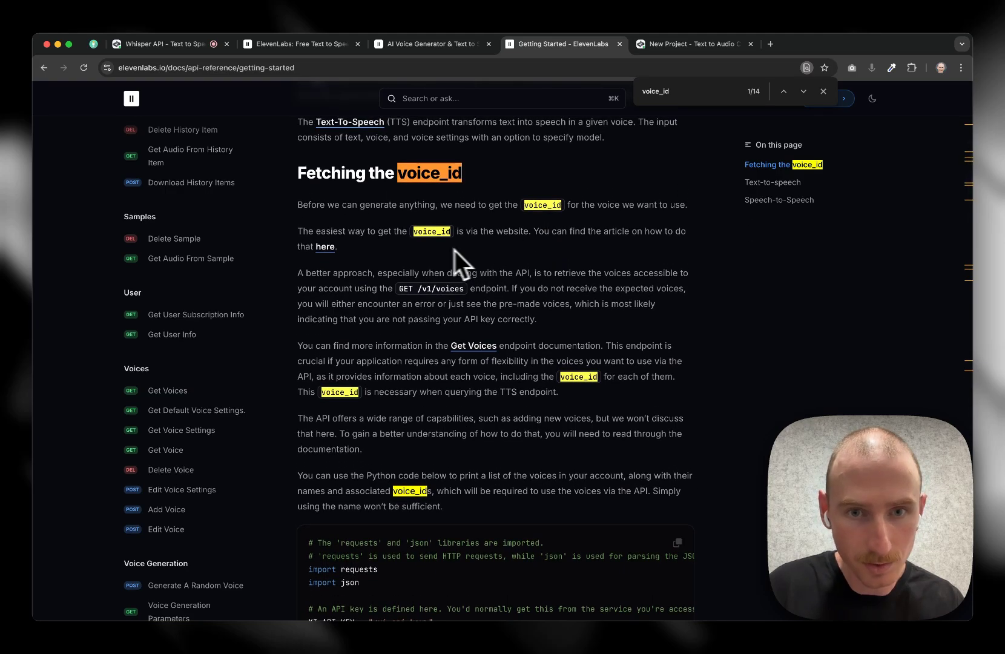
mouse_move(325, 247)
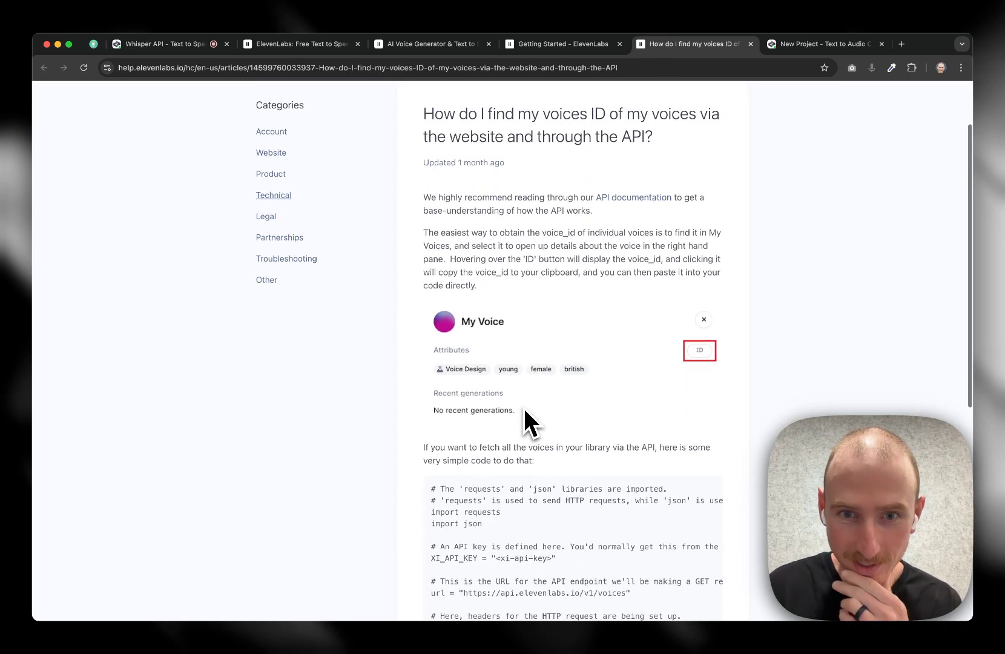
scroll(down, 3)
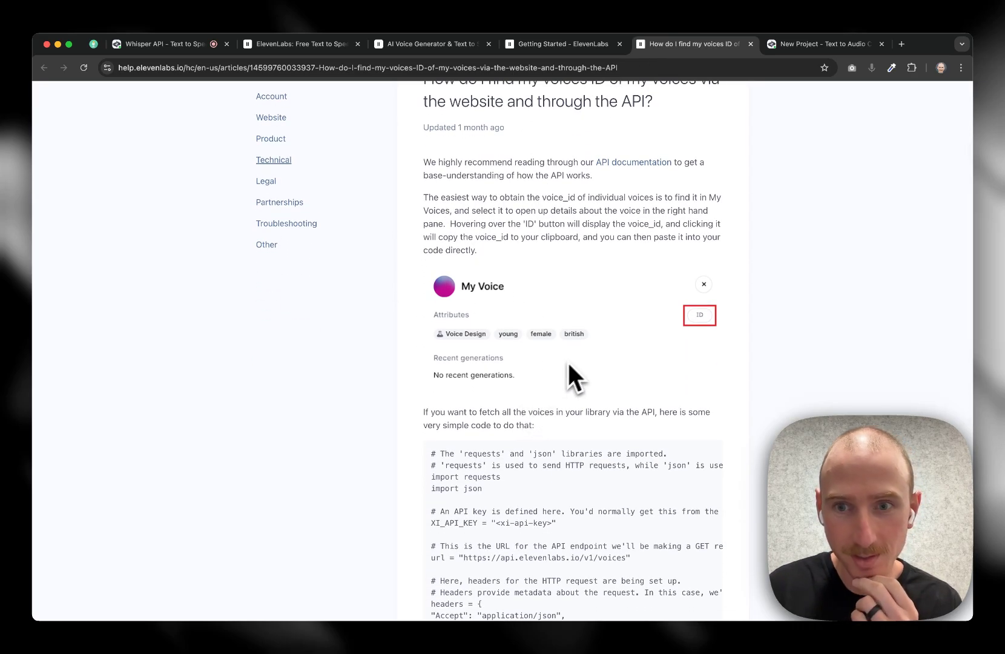
scroll(down, 3)
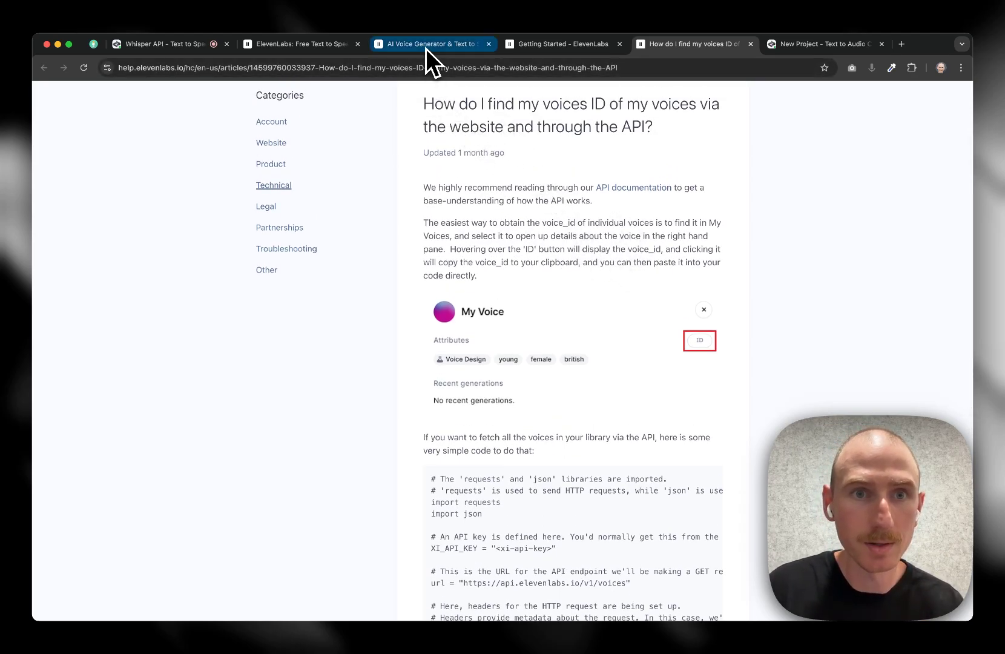
Preview and use the Alice voice, view its details, then return to the docs
click(432, 43)
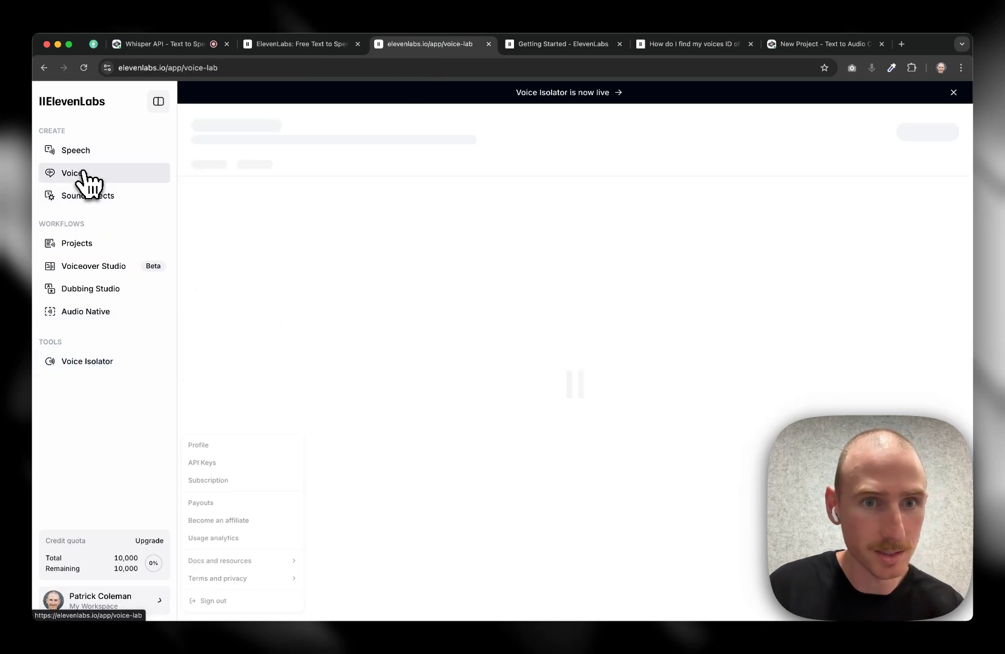
click(73, 173)
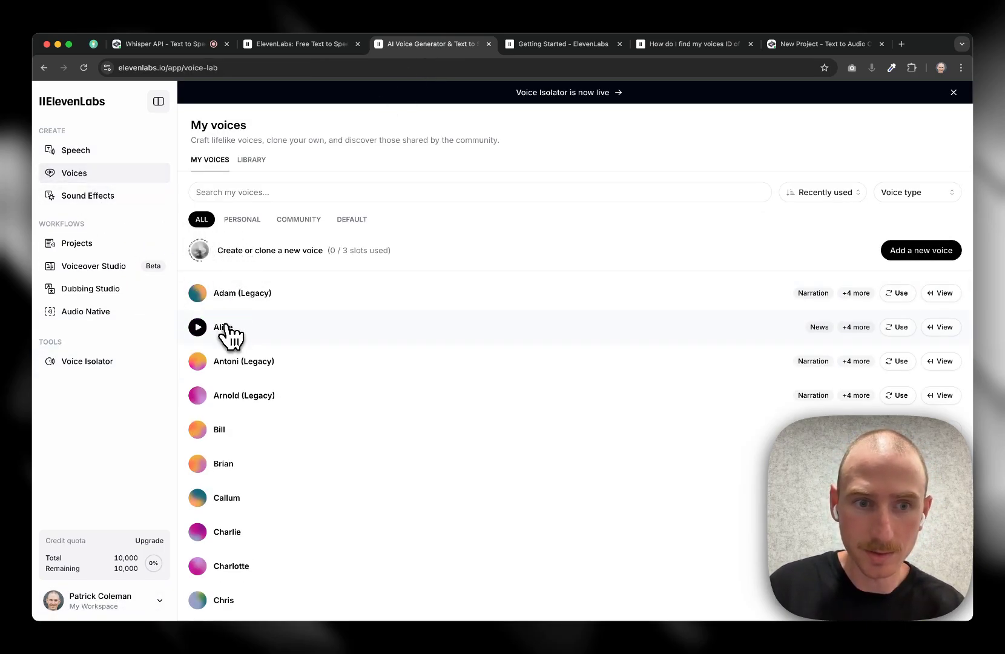
click(197, 327)
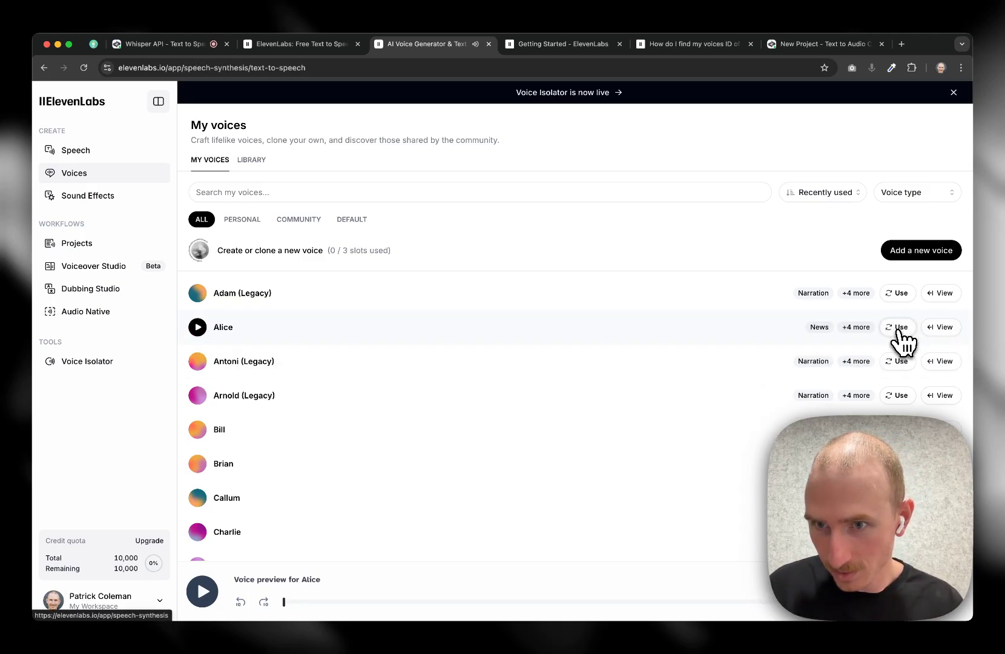
click(897, 327)
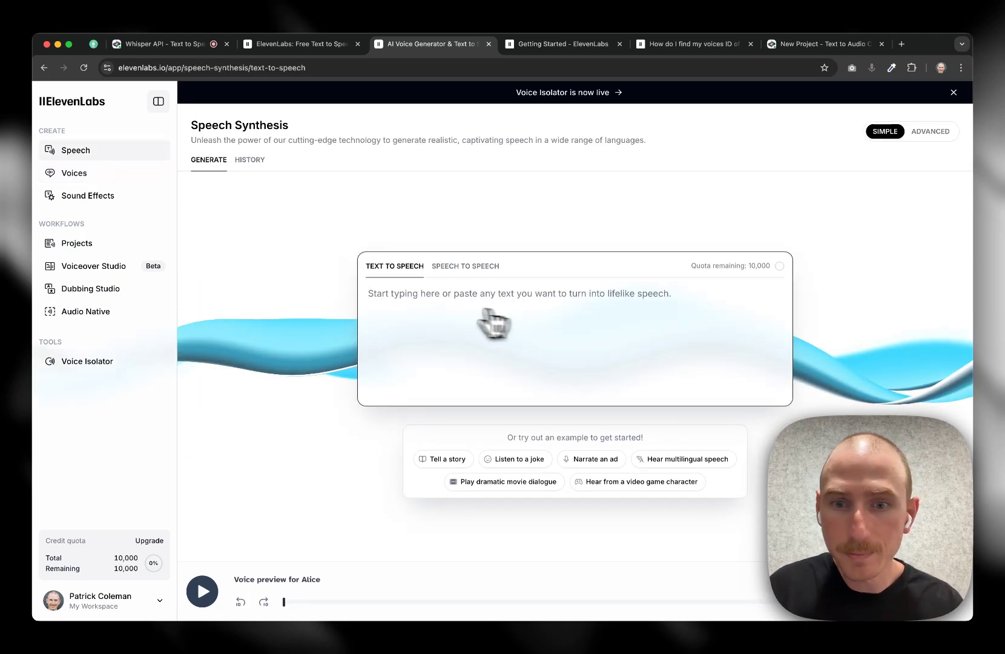
click(74, 172)
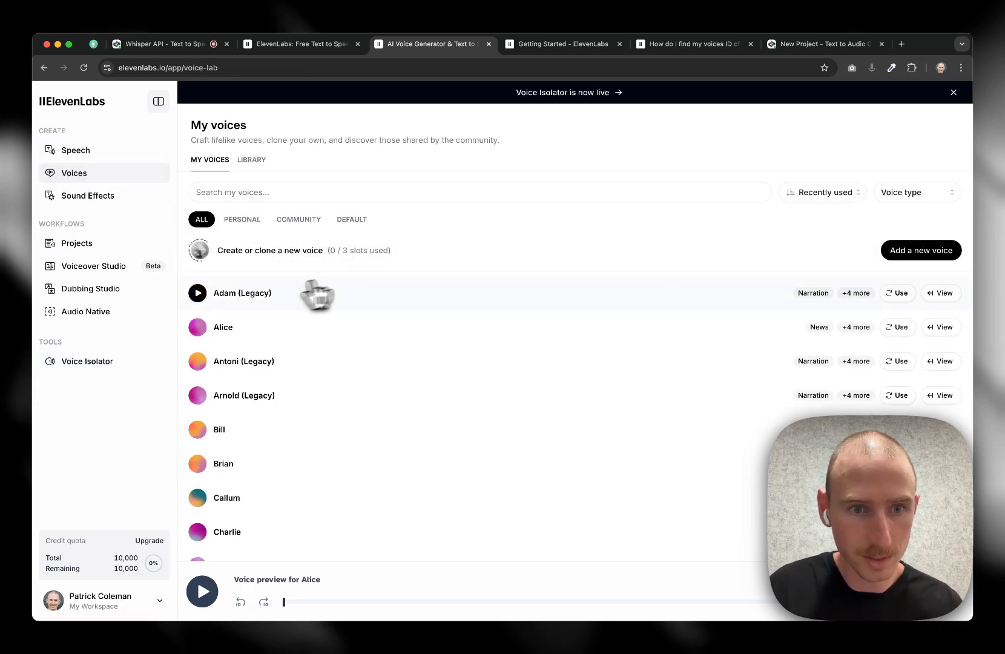
mouse_move(959, 339)
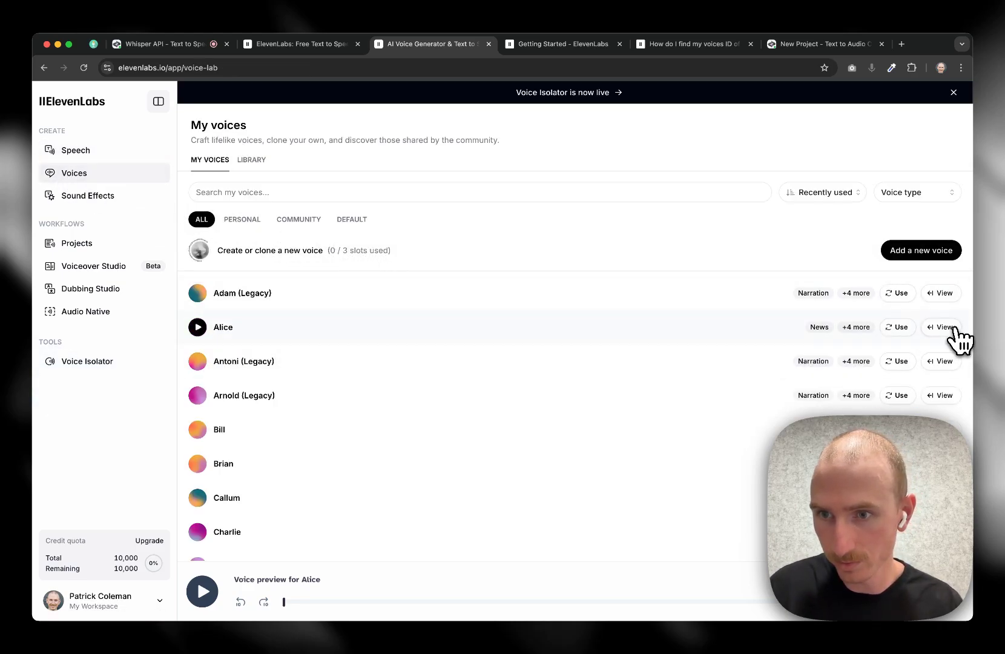
click(940, 327)
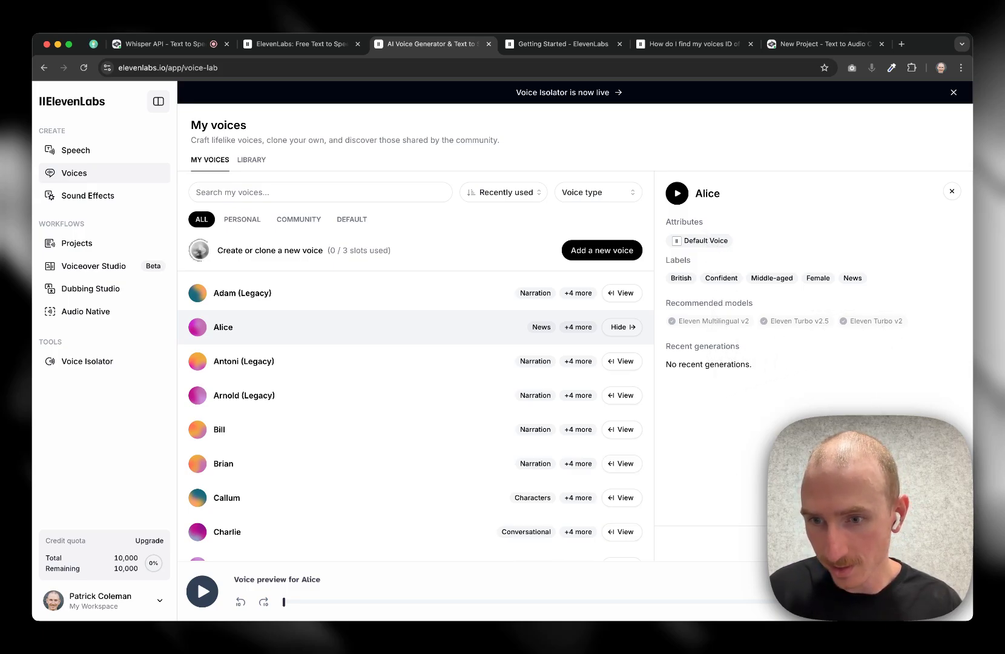
mouse_move(641, 170)
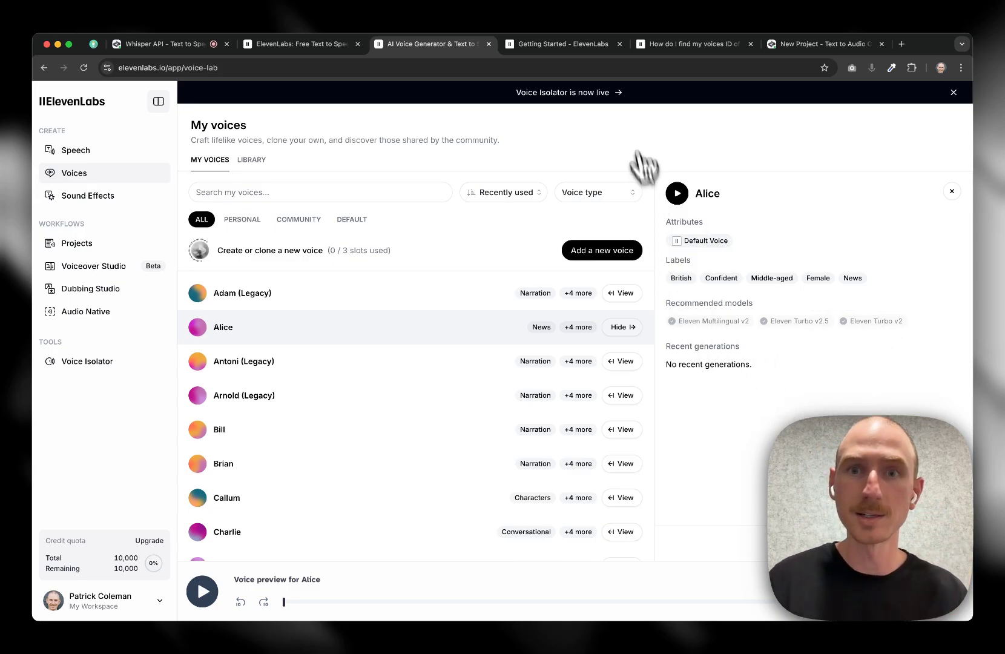
click(563, 43)
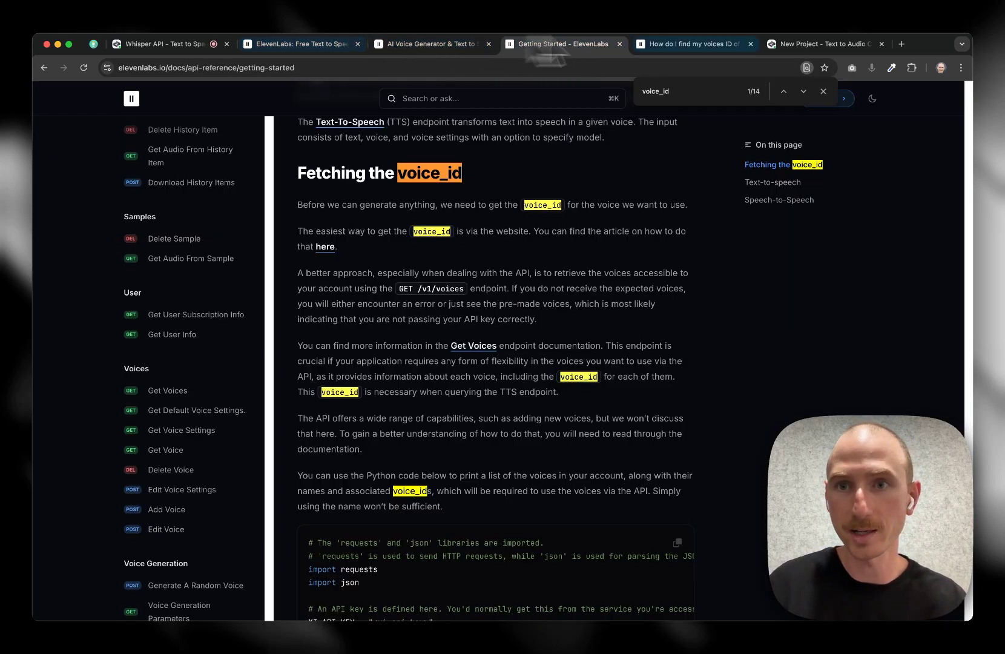
Test the function with text 'Hello, how are you?' and voice ID Xb7hH8MSUJpSbSDYk0k2
click(821, 43)
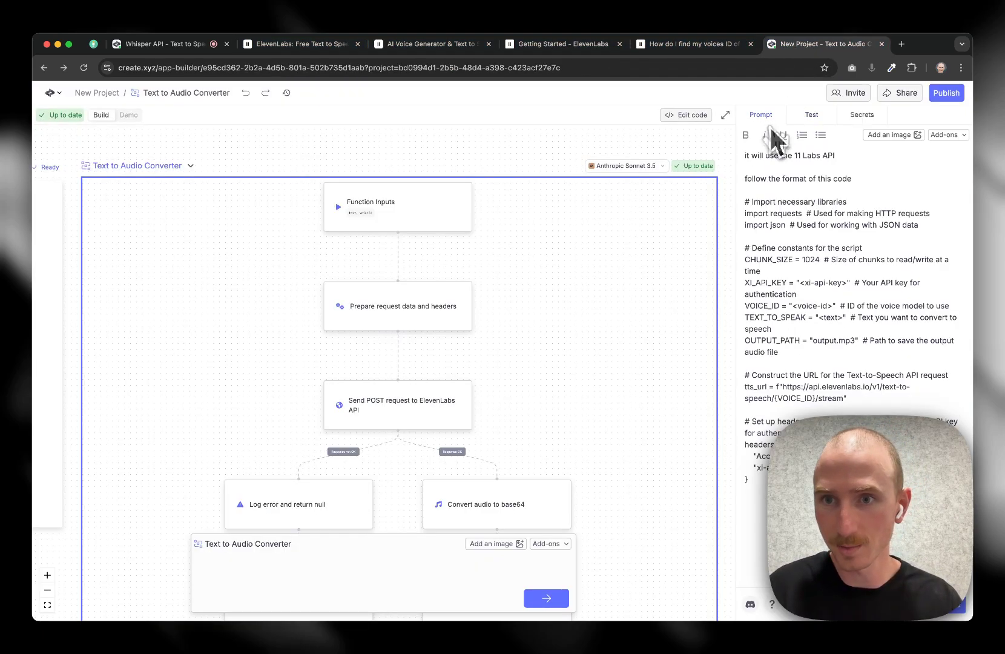
click(811, 115)
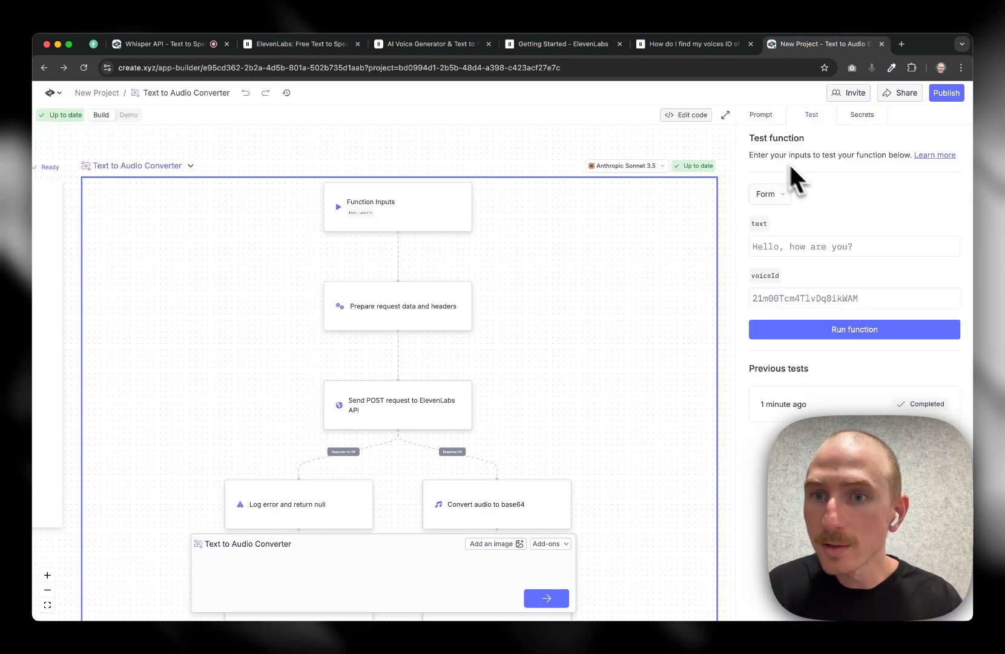
click(854, 246)
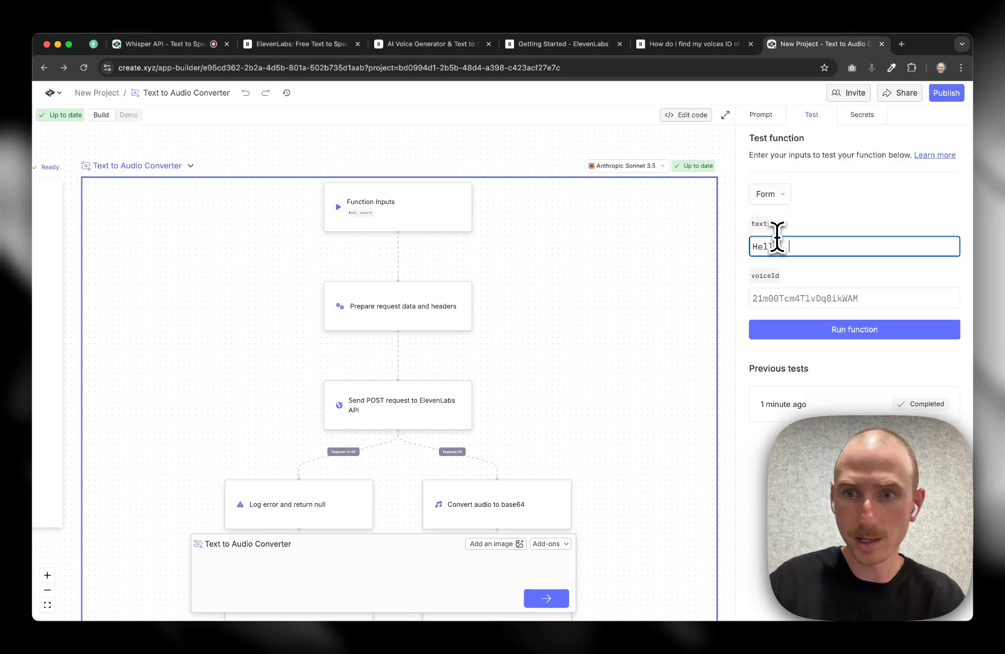
click(855, 298)
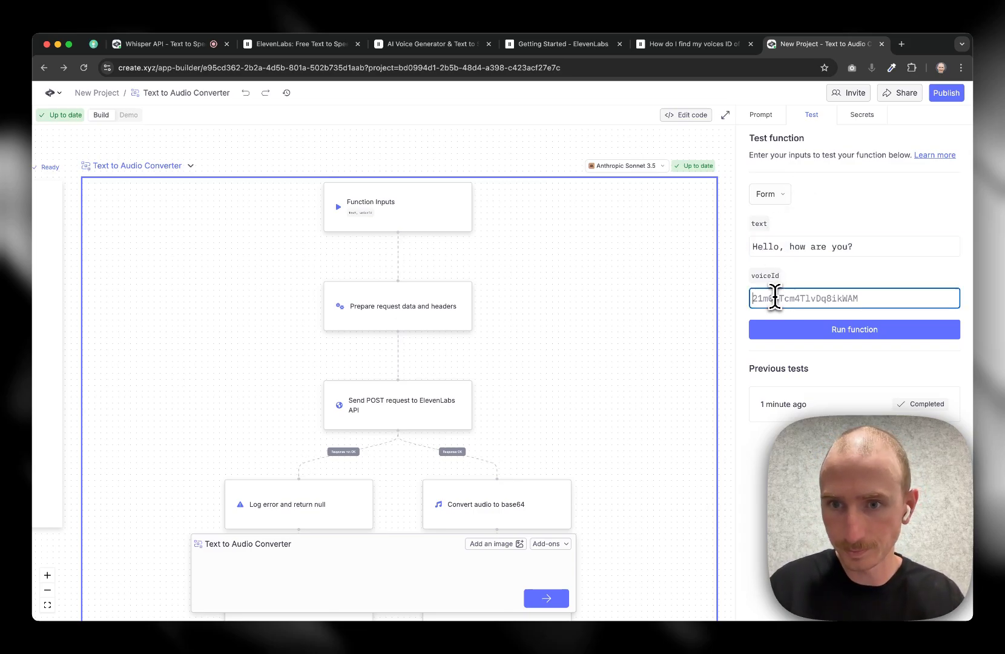
click(854, 330)
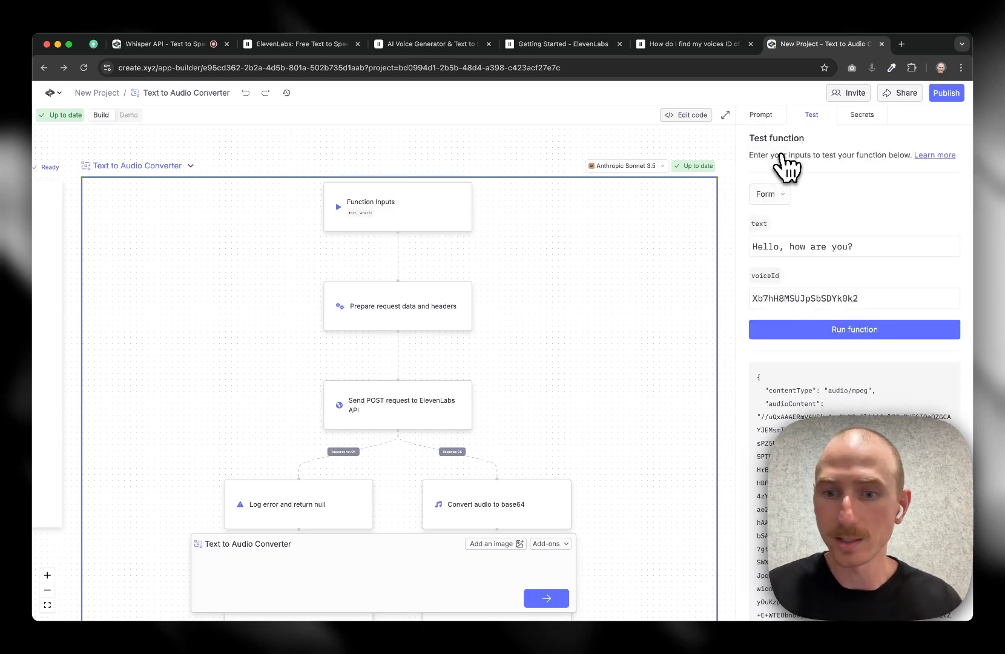
mouse_move(805, 171)
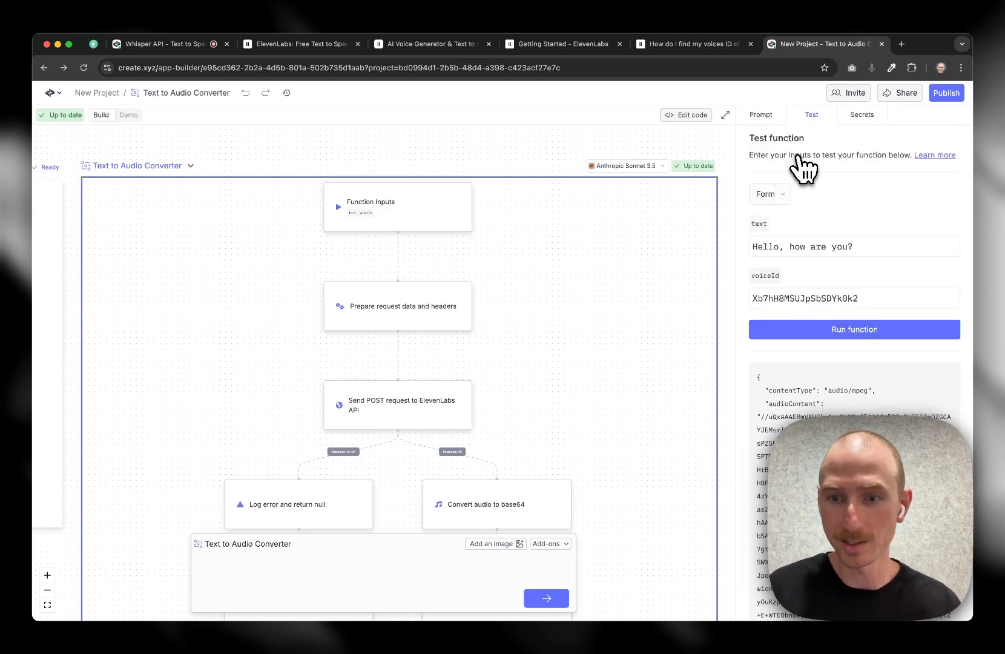
mouse_move(768, 124)
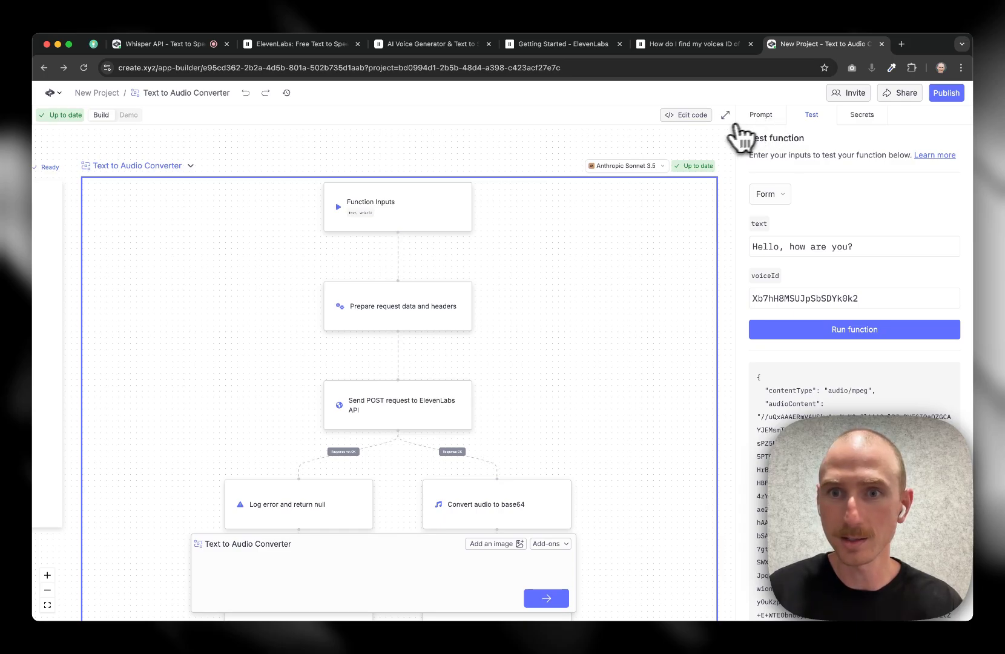
Add 'Use this voice_id: Xb7hH8MSUJpSbSDYk0k2' to the prompt and review the regenerated code
click(761, 114)
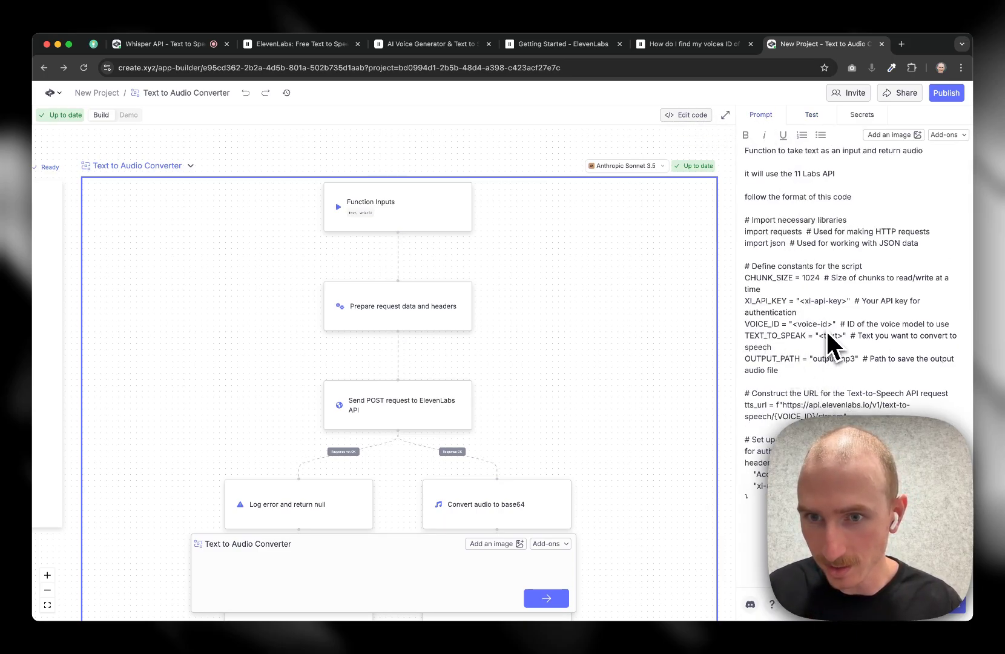
click(685, 115)
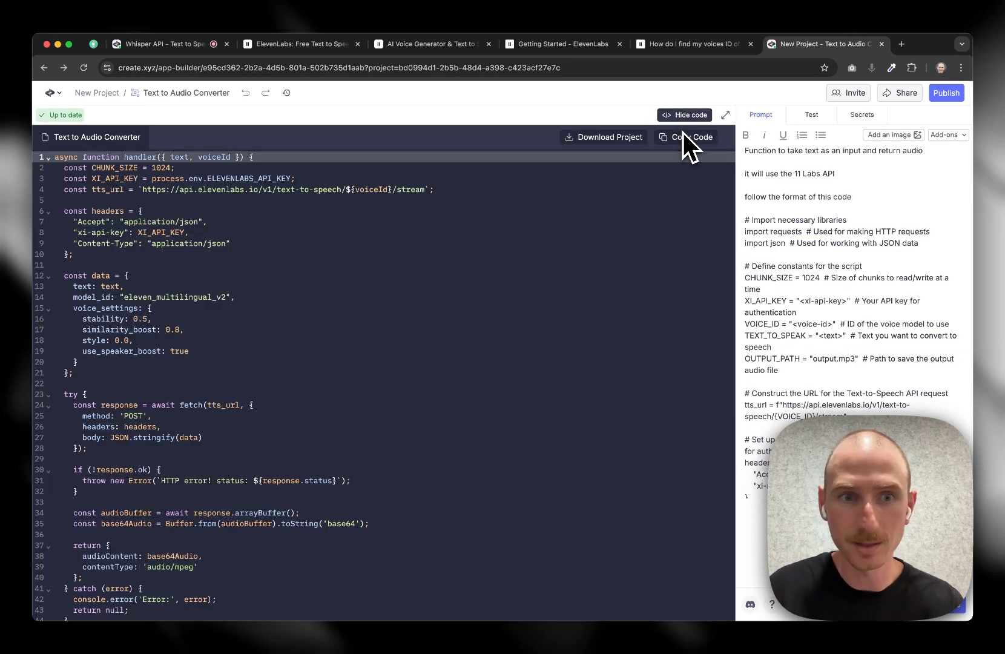
click(859, 196)
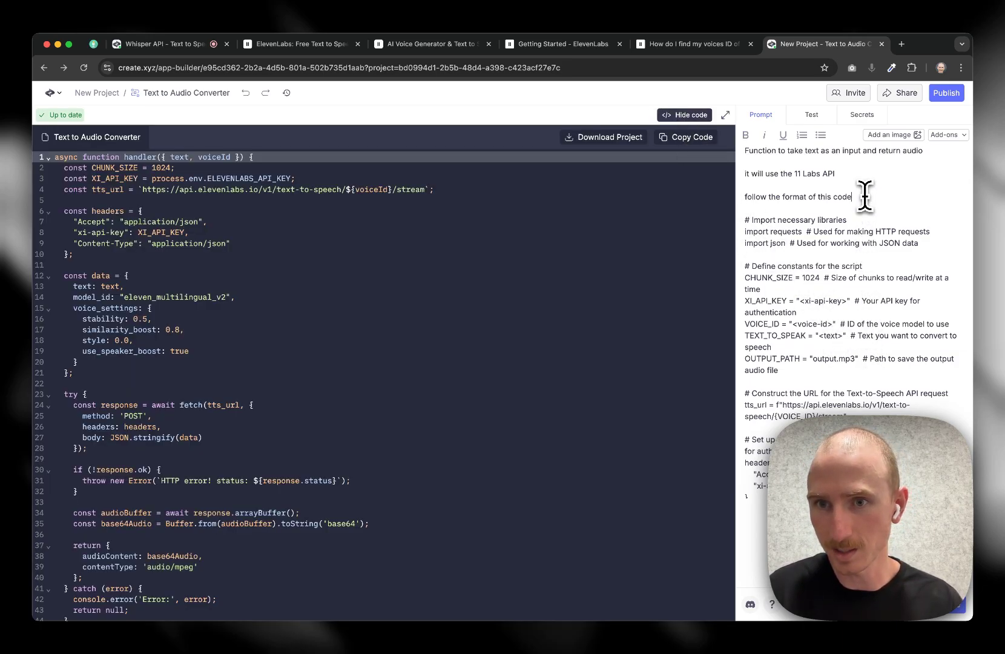
text(Use this voice_id)
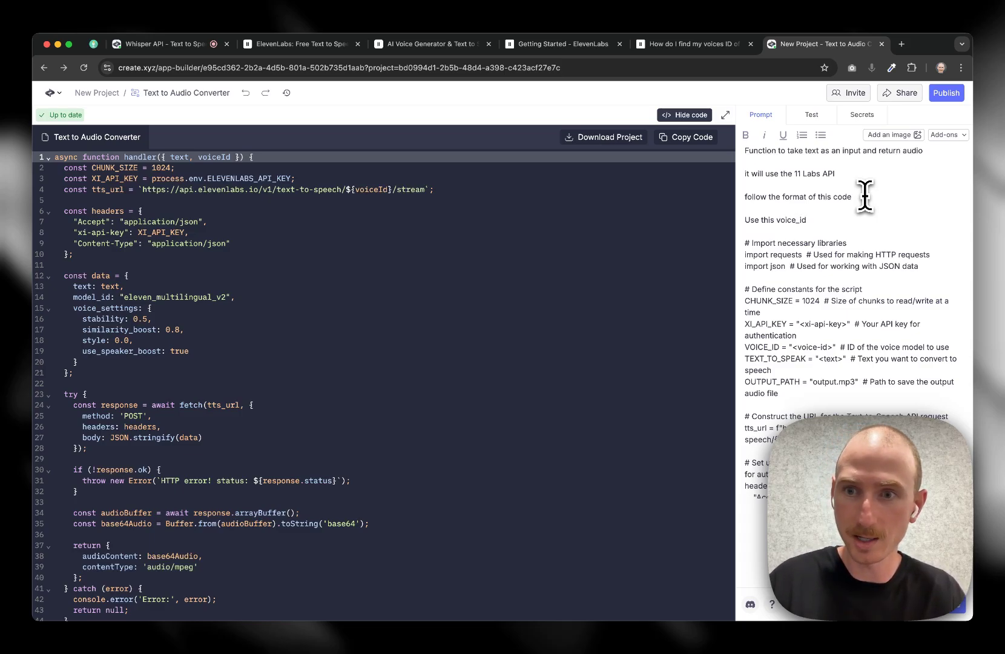
text(Xb7hH8MSUJpSbSDYk0k2)
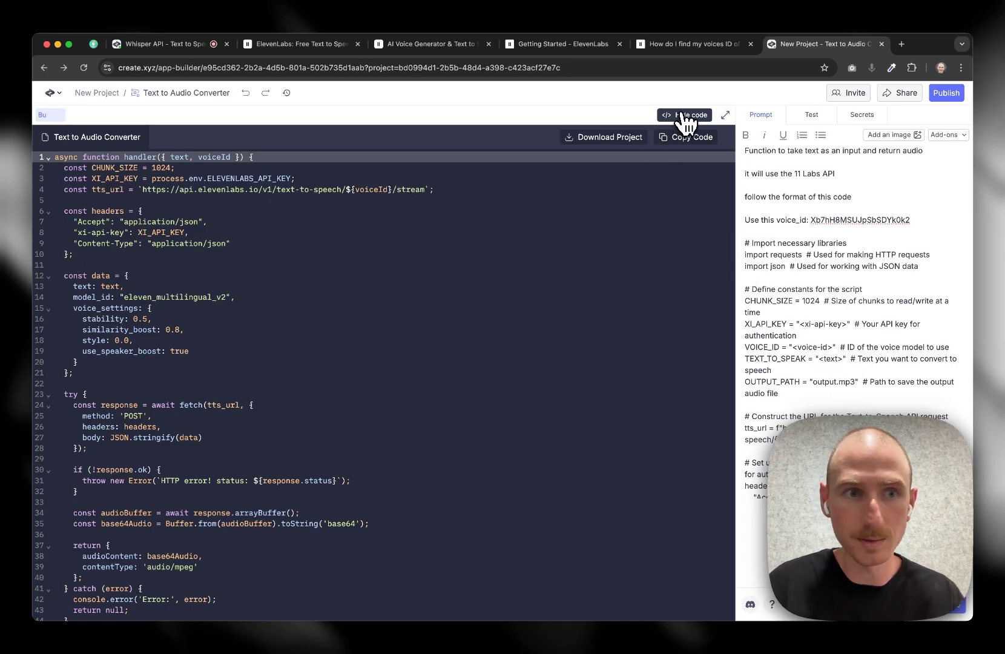
click(685, 115)
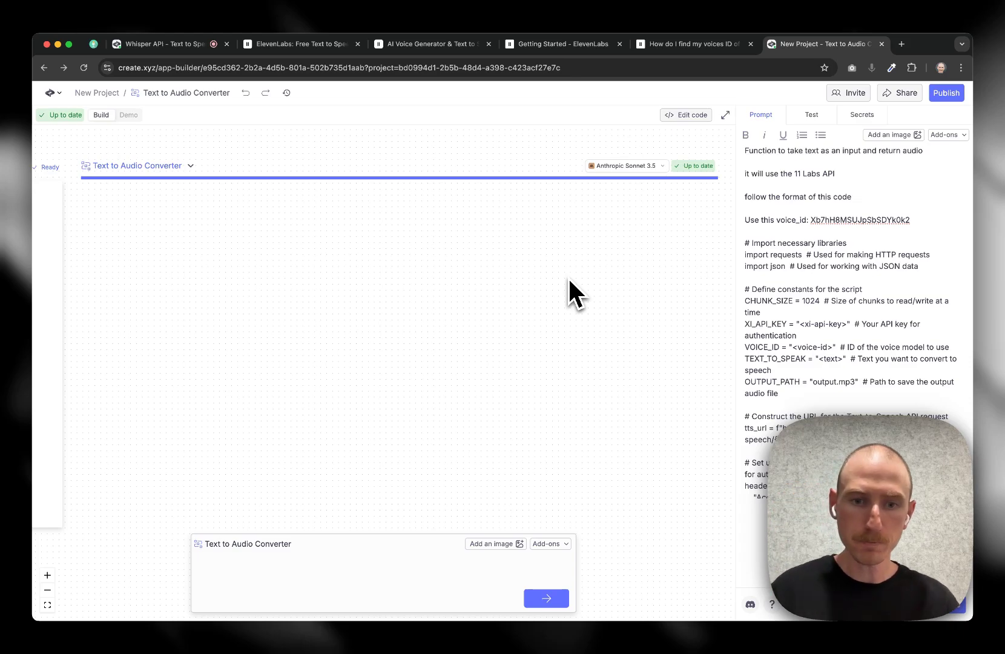
mouse_move(612, 264)
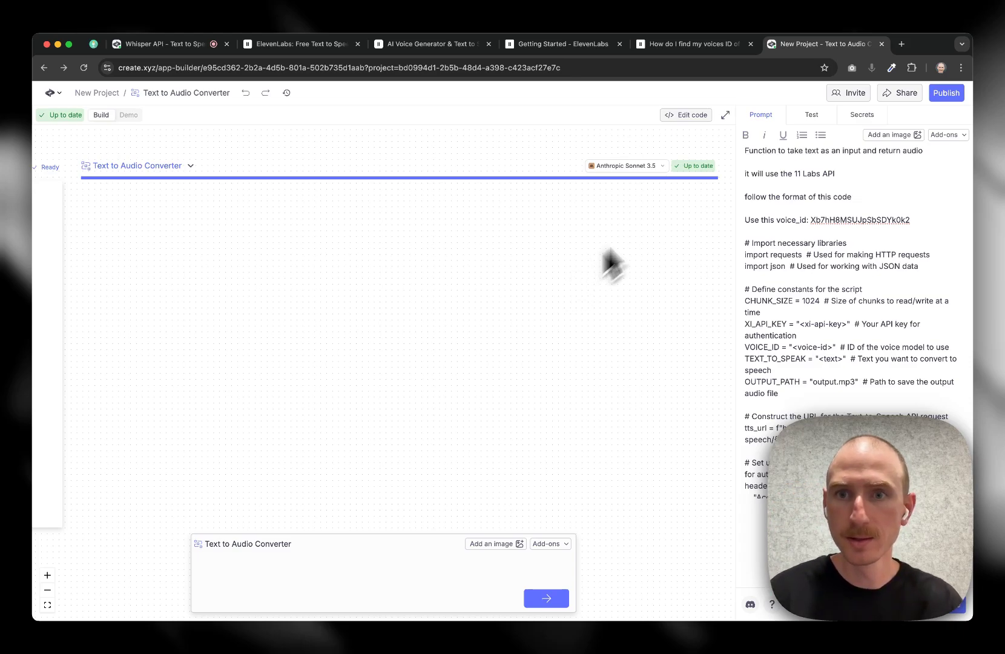
click(685, 115)
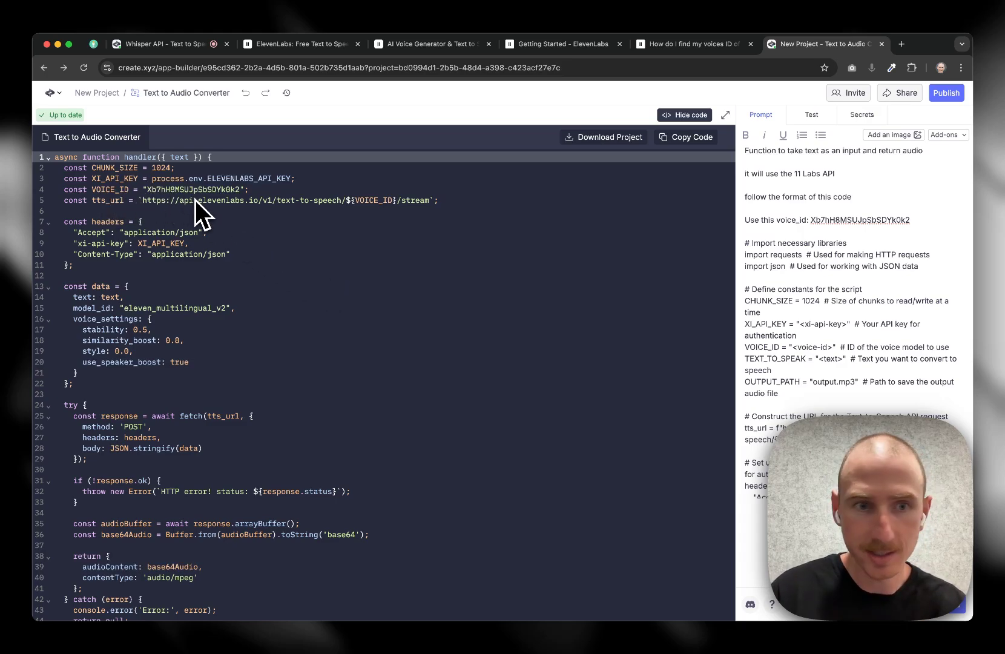
mouse_move(218, 326)
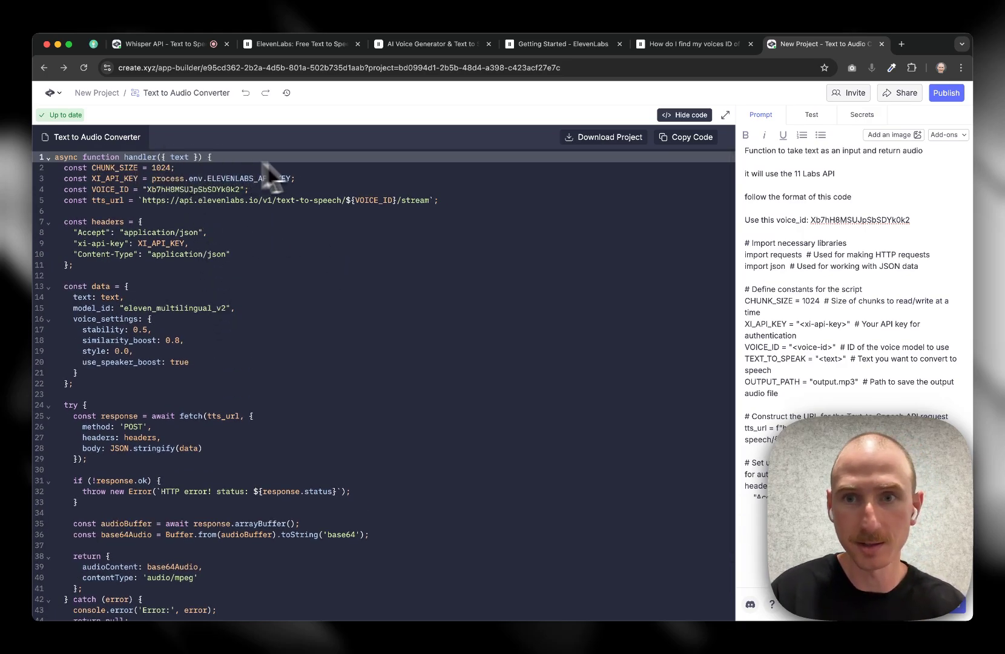
Run the function with only the text 'Hello, how are you?' to get audio/mpeg output
click(811, 114)
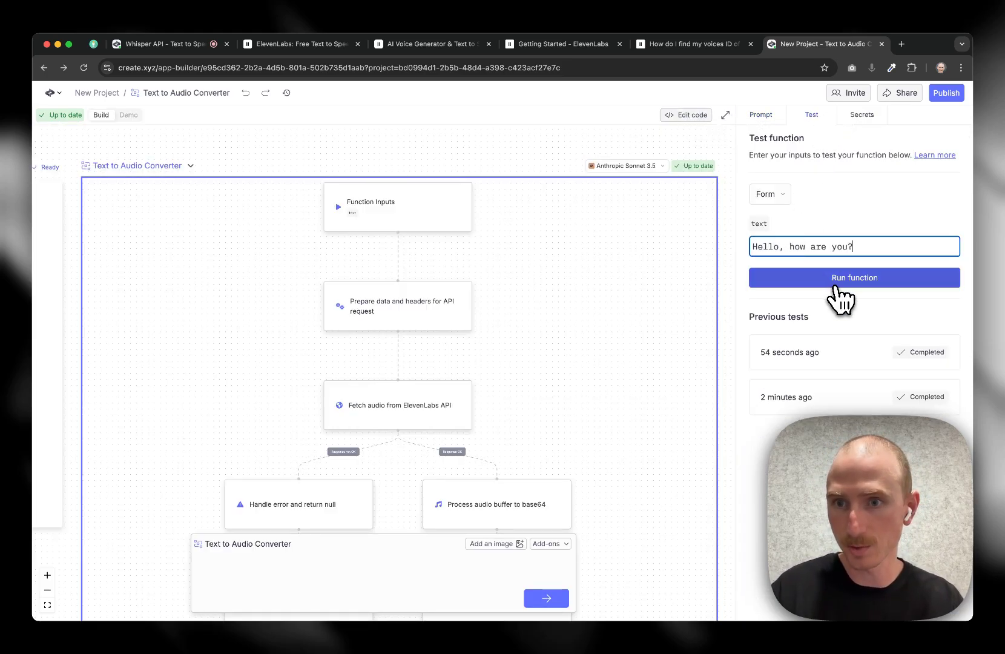
click(854, 278)
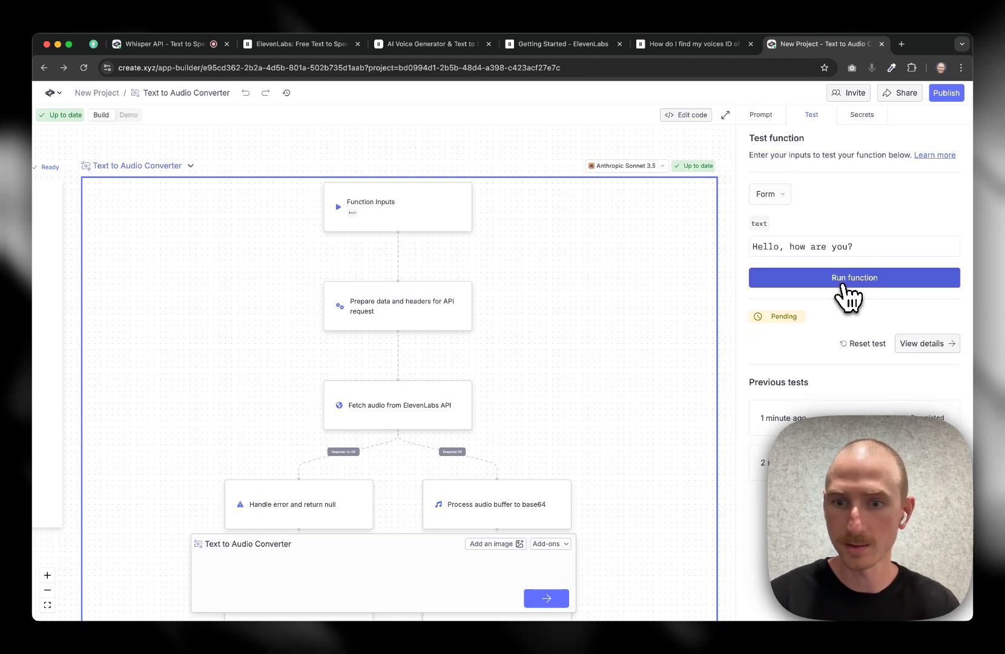
click(854, 278)
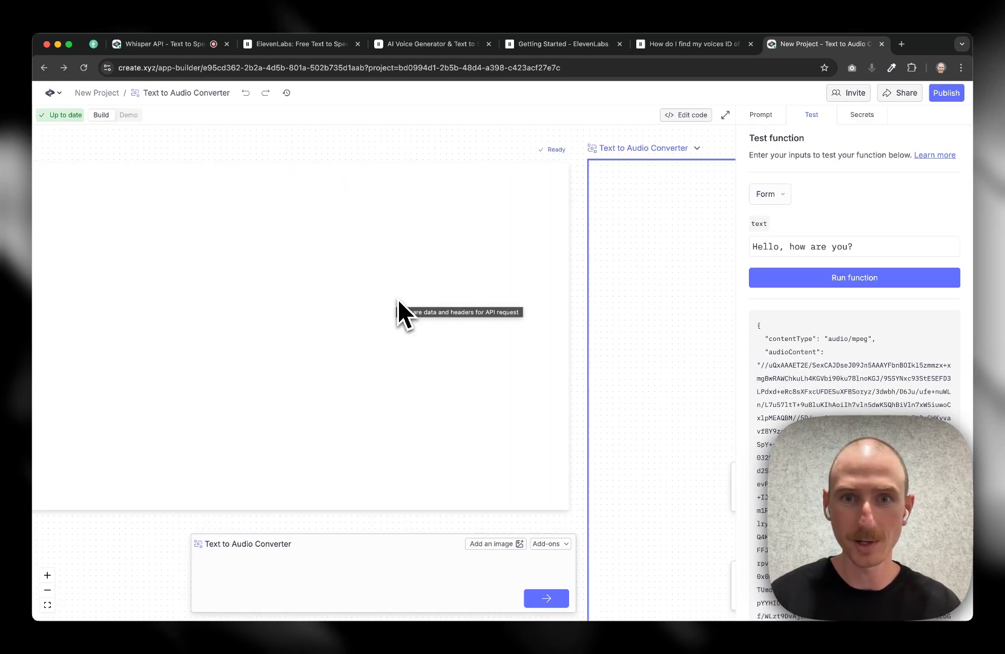
mouse_move(655, 185)
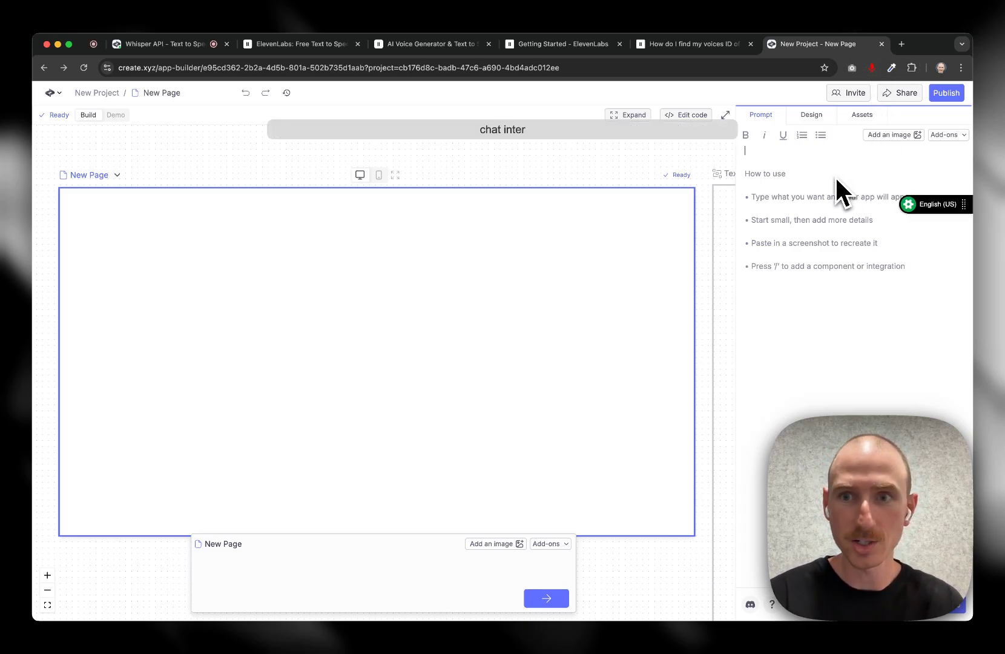
Describe the page as 'Chat interface that looks like ChatGPT', using /ChatGPT to respond to messages
text(Chat interface that looks like Chachi PT)
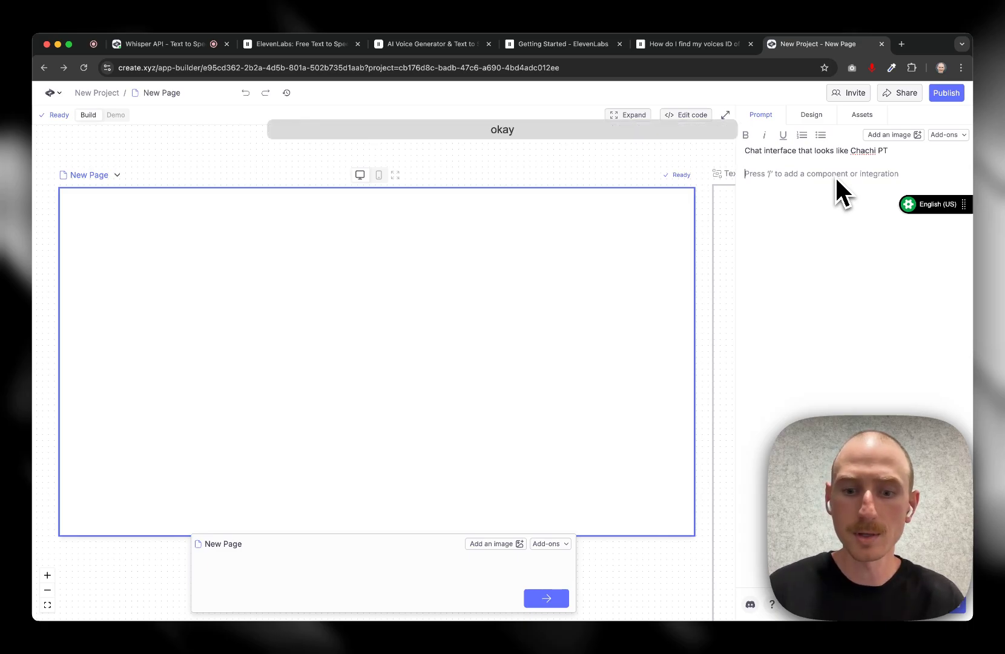
text(Use /c)
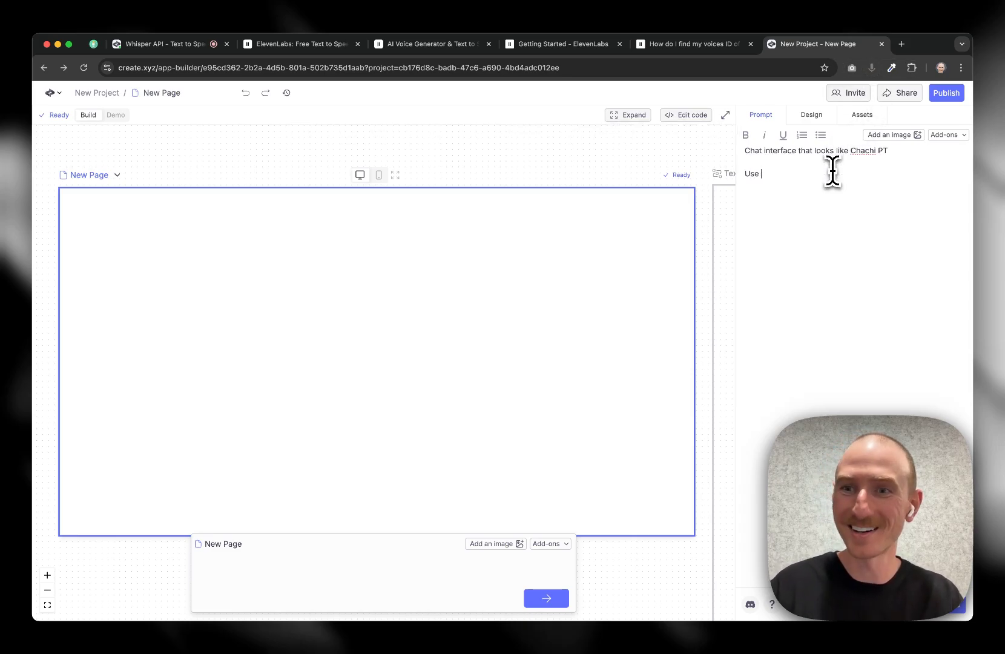
text(CHAT)
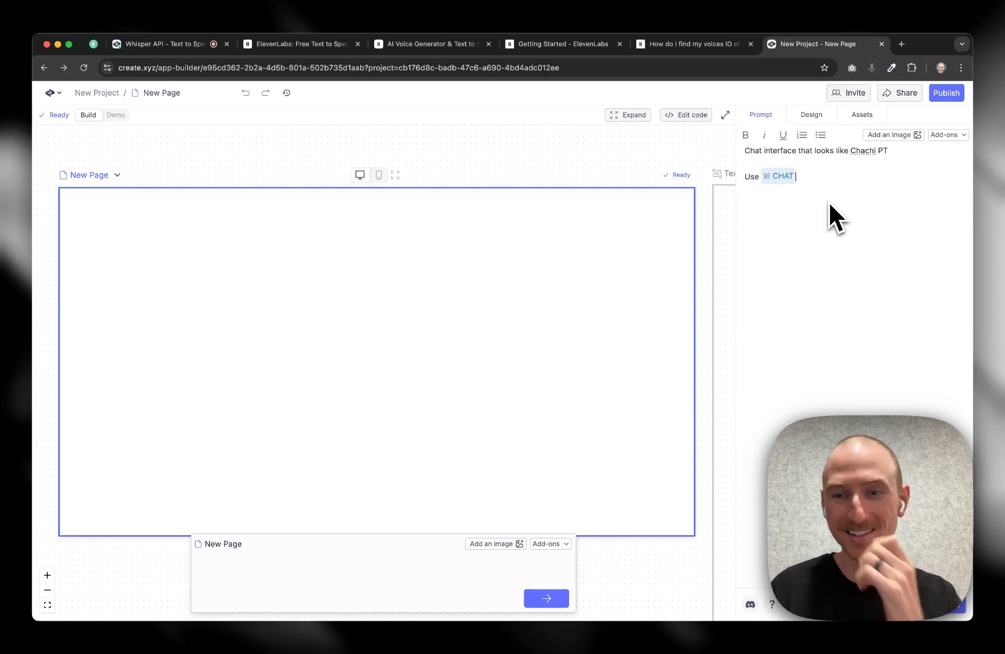
text(/chat)
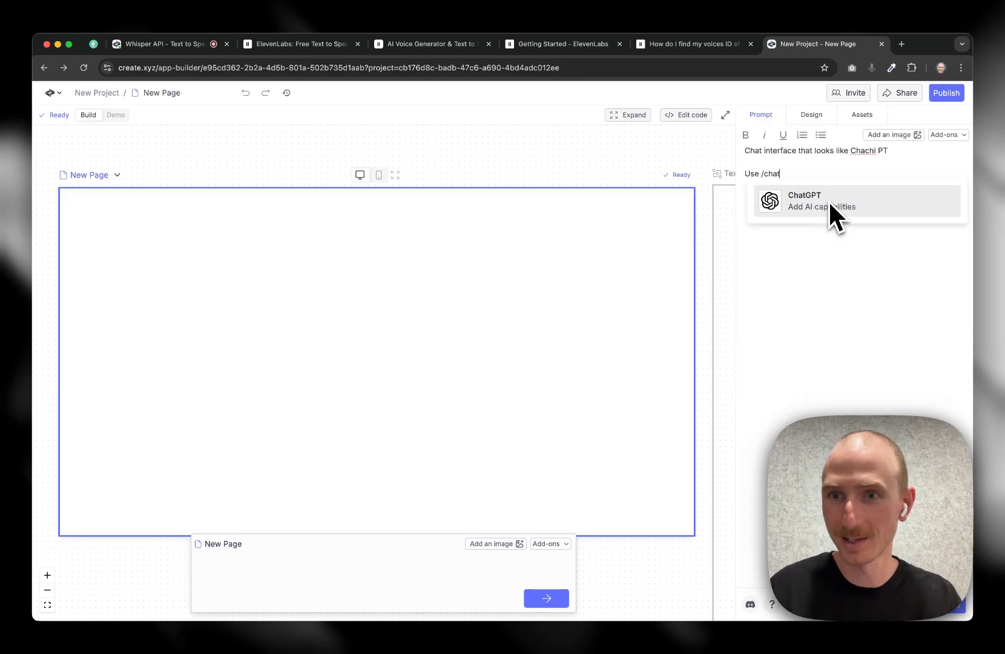
click(805, 195)
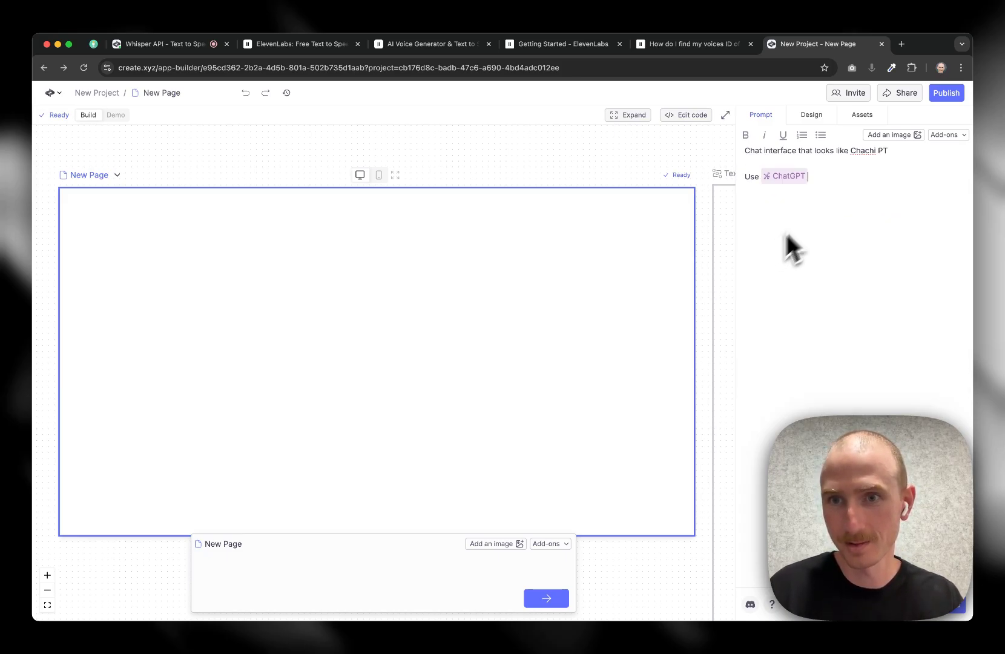
text(to respond to messages)
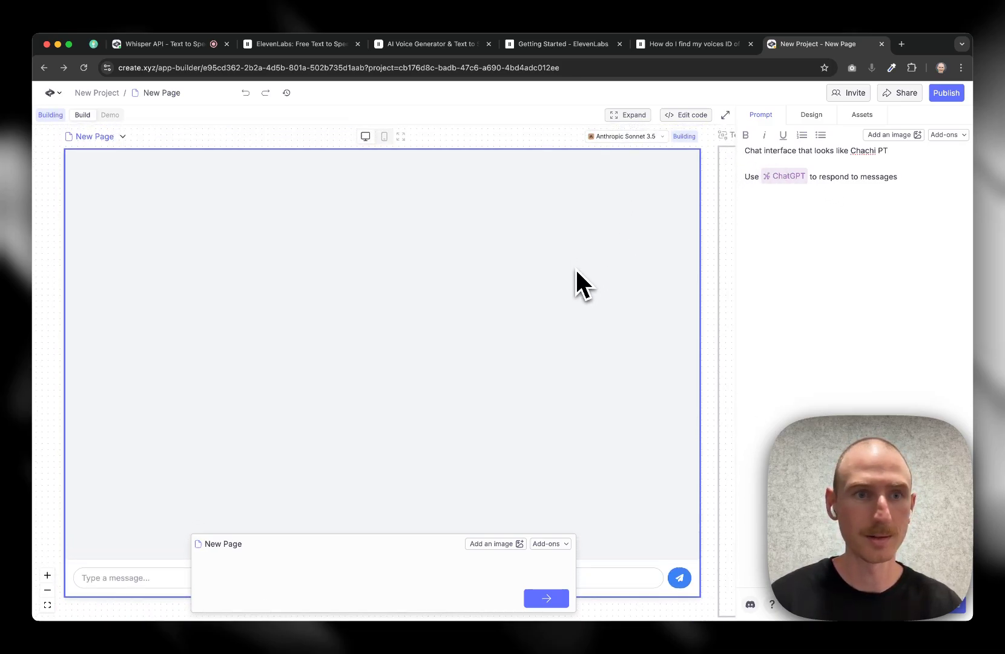
mouse_move(631, 147)
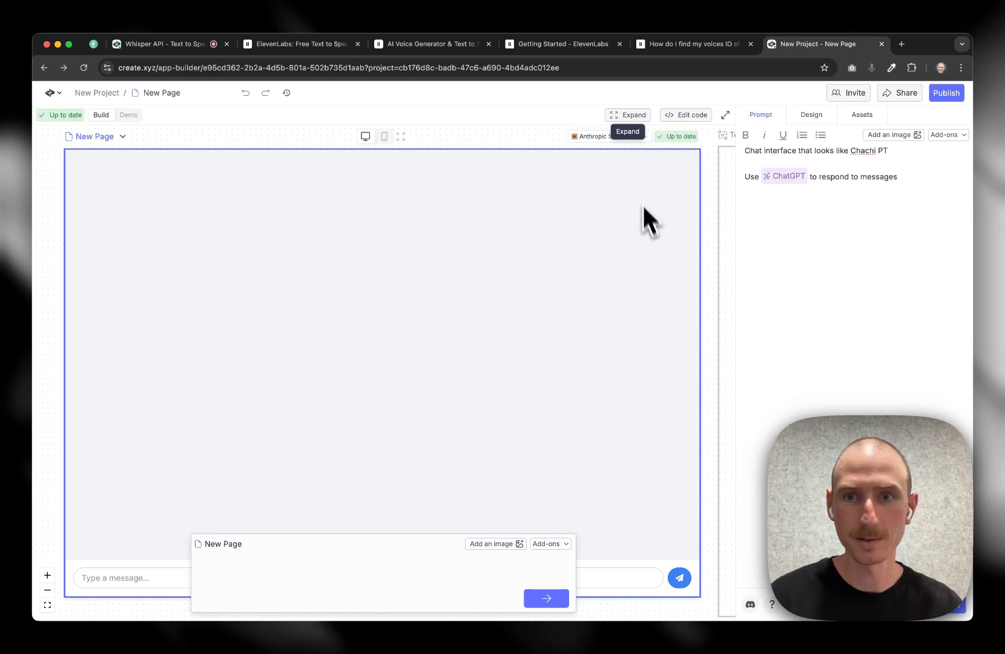
Send 'hello how are you?' in the demo chat and begin a follow-up message
click(628, 115)
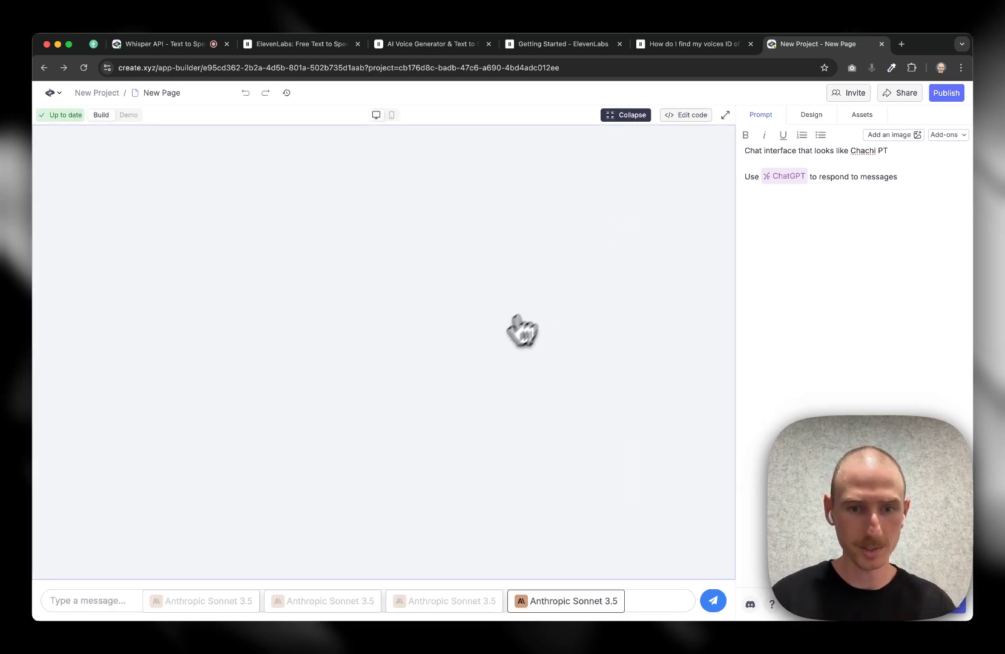
mouse_move(254, 515)
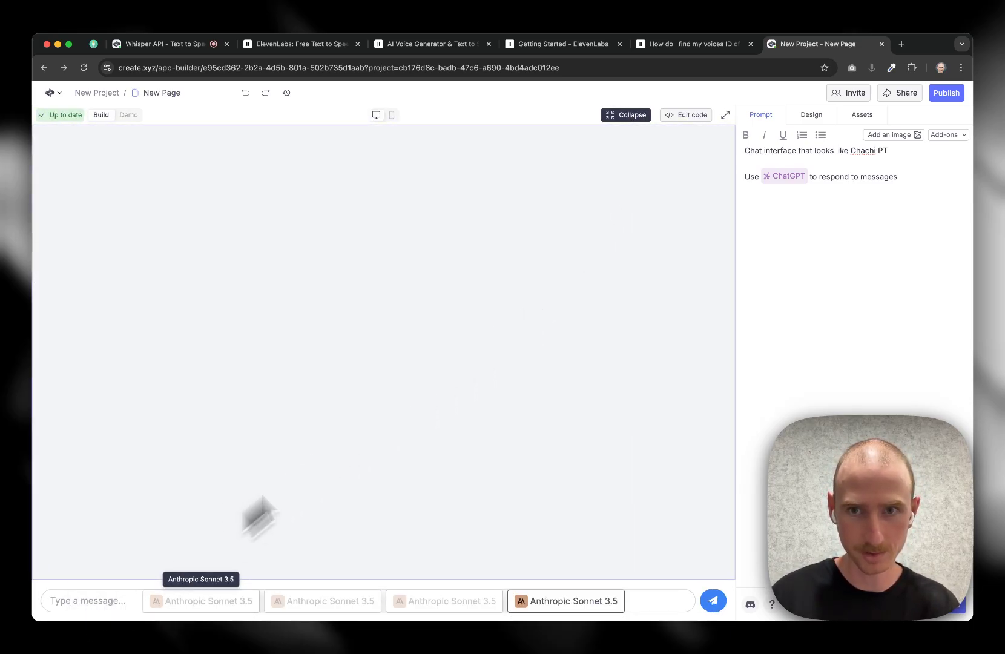
click(625, 114)
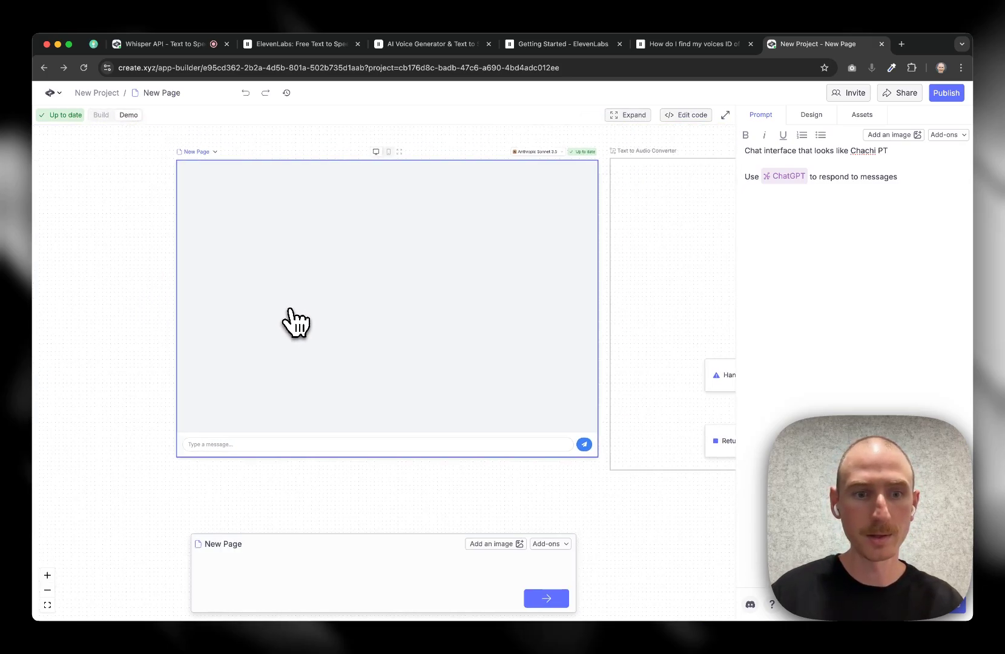
text(hell)
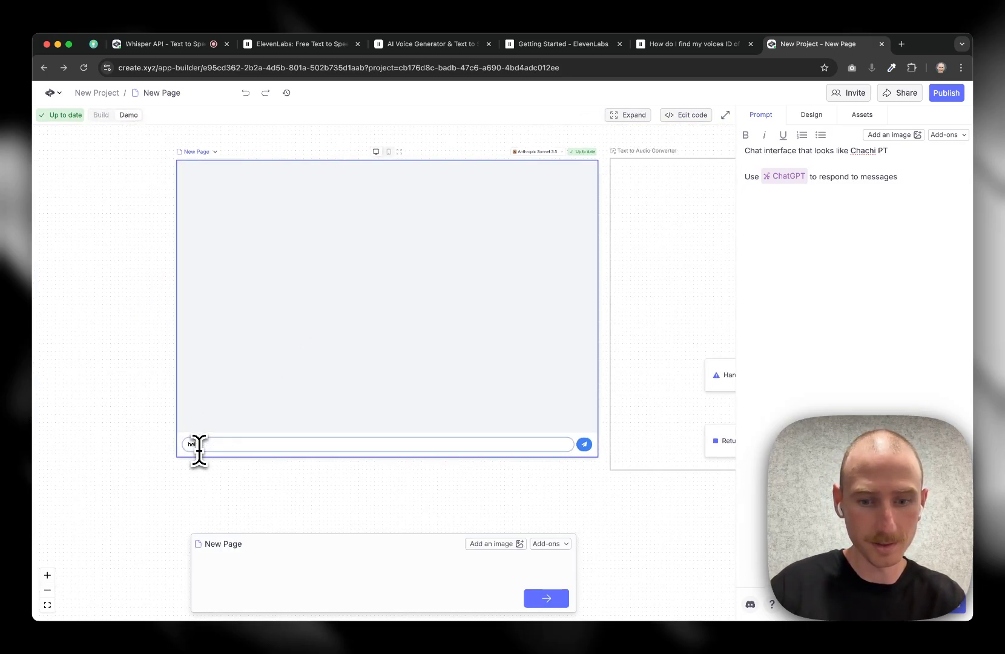
text(how are you?)
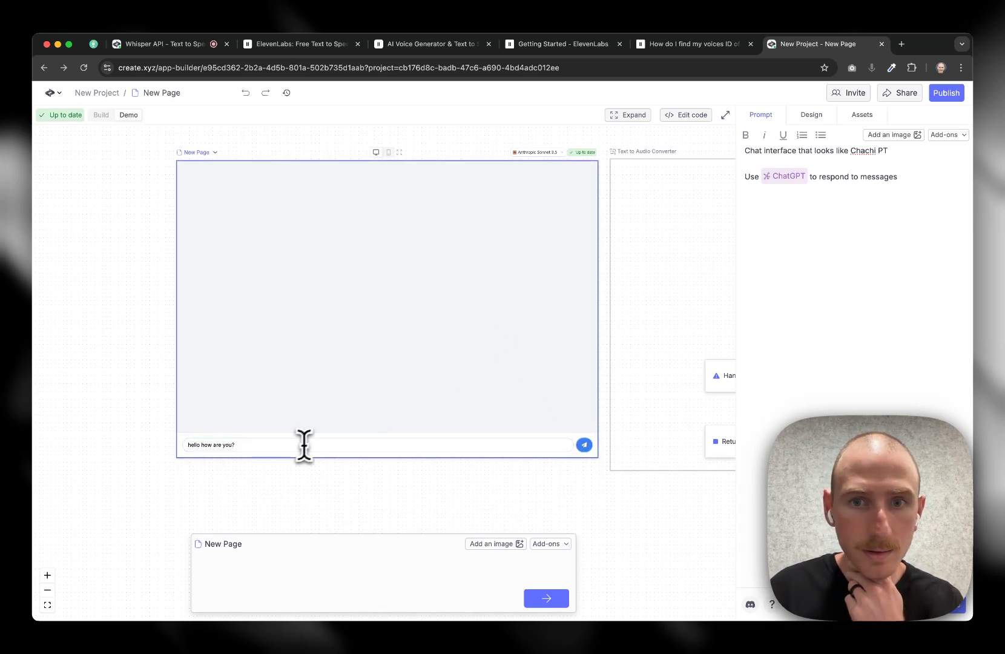
click(584, 445)
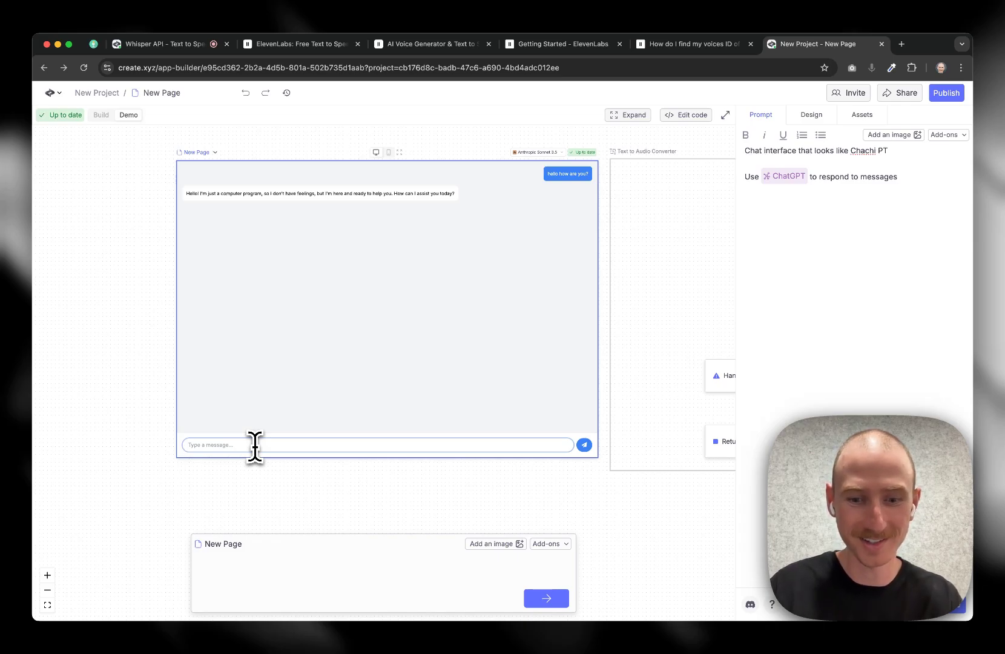
text(that's ok, don't worry)
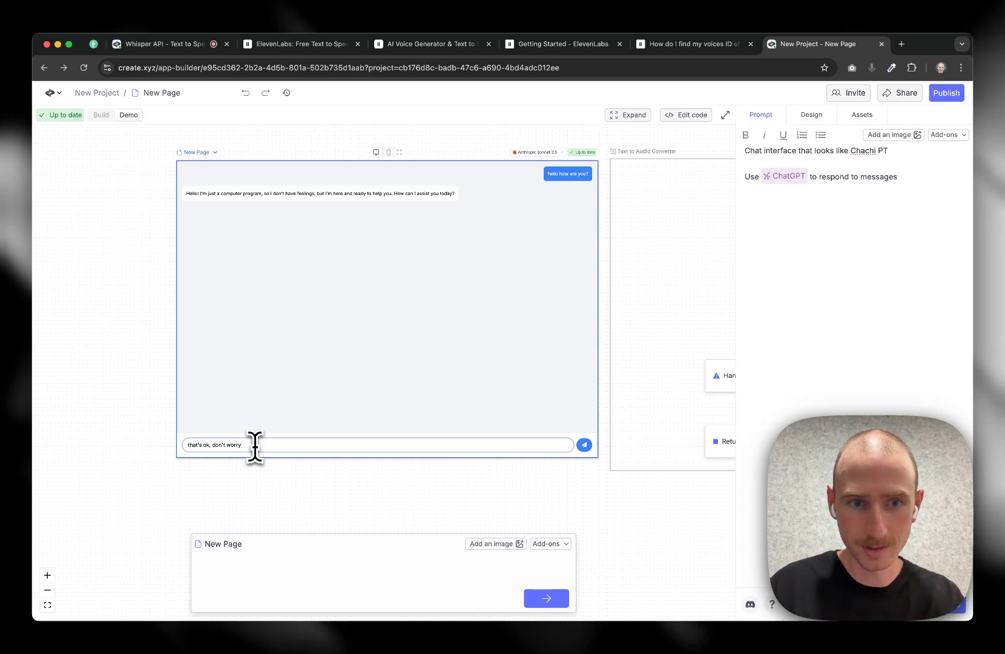
click(887, 189)
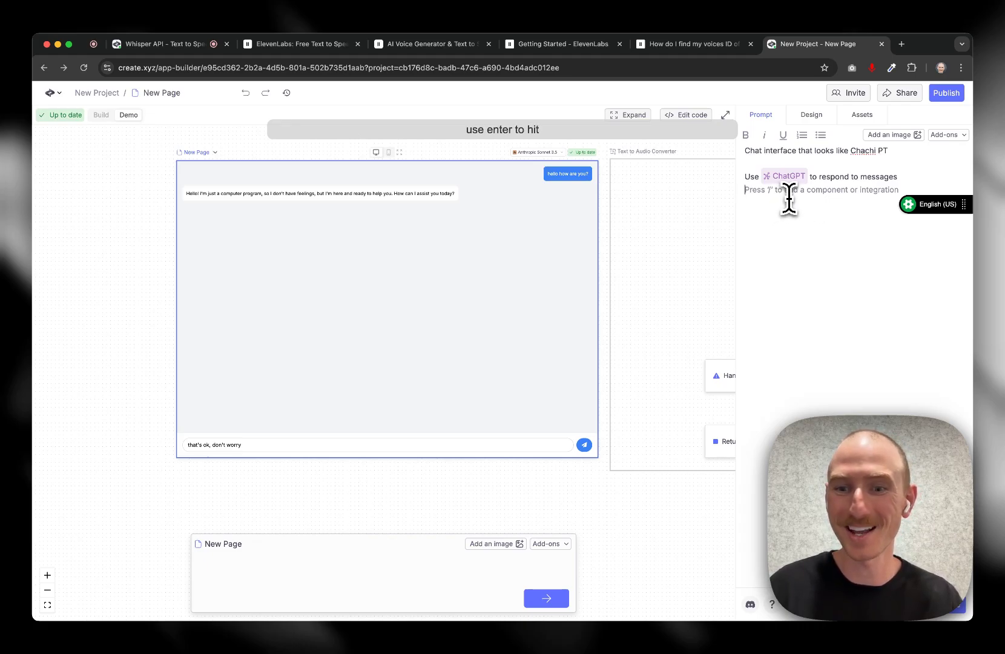
Add prompt lines for Enter-to-send, reading replies aloud, and an audio wave animation
text(Use enter to hit you hit enter send a message)
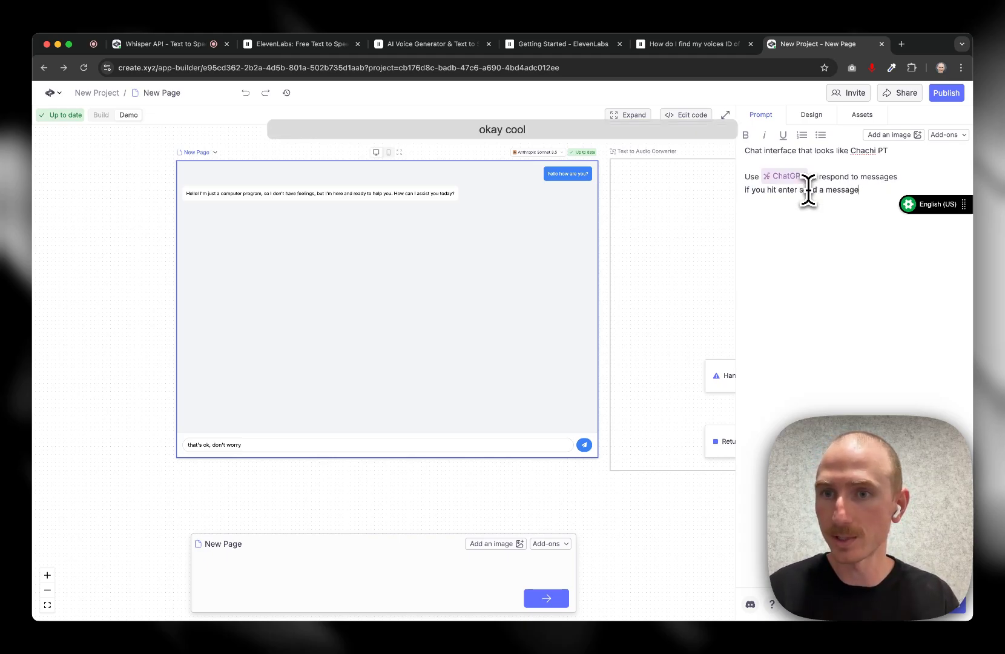
text(okay cool so we'll do that)
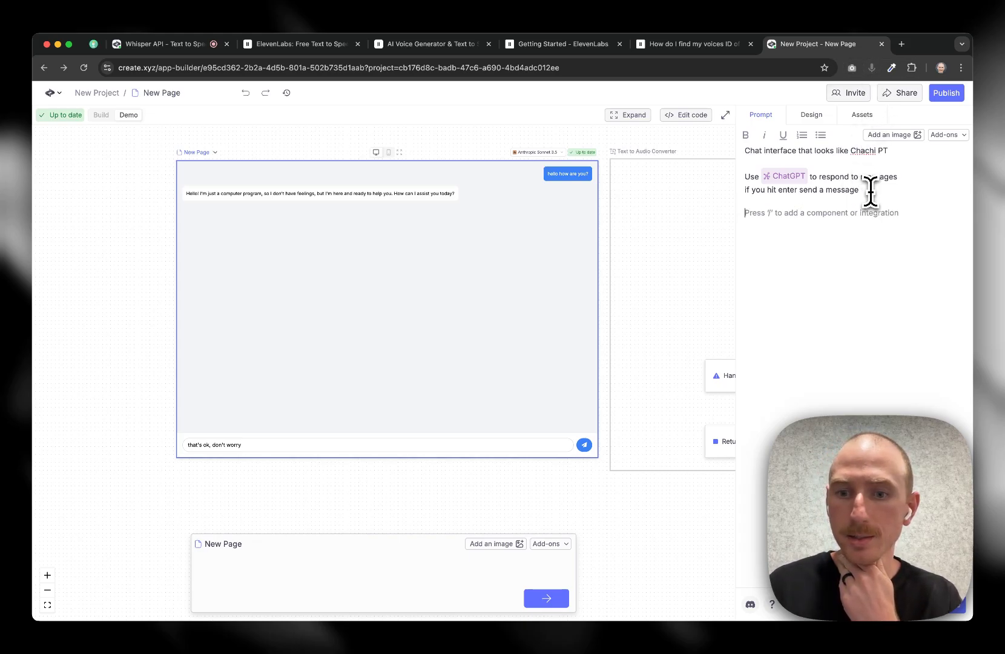
mouse_move(847, 127)
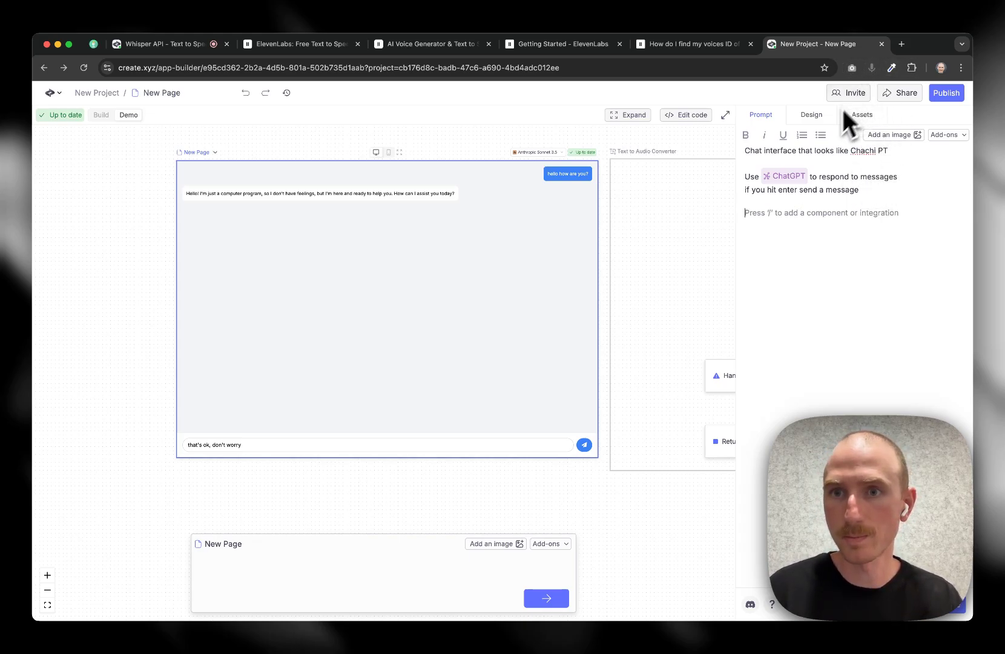
mouse_move(817, 169)
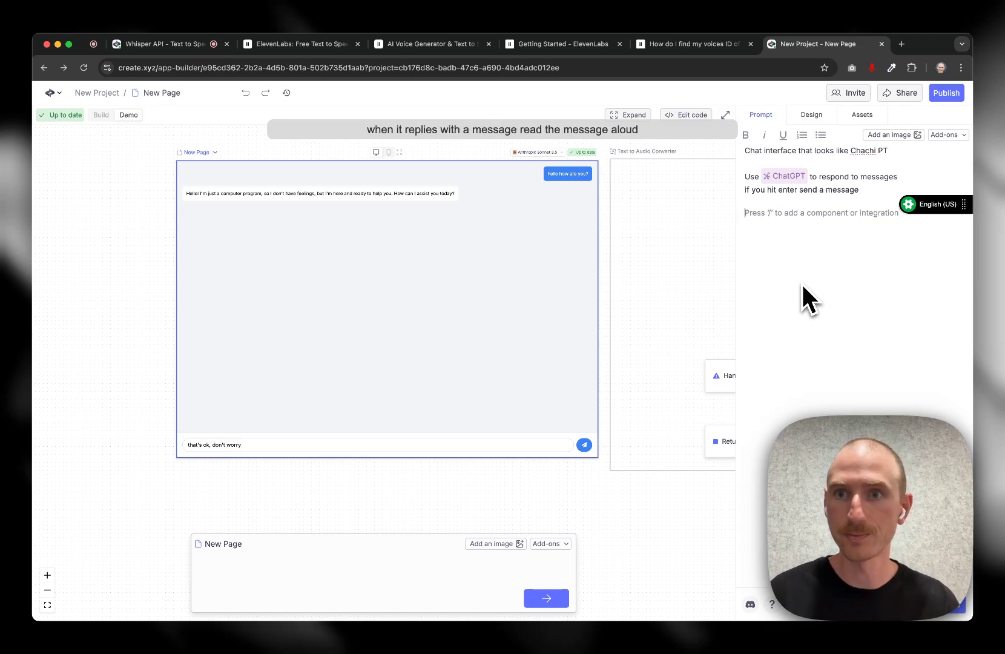
text(When it replies with a message read the message aloud)
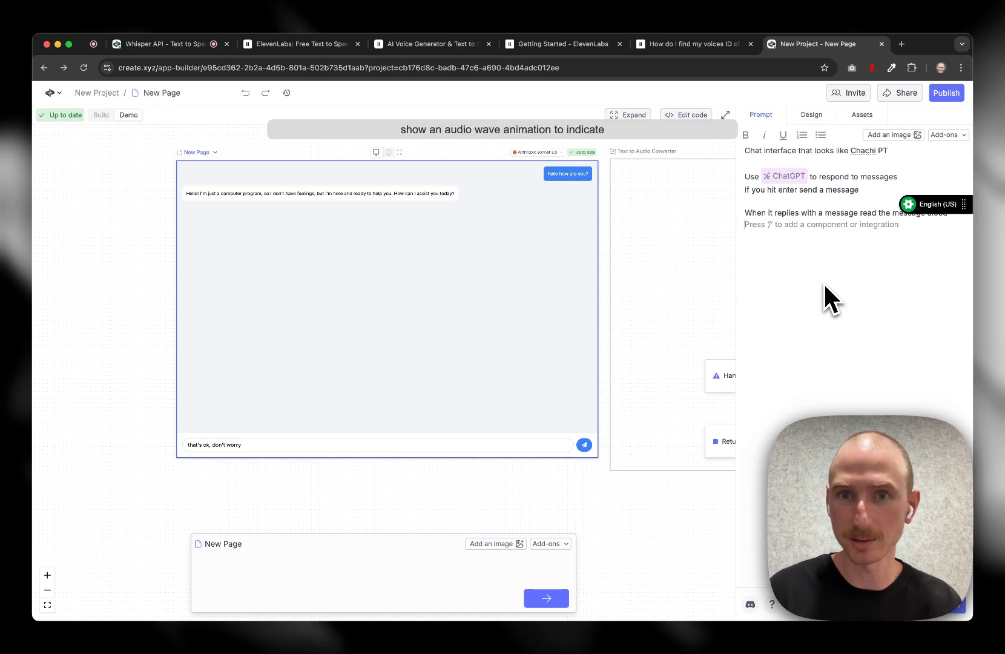
text(Show an audio wave animation to indicate the sound is playing)
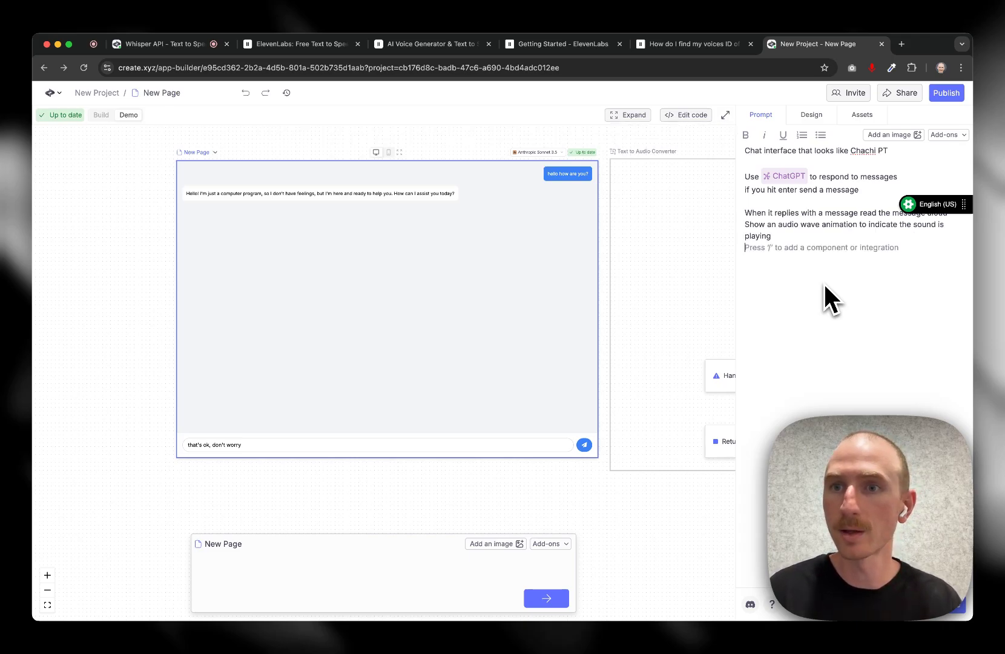
Reference /Text to Audio Converter in the prompt to handle text to speech
text(Use)
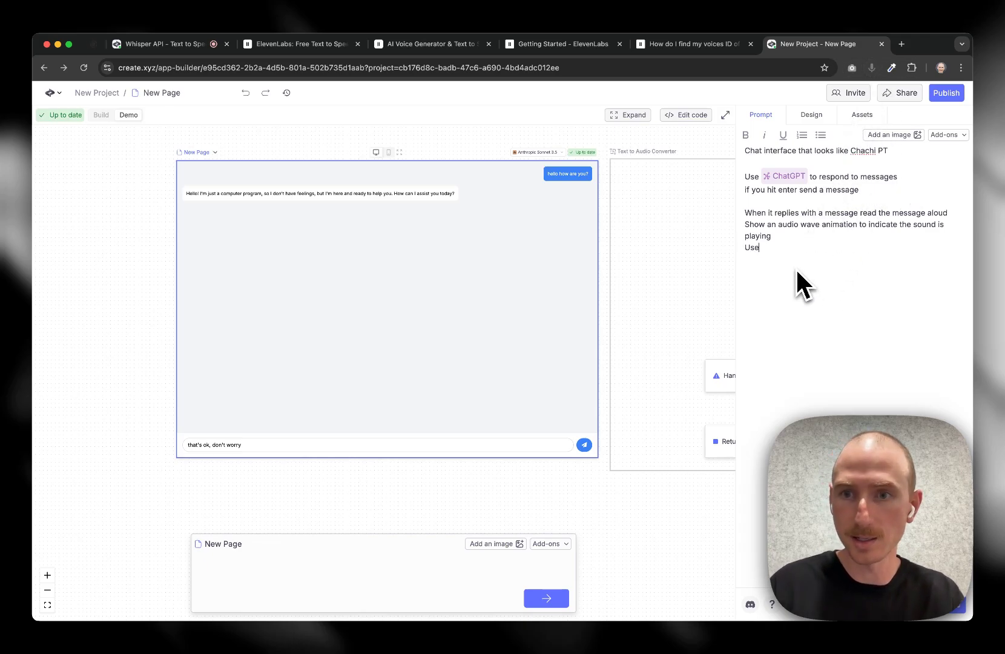
text(/)
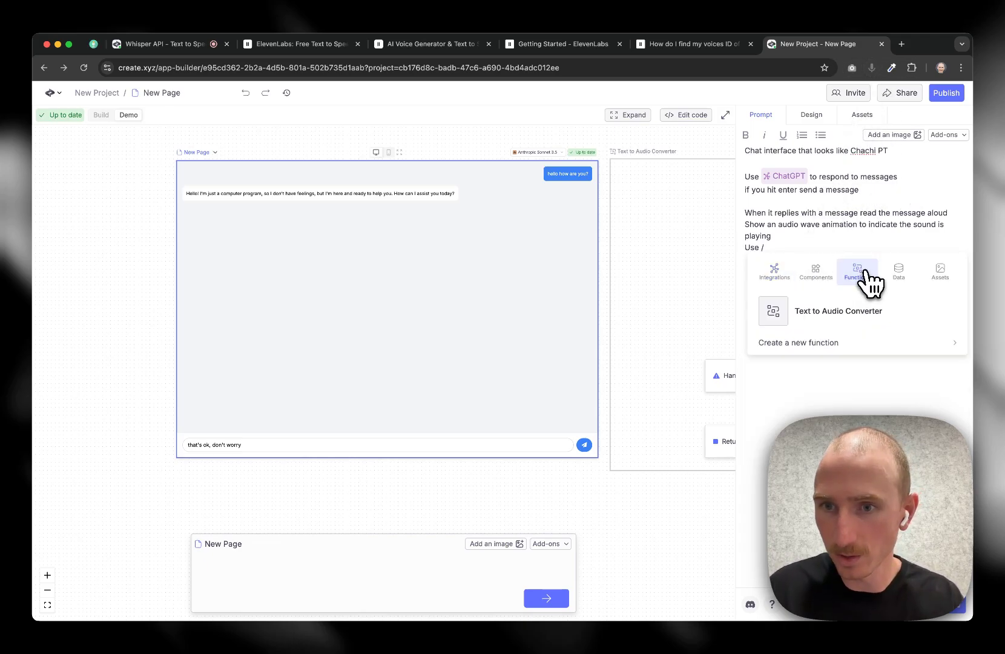
click(773, 310)
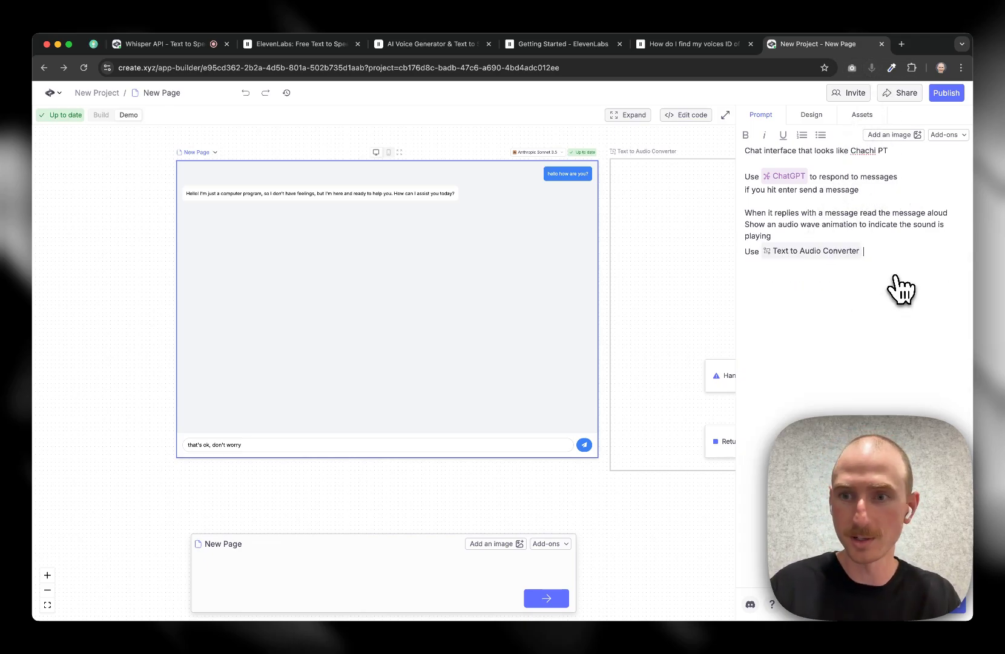
text(to handle)
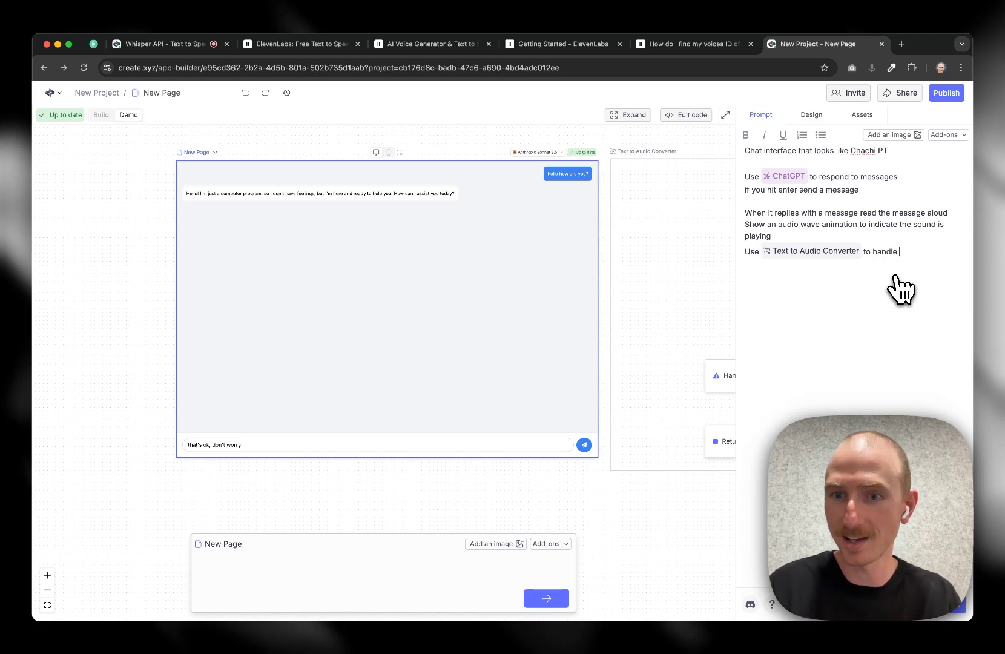
text(tet to t)
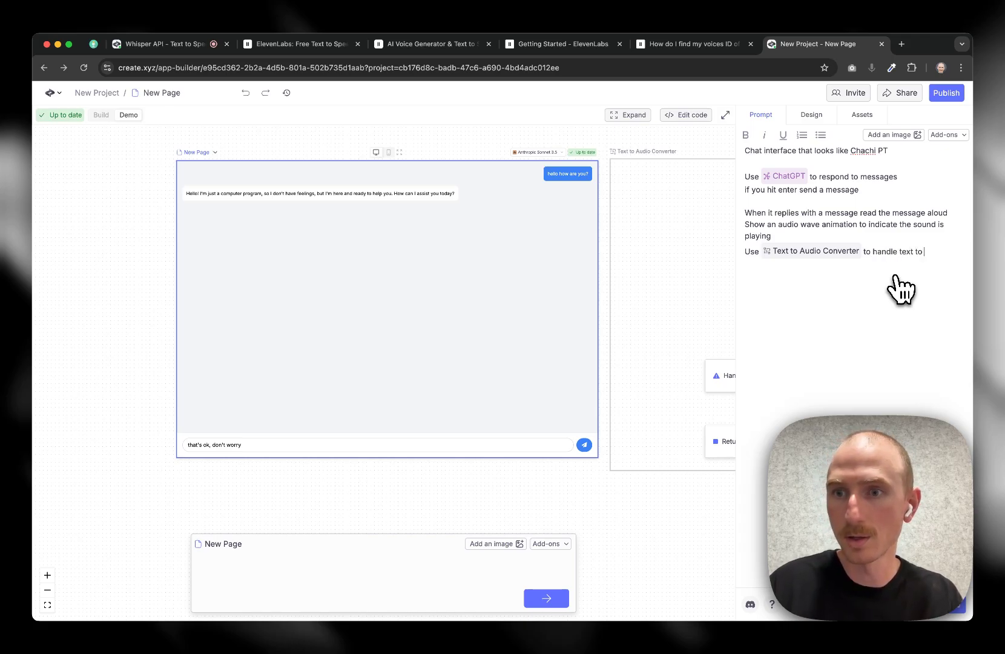
text(speech)
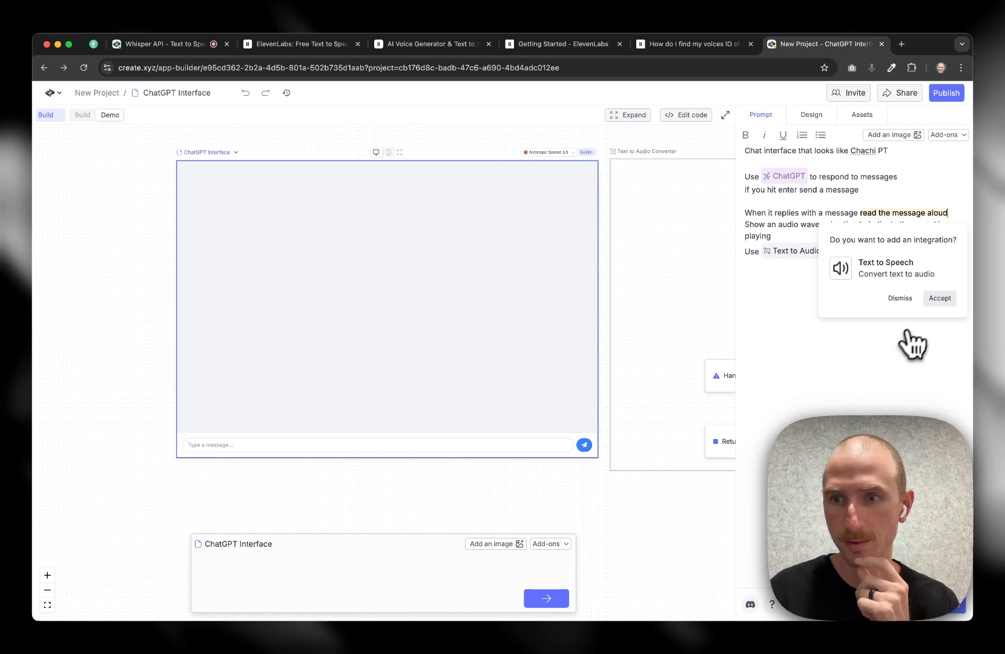
Accept the suggestion to add the text-to-speech integration
click(900, 298)
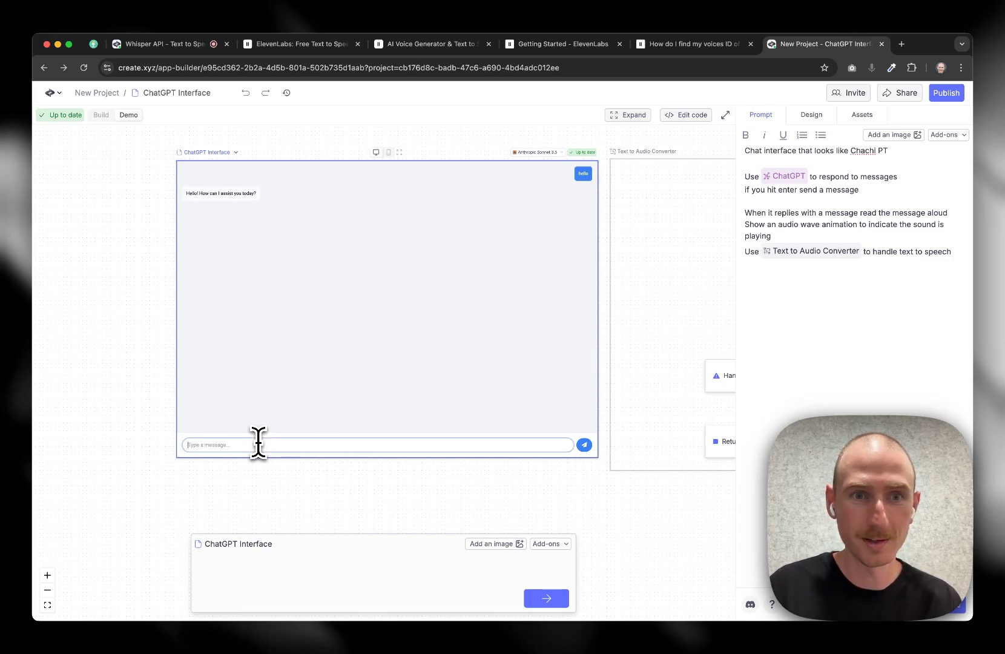
mouse_move(222, 316)
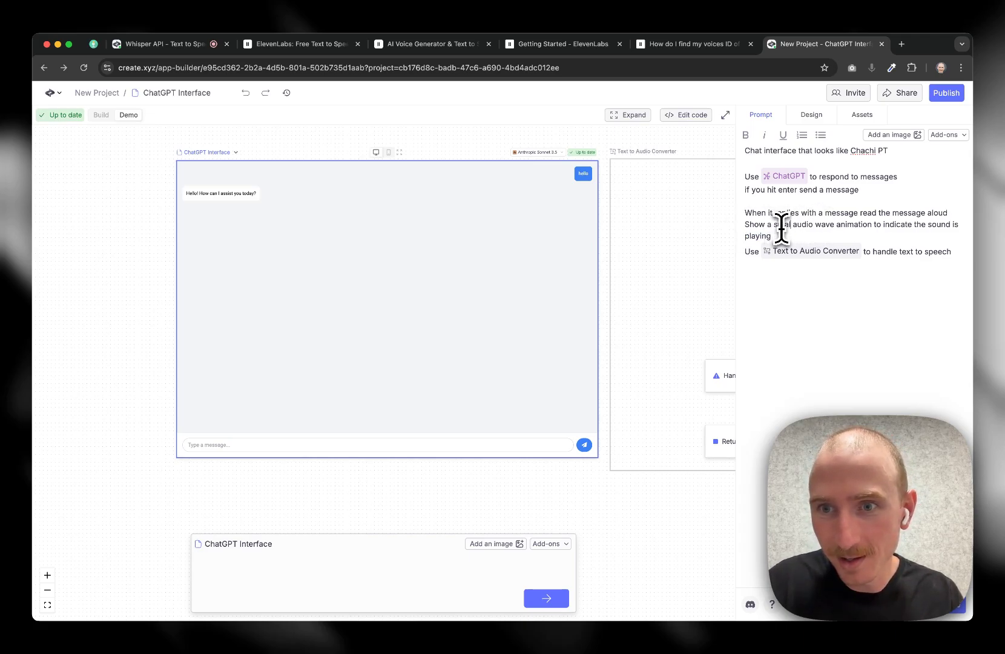
mouse_move(874, 224)
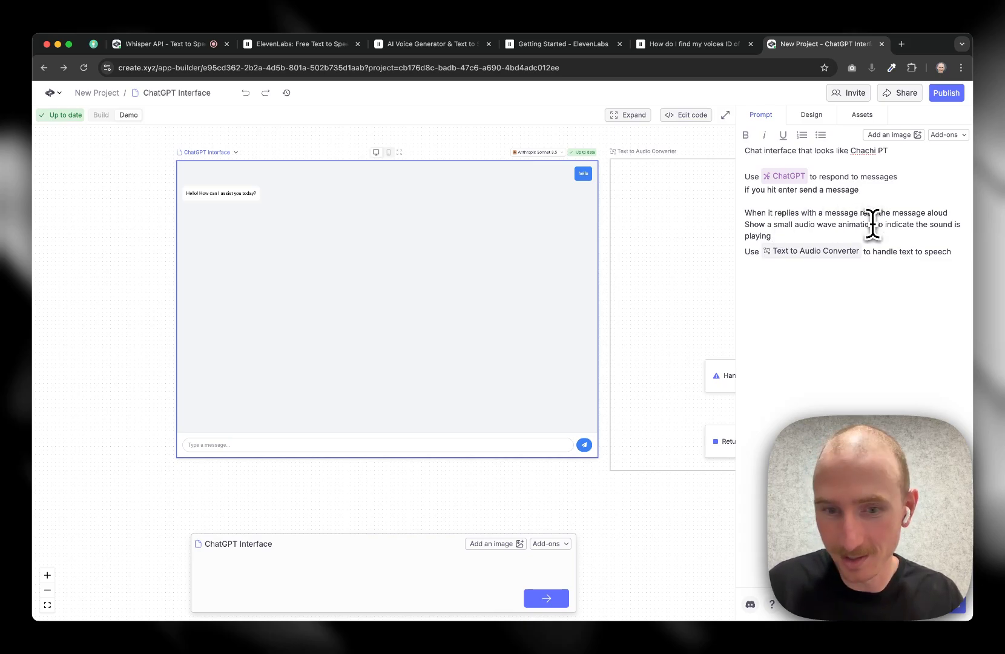
Place the wave animation next to the reply bubble and ask the demo for San Francisco facts
text(next to rep)
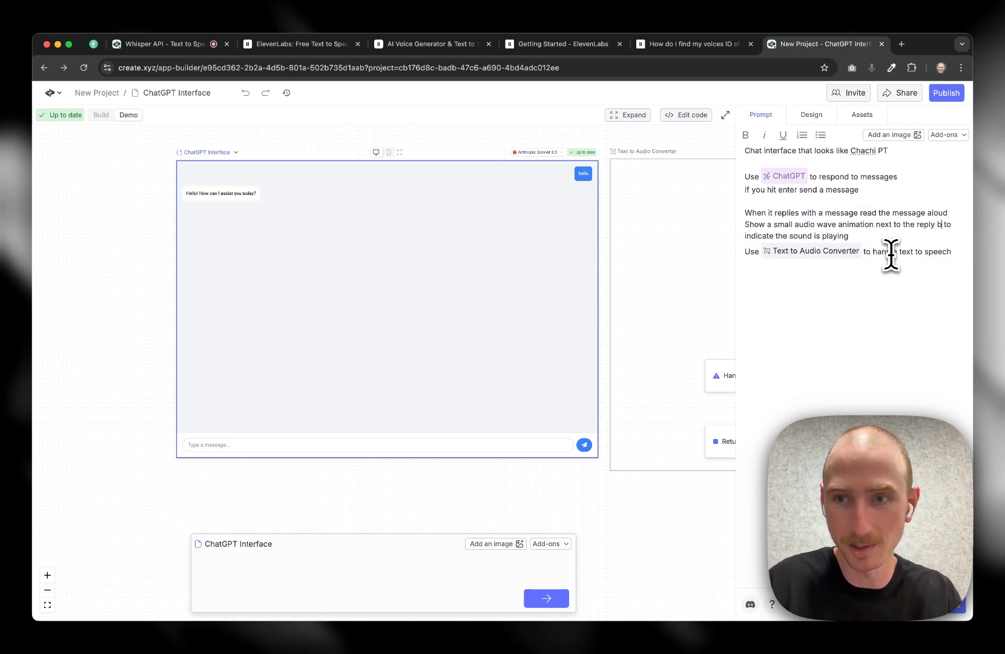
text(ubble)
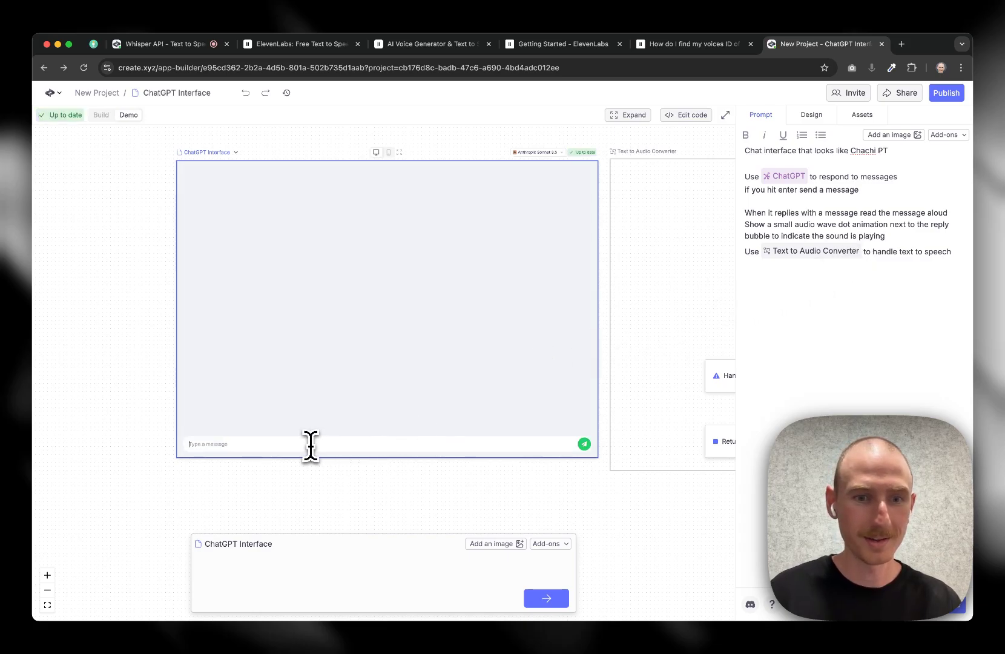
text(tell me)
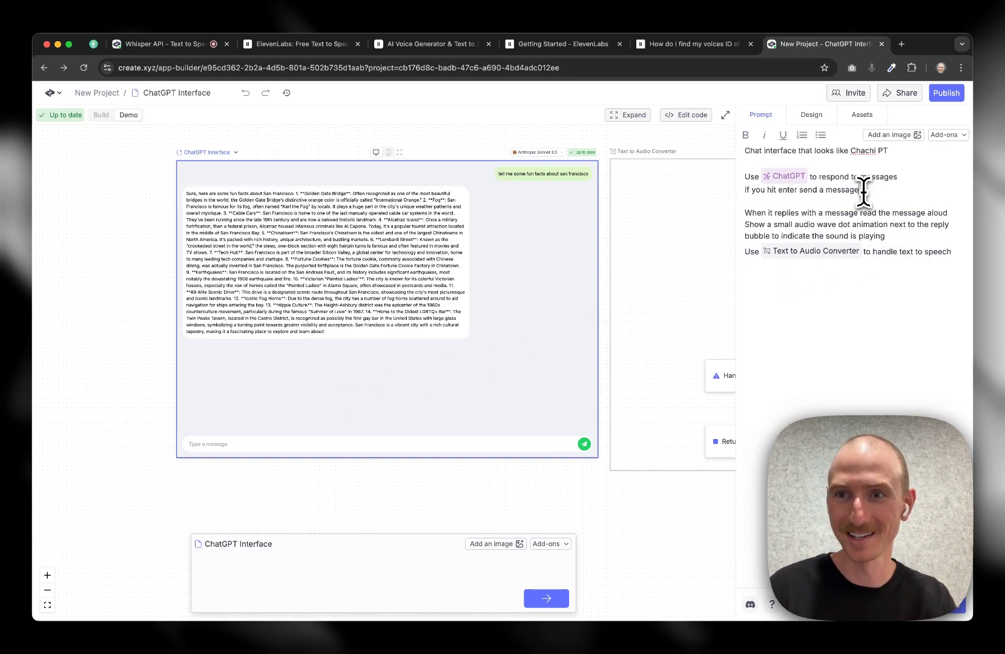
Add 'respond with 2 sentences max' to the prompt
text(respond with 2 sentenc)
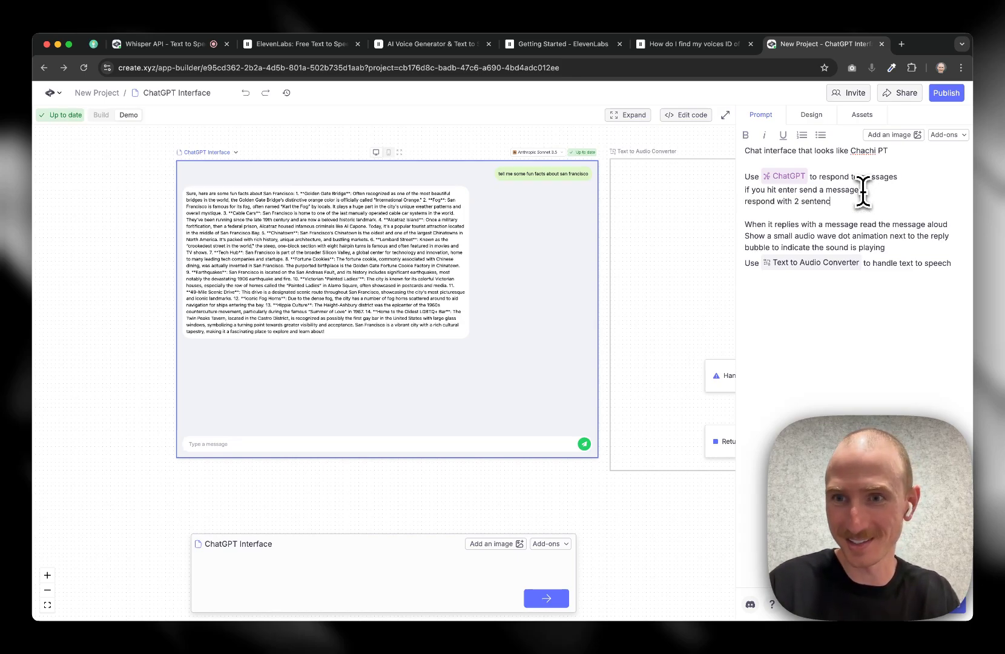
text(max)
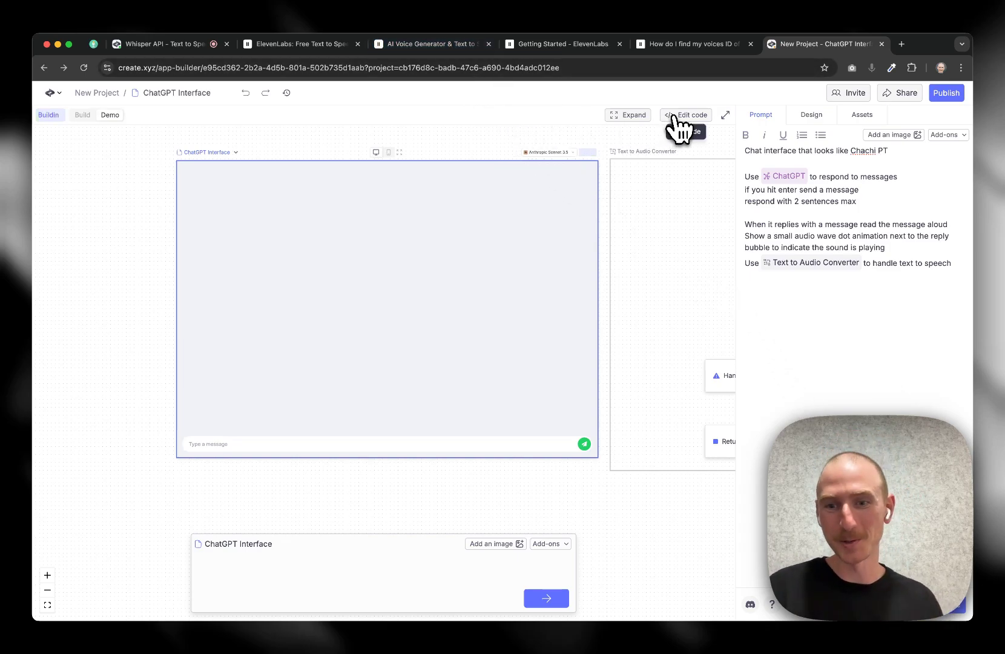
Review handleSendMessage's two-sentence trimming code, then hide the code and reload the page
click(687, 115)
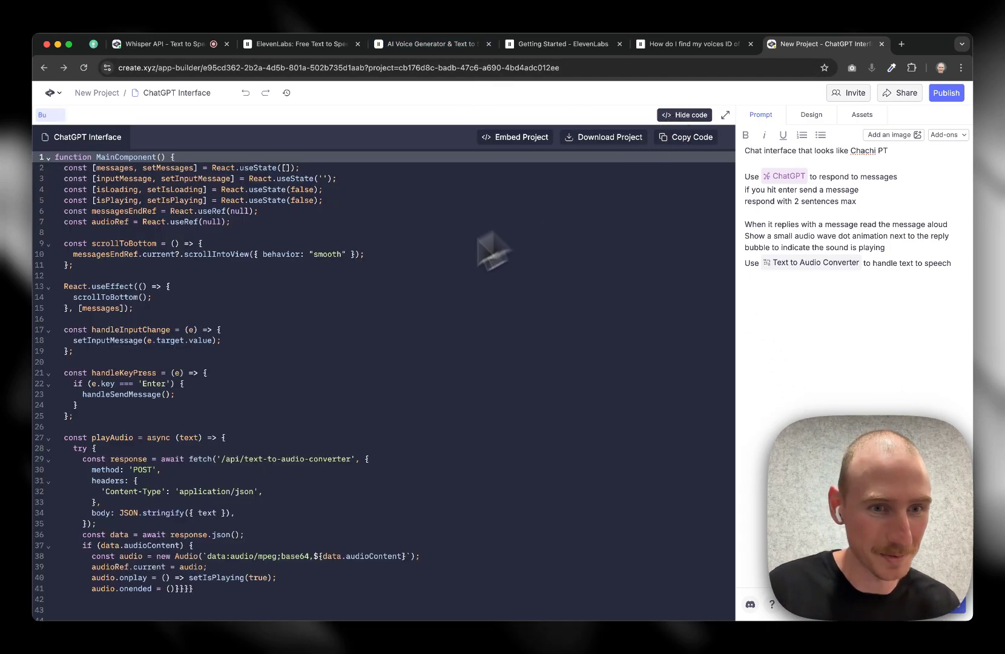
scroll(down, 3)
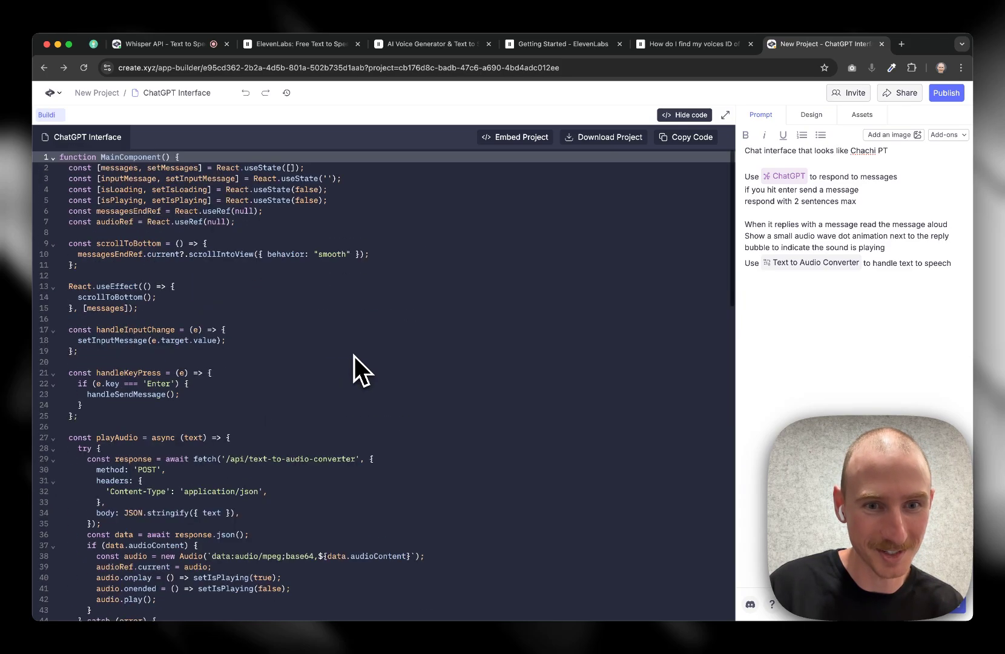
scroll(down, 3)
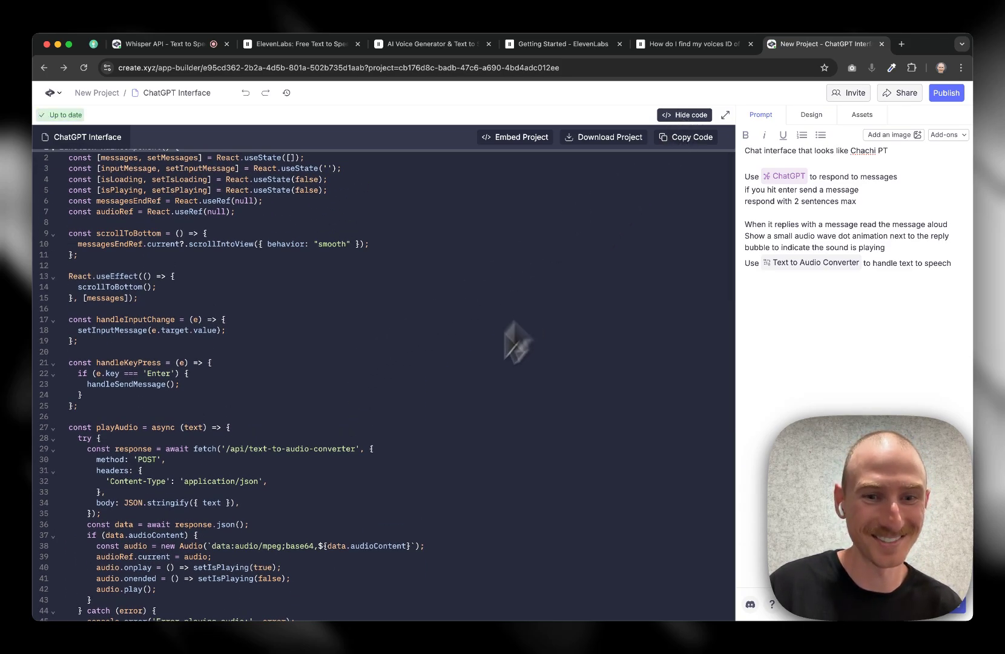
scroll(down, 3)
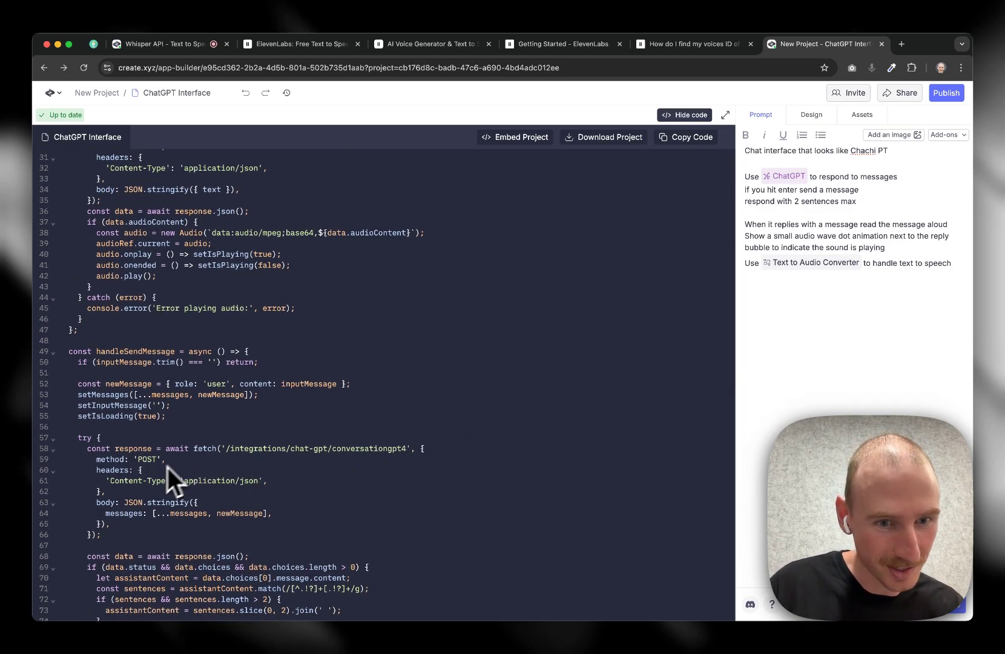
scroll(down, 3)
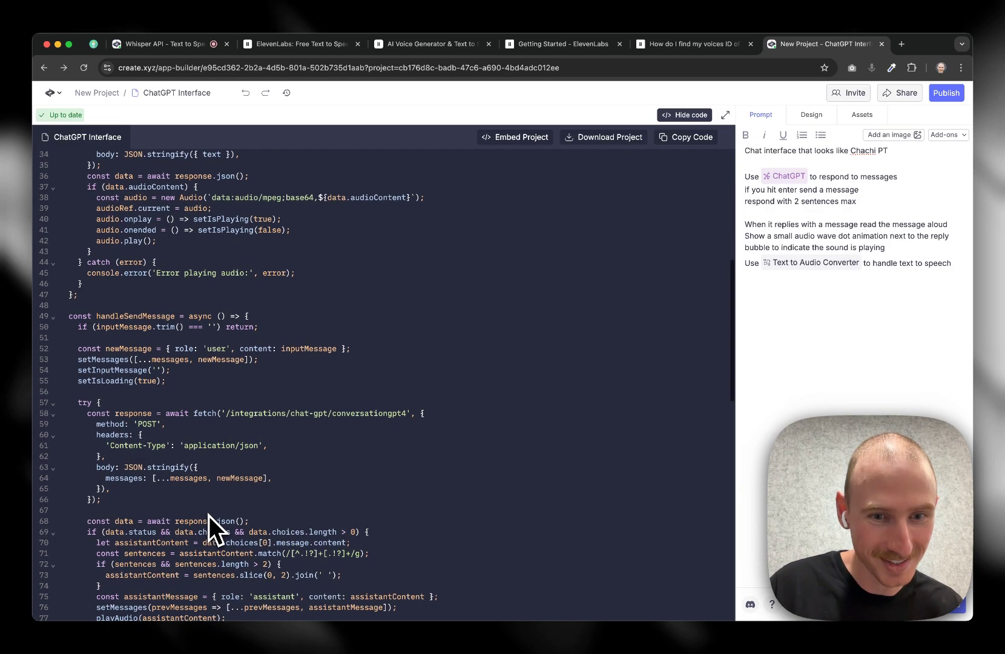
scroll(down, 3)
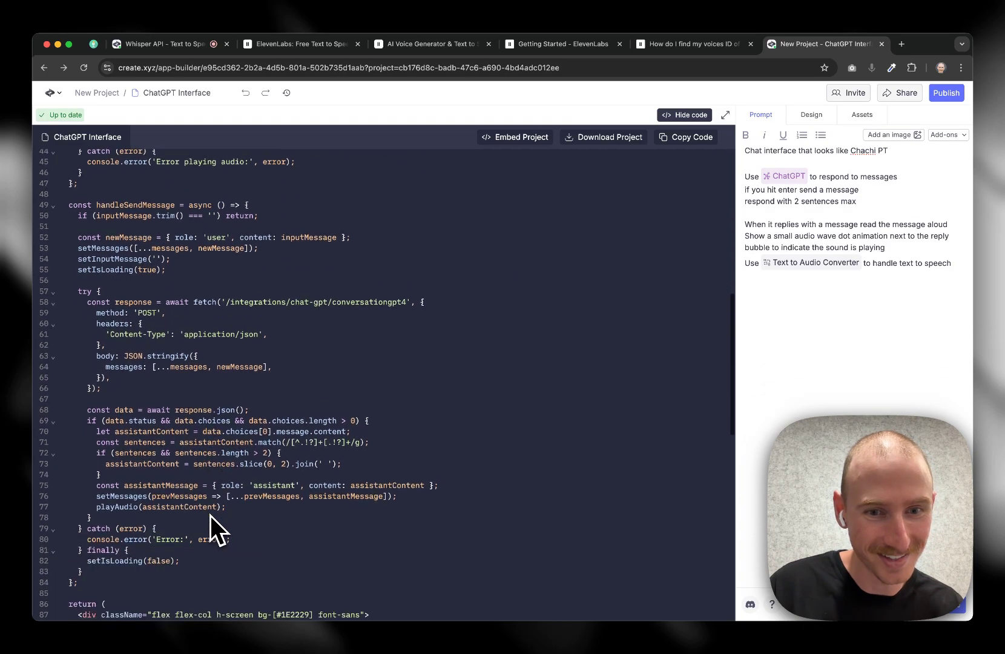
scroll(down, 3)
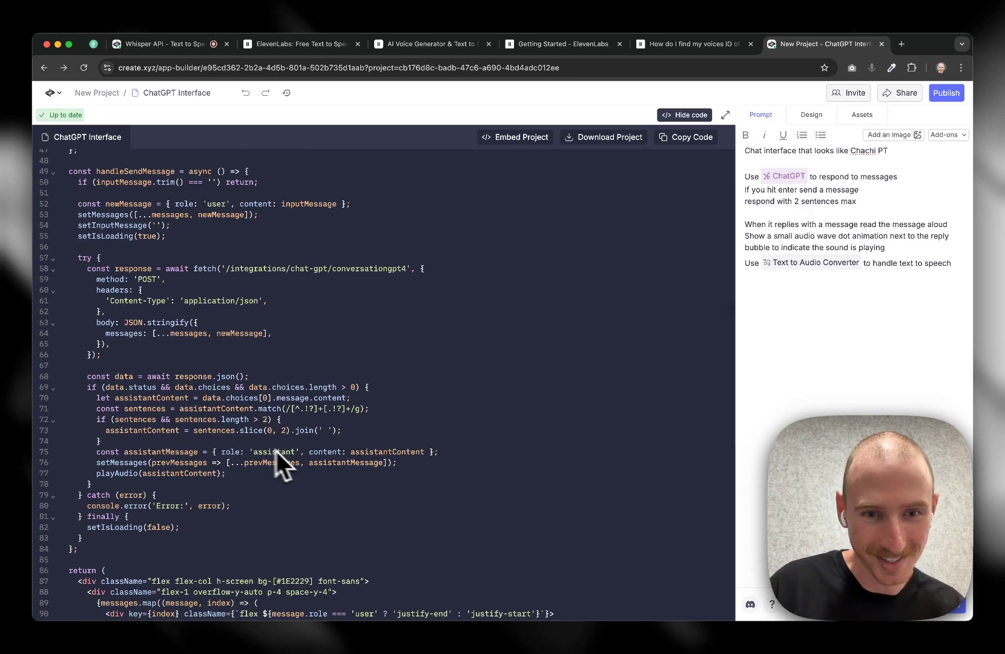
scroll(down, 3)
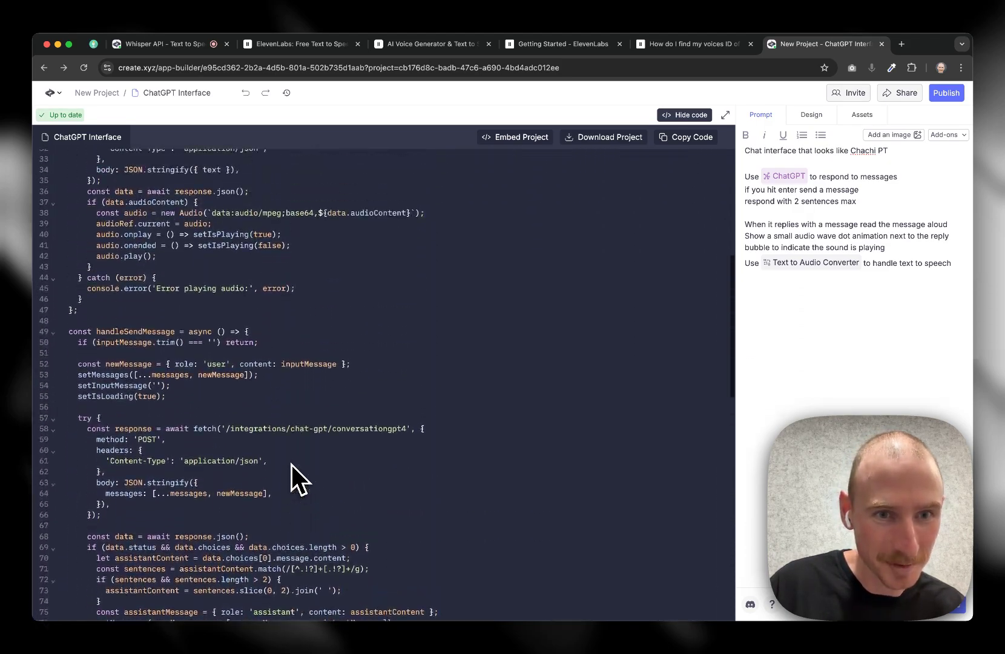
scroll(down, 3)
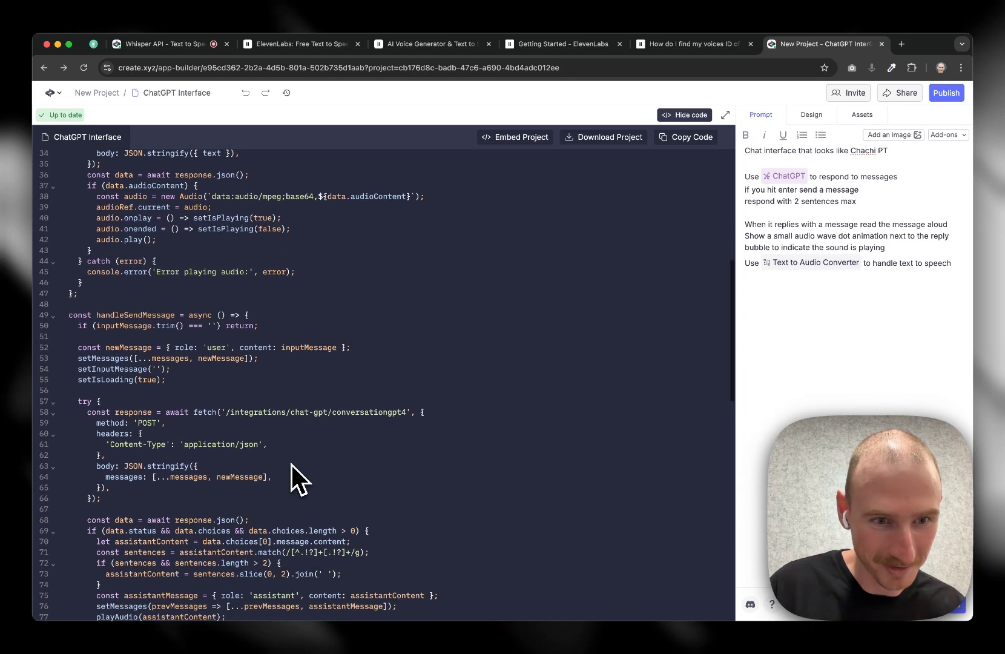
scroll(down, 3)
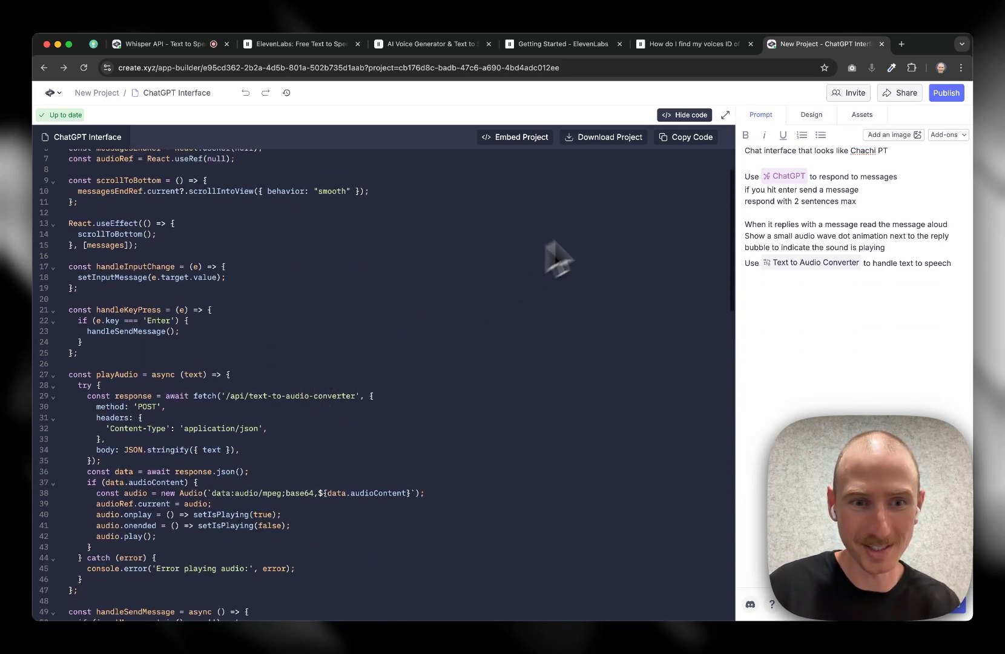
click(684, 114)
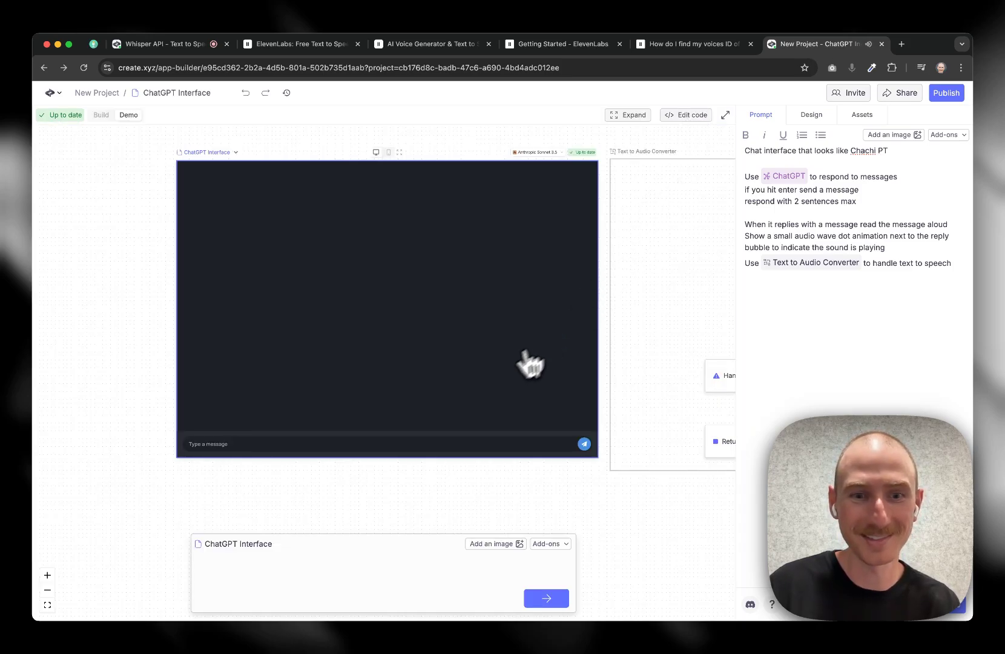
mouse_move(491, 384)
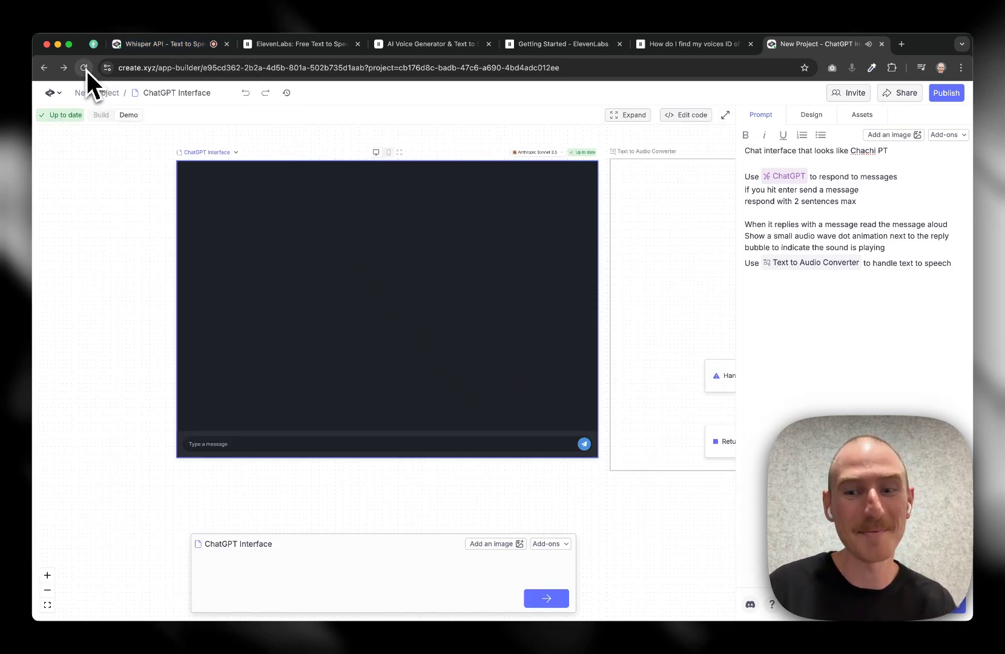
click(82, 67)
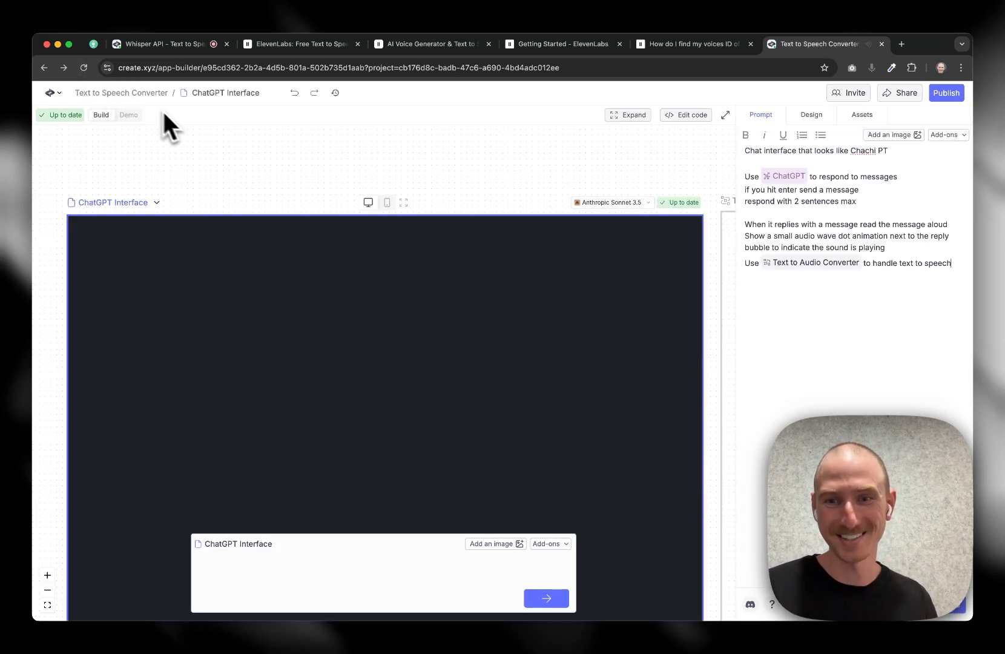
mouse_move(812, 160)
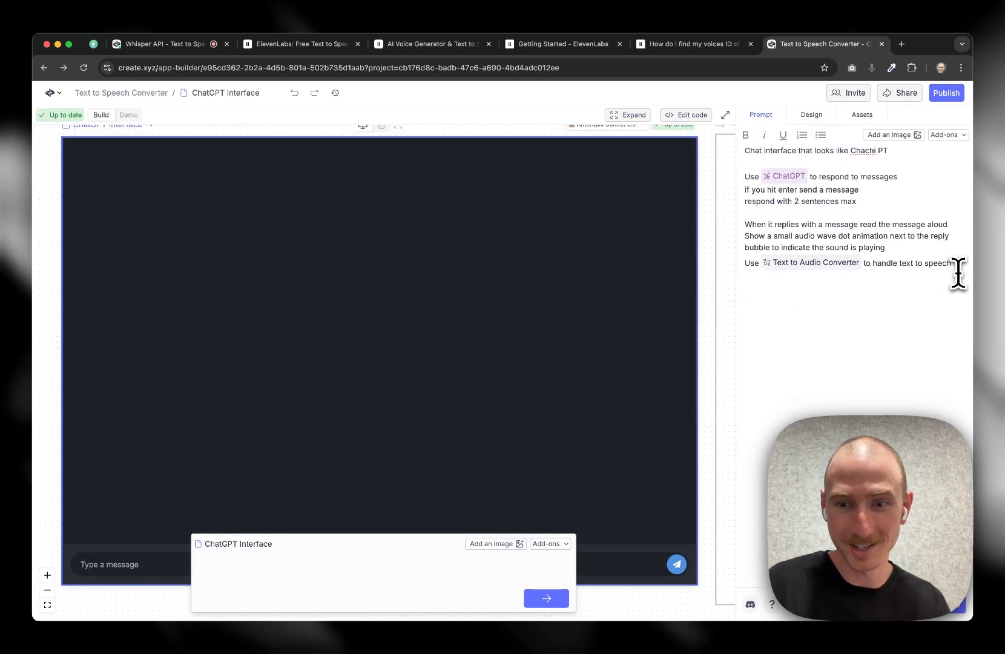
Save the Sapporo premade style for the project and dismiss the Text to Speech integration suggestion
click(51, 92)
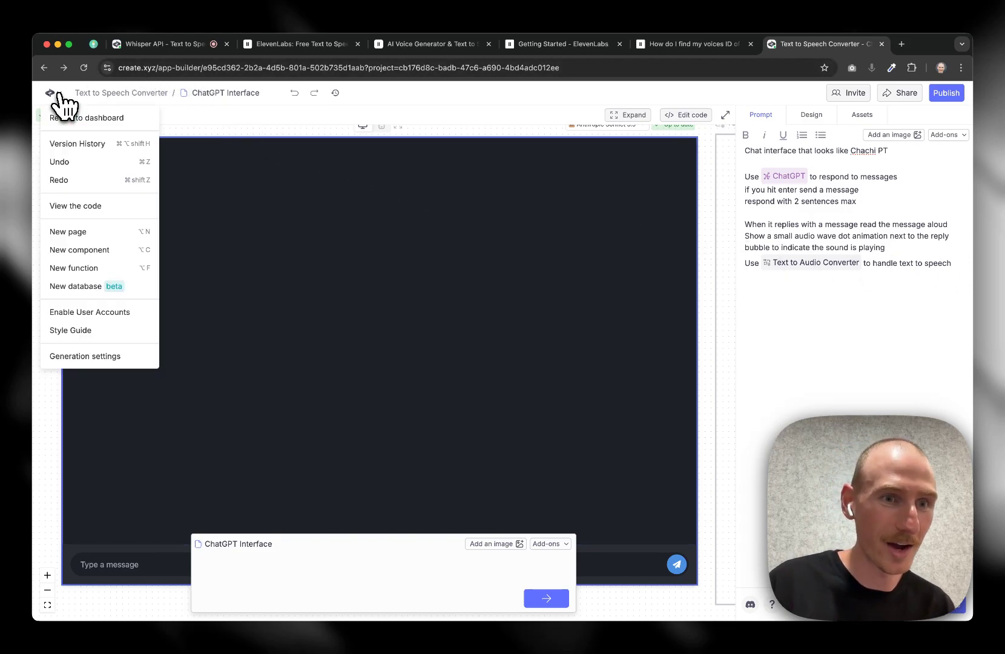
click(70, 330)
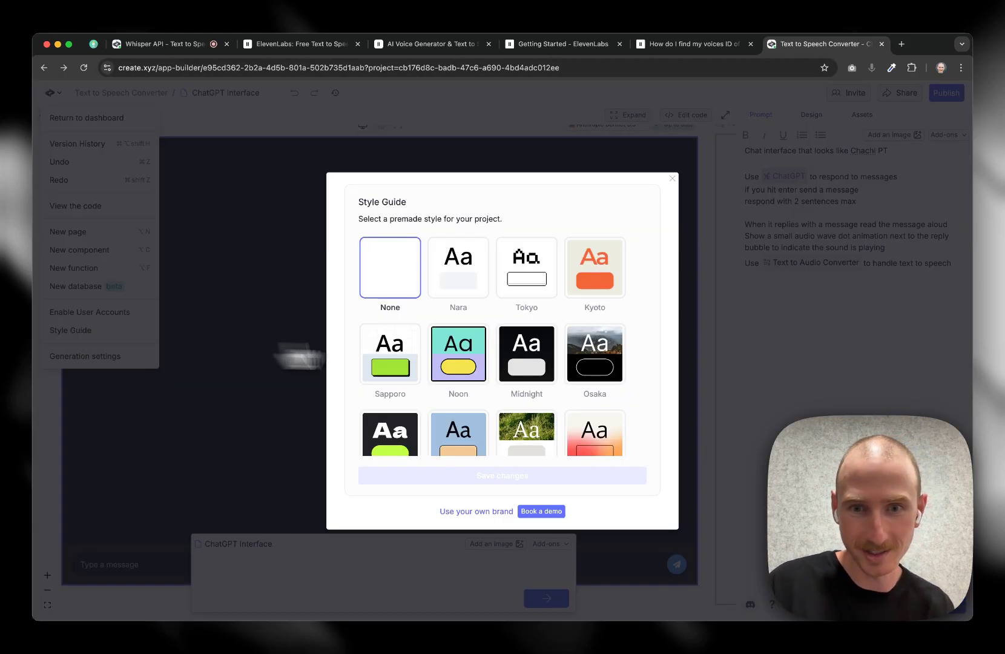
scroll(down, 3)
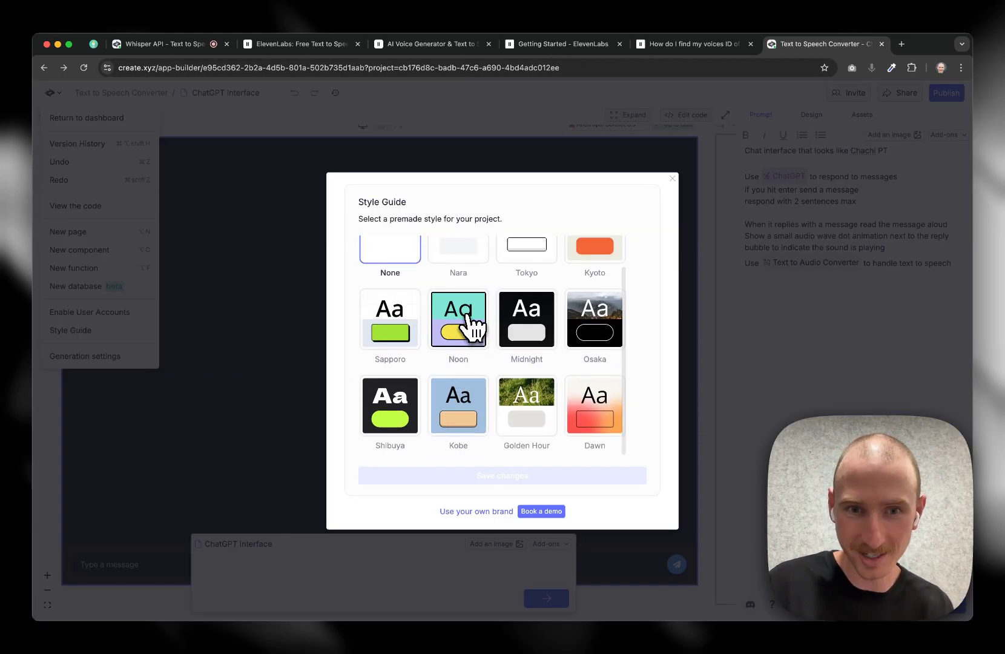
click(390, 320)
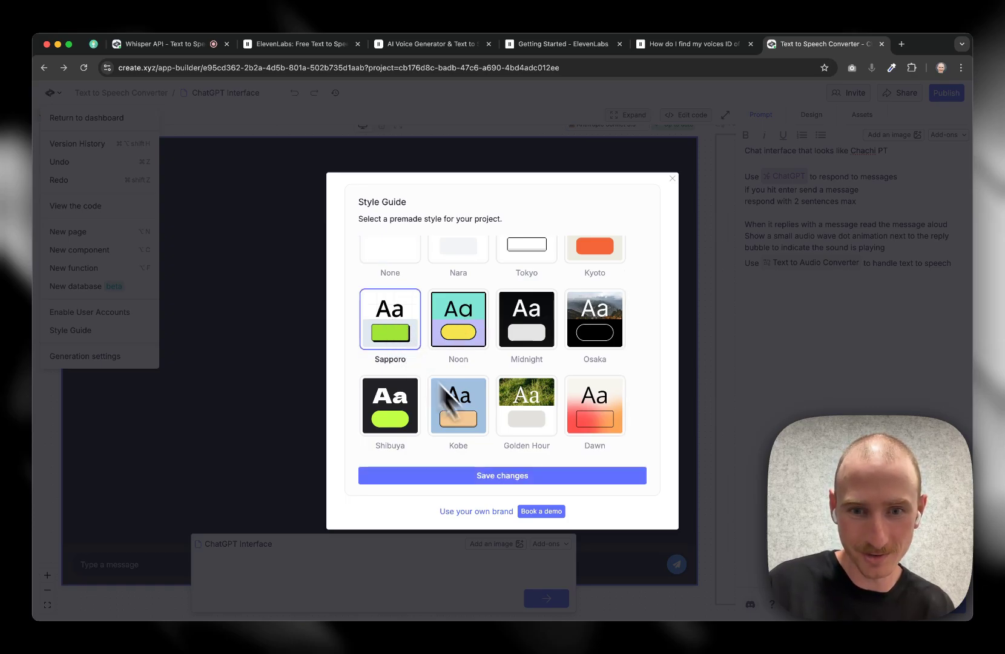
click(672, 178)
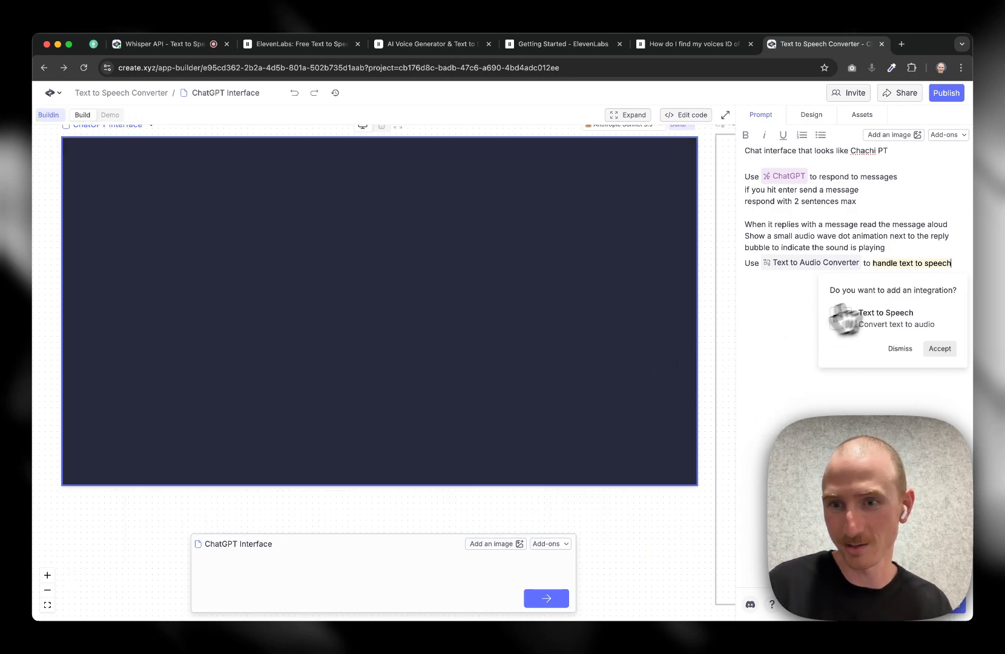
click(900, 348)
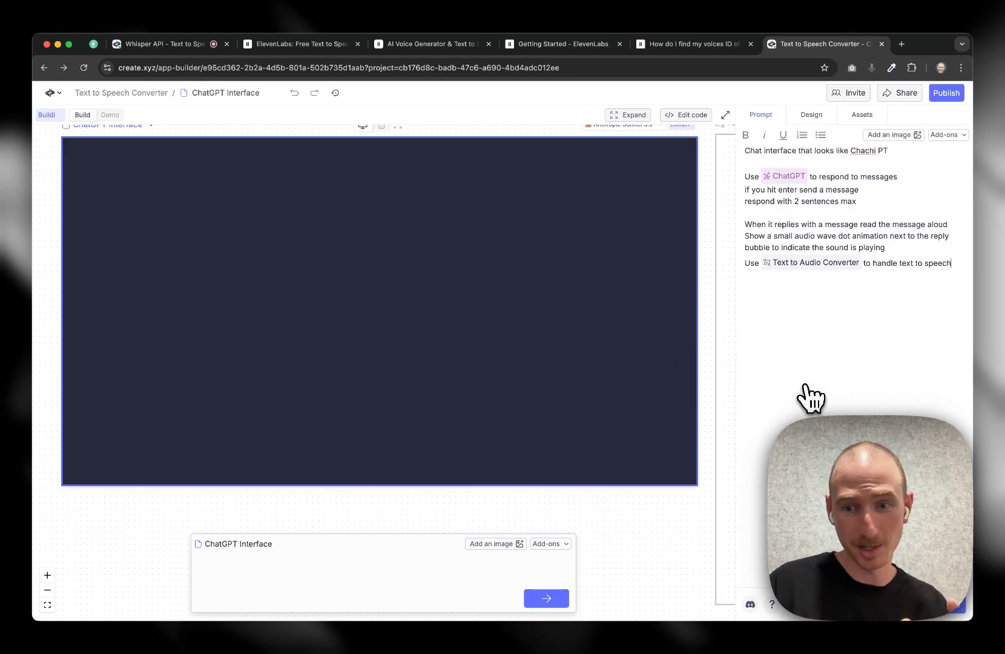
mouse_move(917, 300)
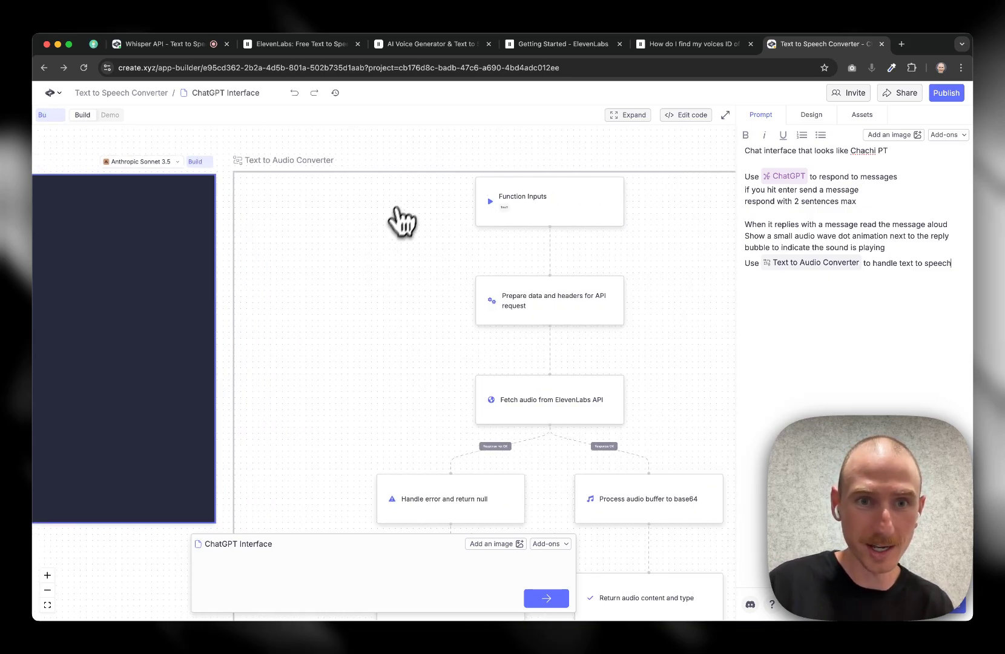
Review the ElevenLabs voices page and Getting Started API guide, then close the voice_id search
click(435, 44)
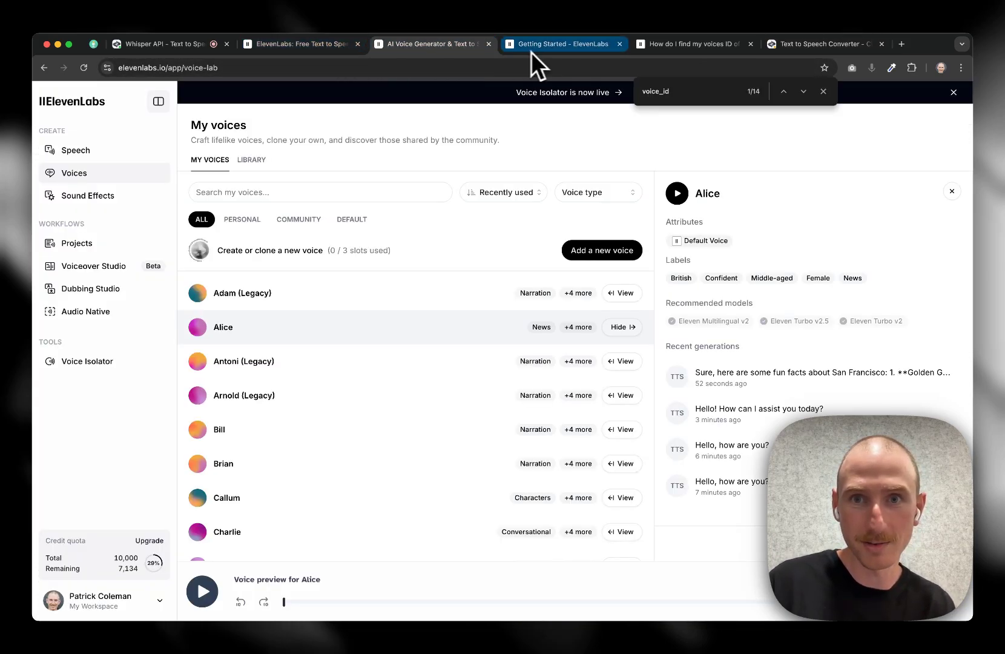
click(563, 43)
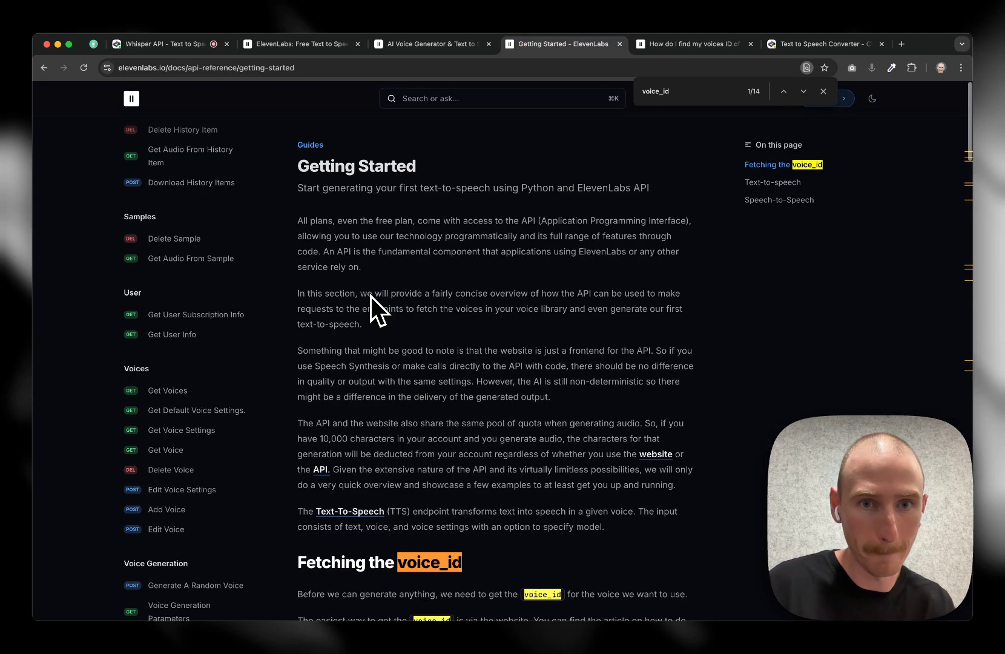
scroll(down, 3)
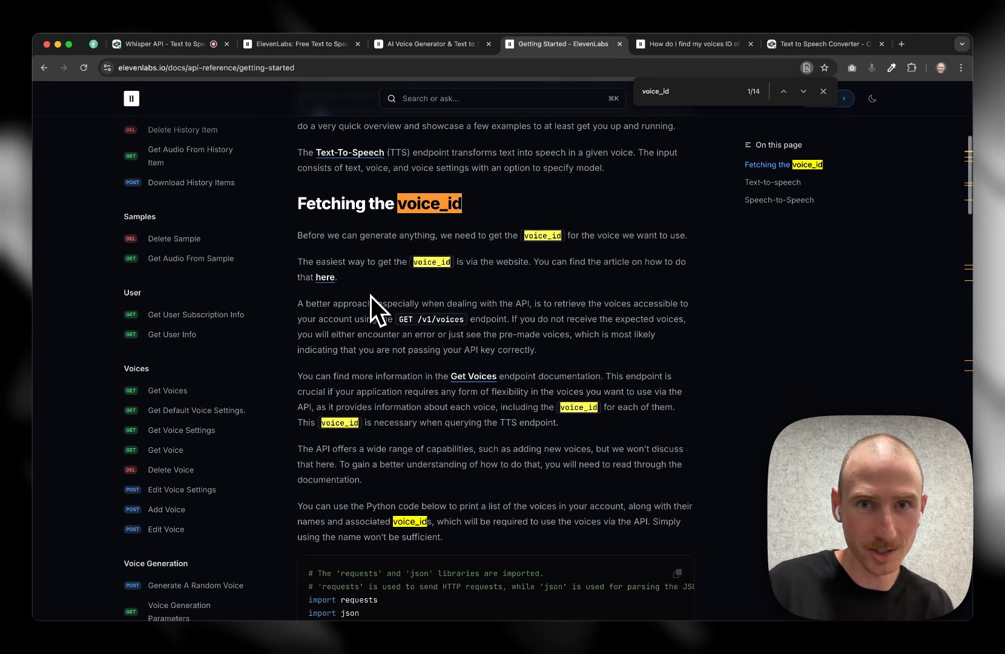
scroll(down, 3)
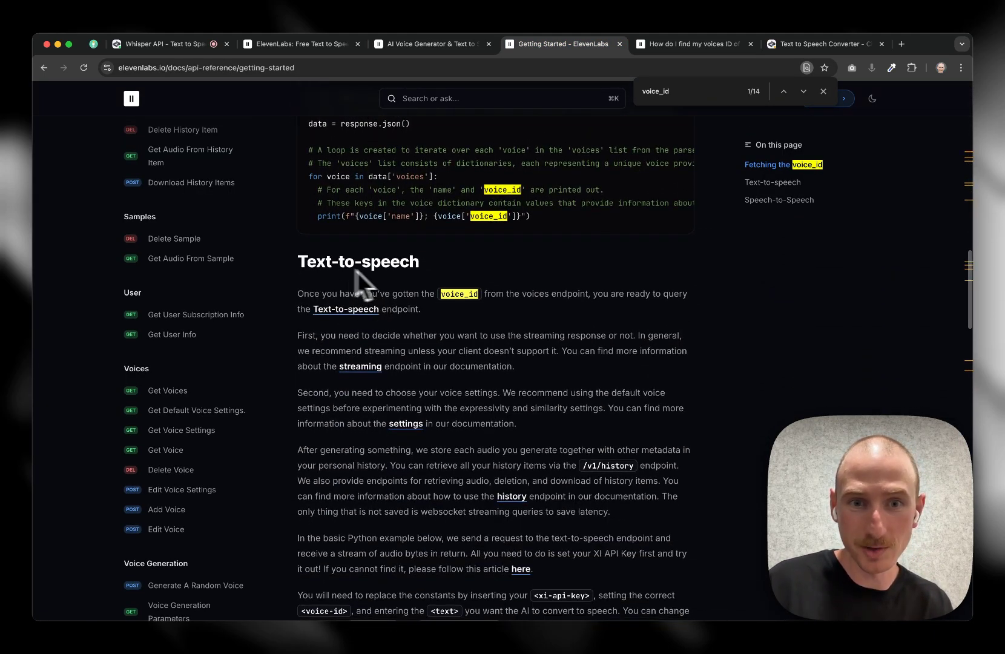
scroll(down, 3)
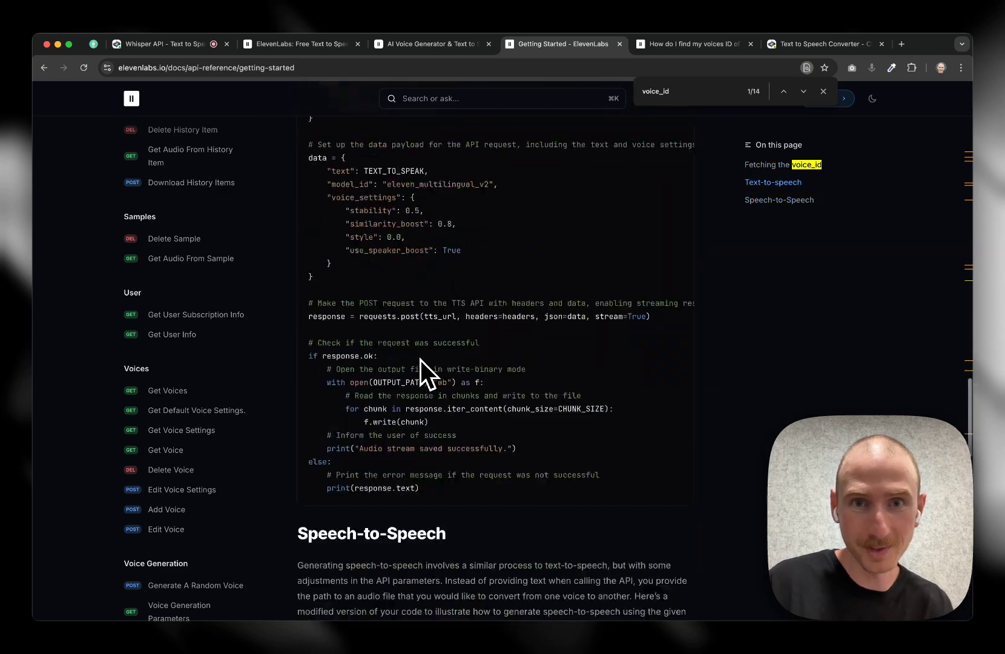
scroll(up, 3)
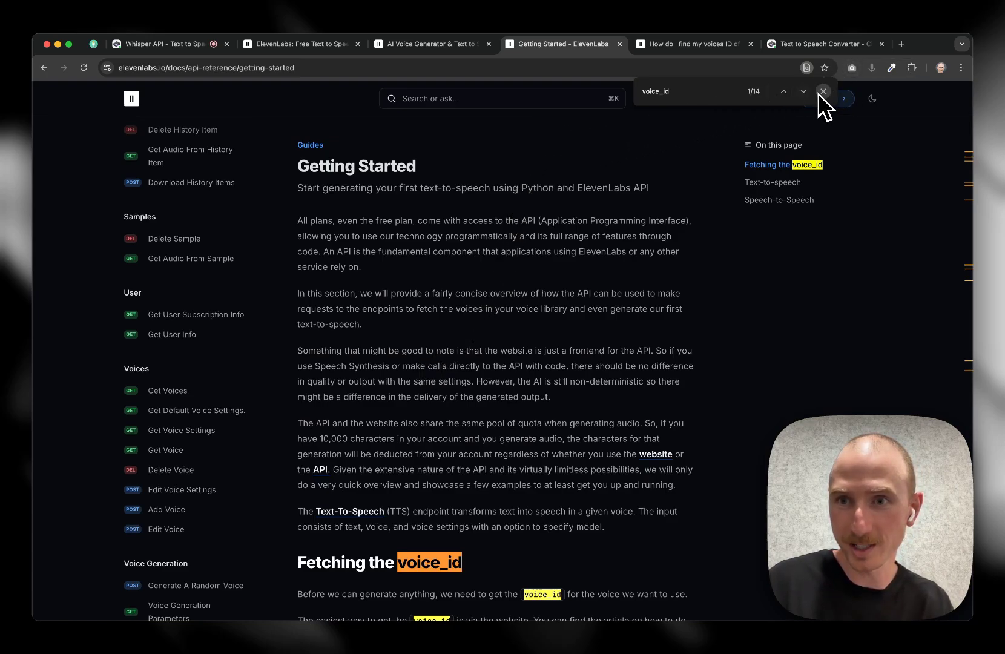
click(824, 92)
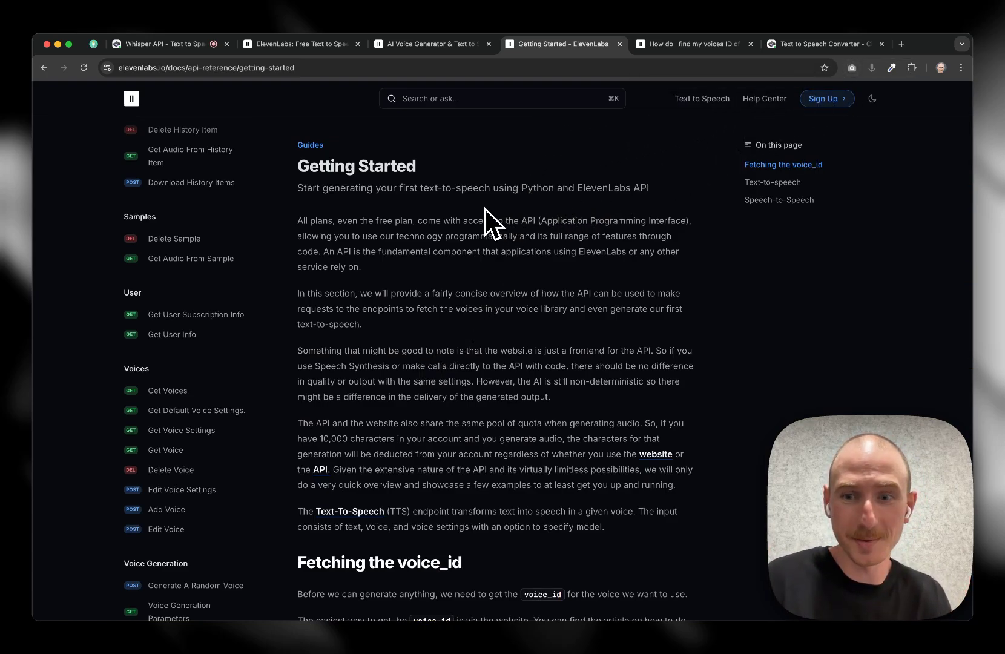
click(433, 44)
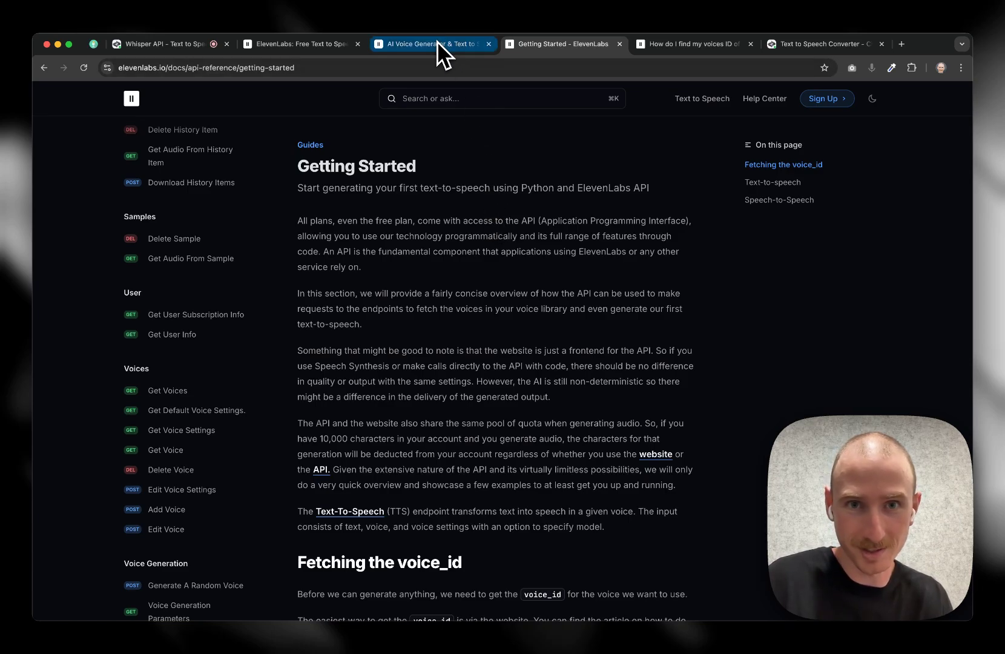
Check the Text to Speech OpenAI prompt in Whisper API, then reopen the Text to Speech Converter
click(167, 43)
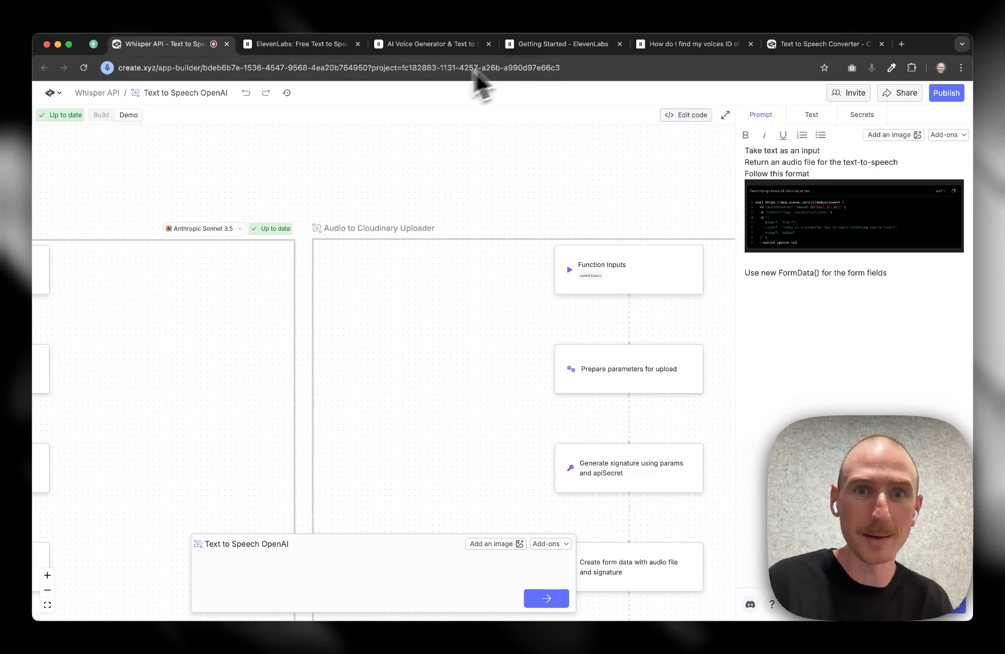
mouse_move(742, 176)
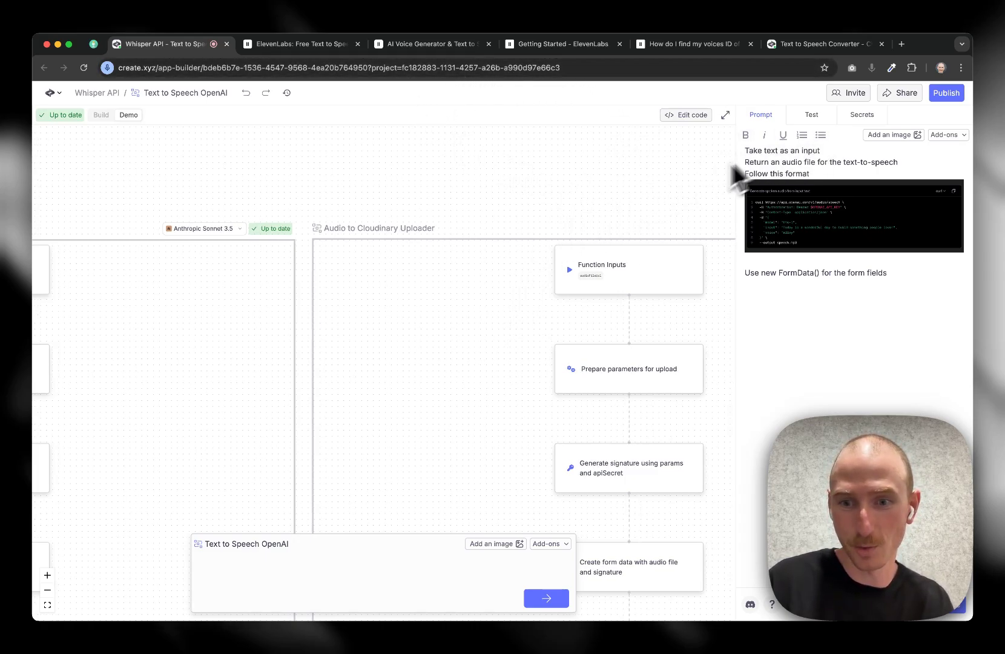
mouse_move(410, 133)
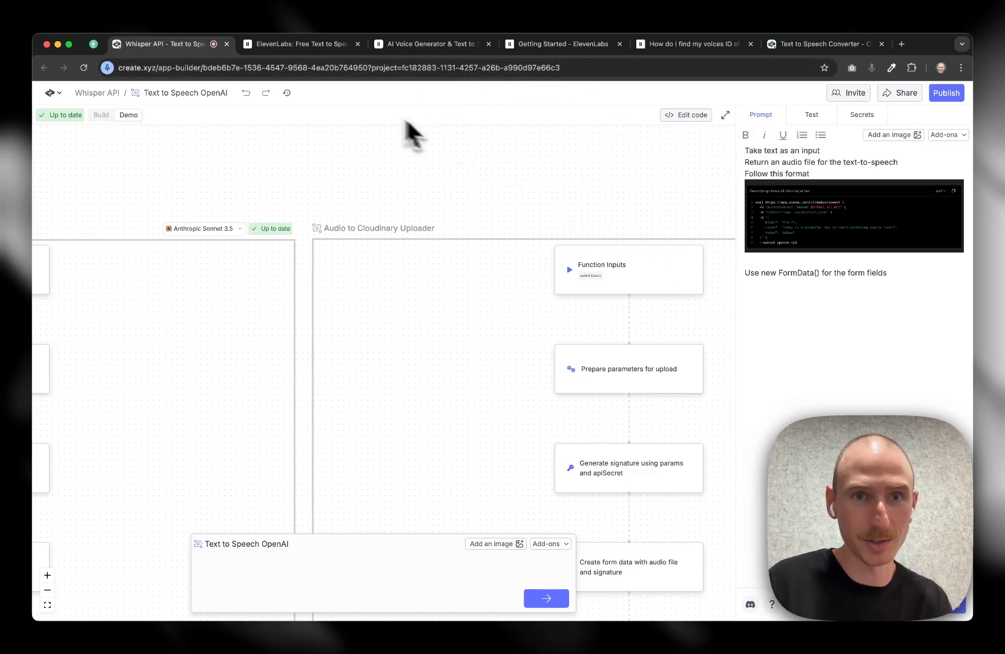
click(821, 44)
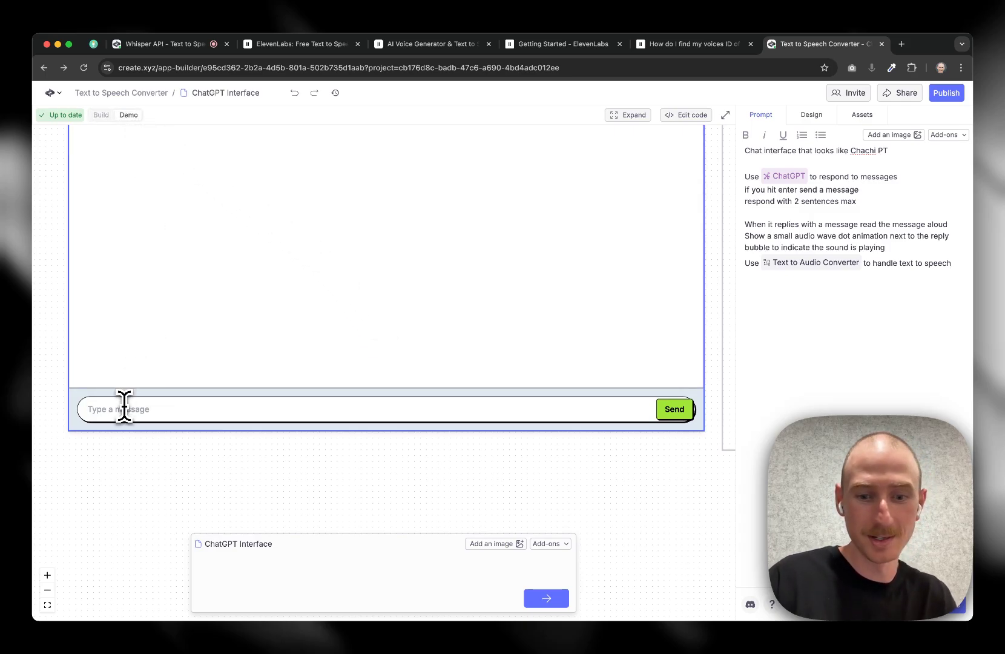
Send 'tell me some fun facts' in the restyled chat demo
text(tell me some fu)
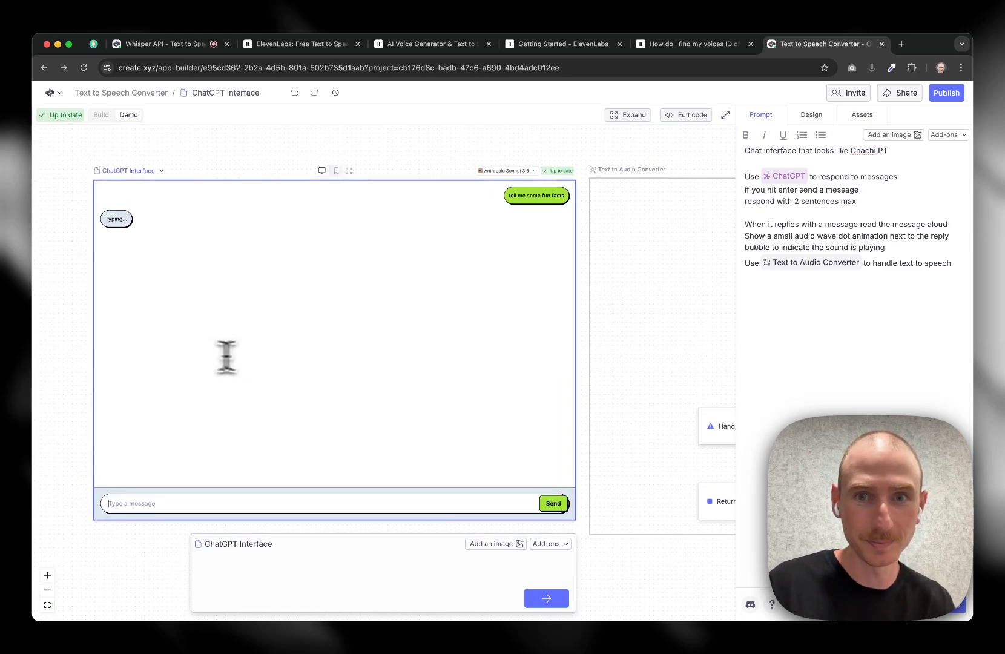
mouse_move(268, 360)
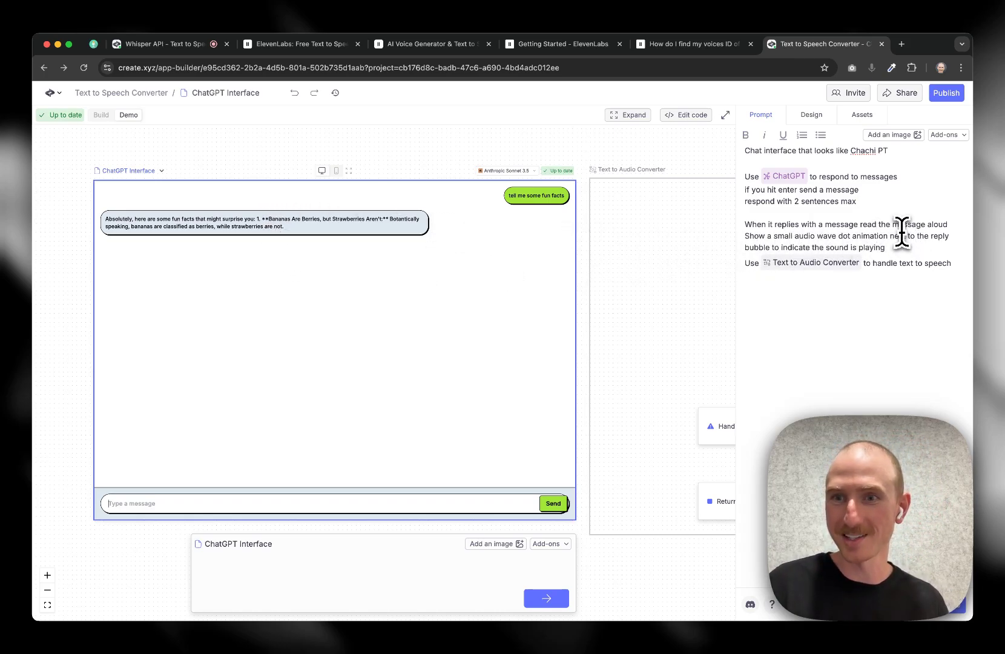
Add prompt lines to read replies aloud with an audio wave dot animation and use Markdown Renderer
text(/)
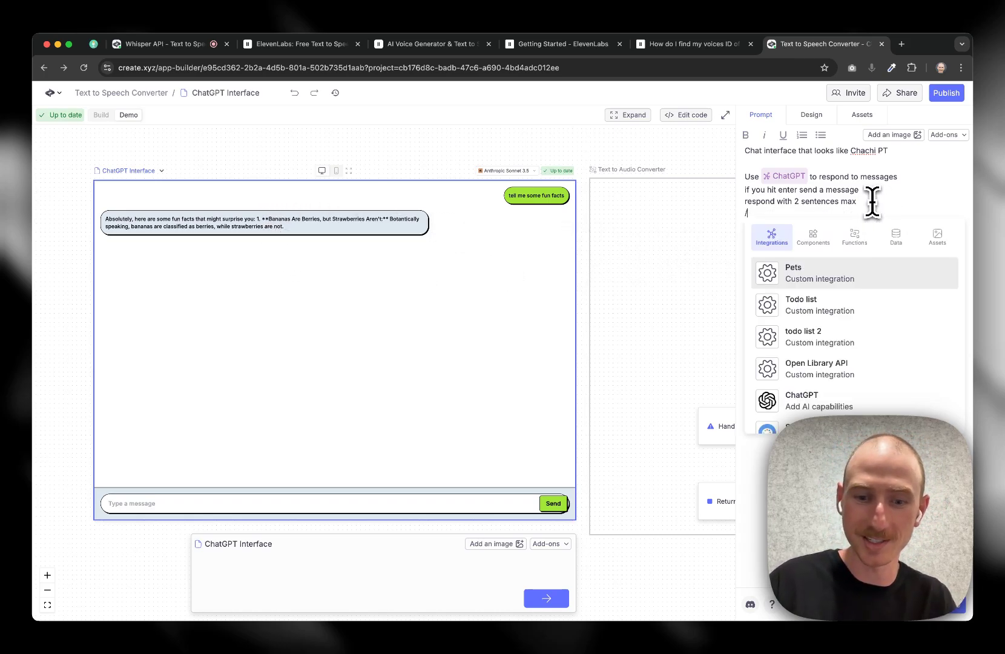
text(When it replies with a message read the message aloud Show a small audio wave dot animation next to the reply bubble to indicate the sound is playing Use Text to Audio Converter to handle text to speech)
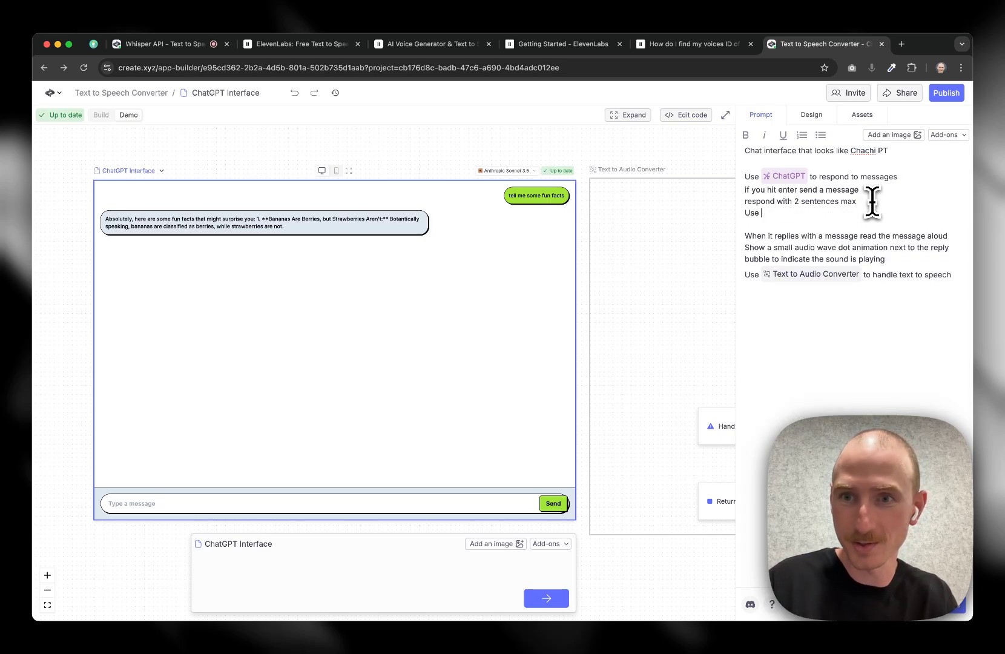
text(Markdown Renderer)
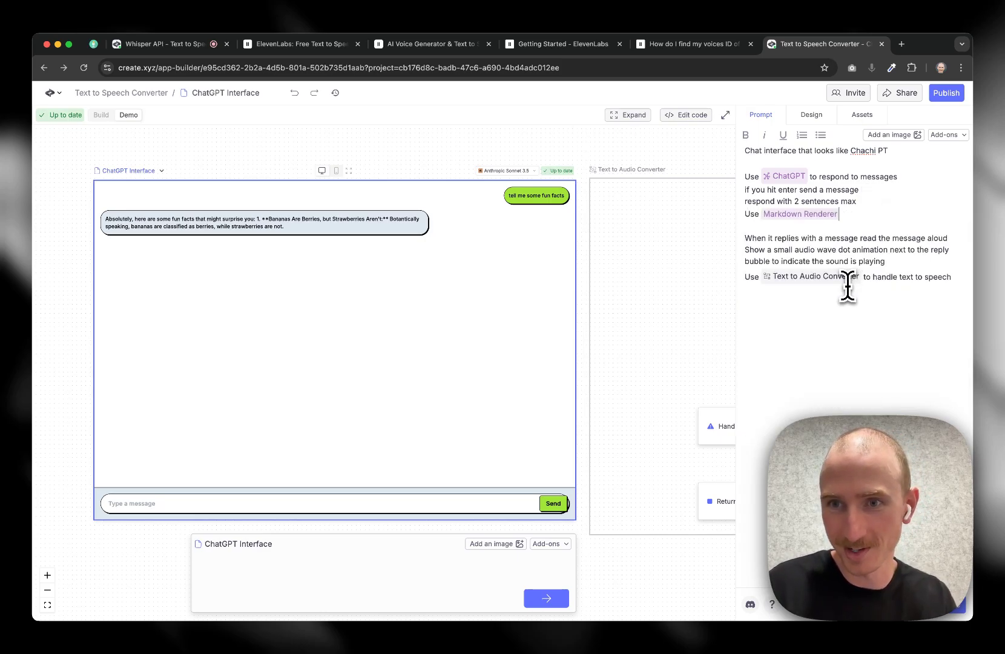
mouse_move(878, 273)
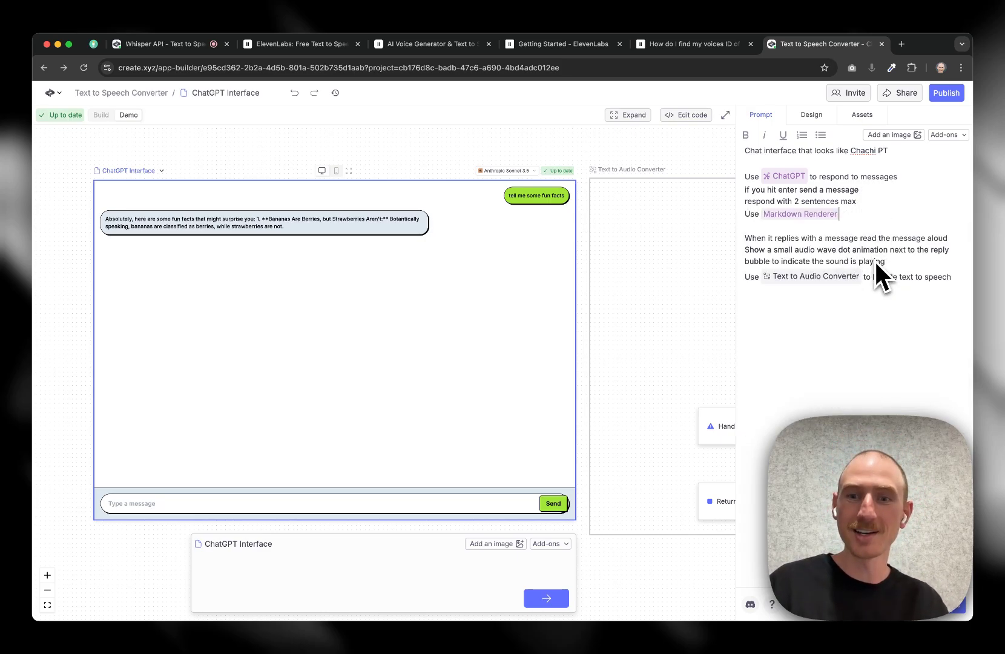
mouse_move(633, 260)
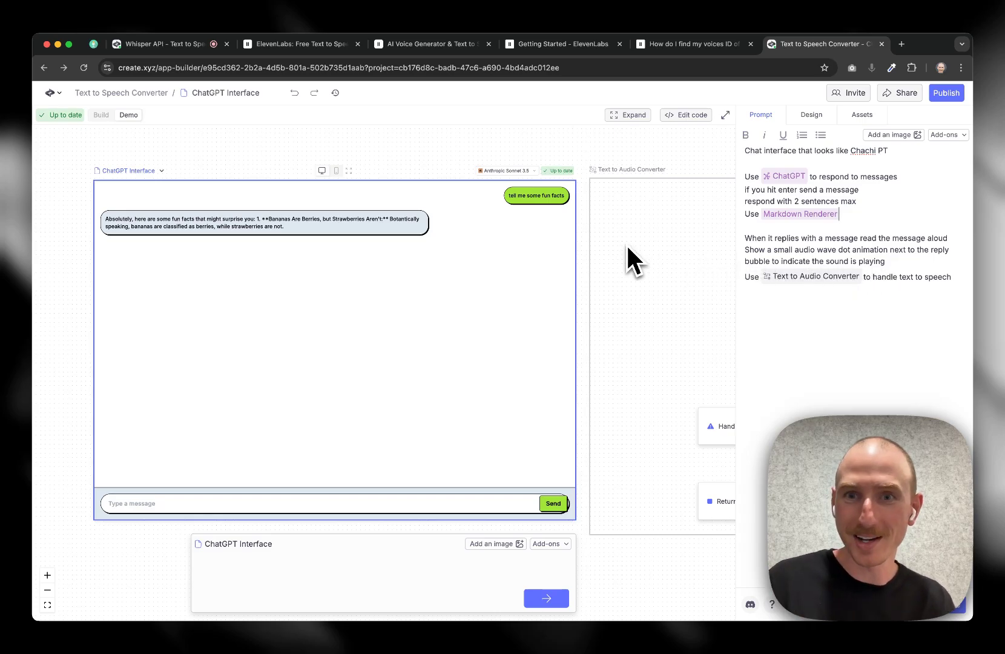
mouse_move(891, 108)
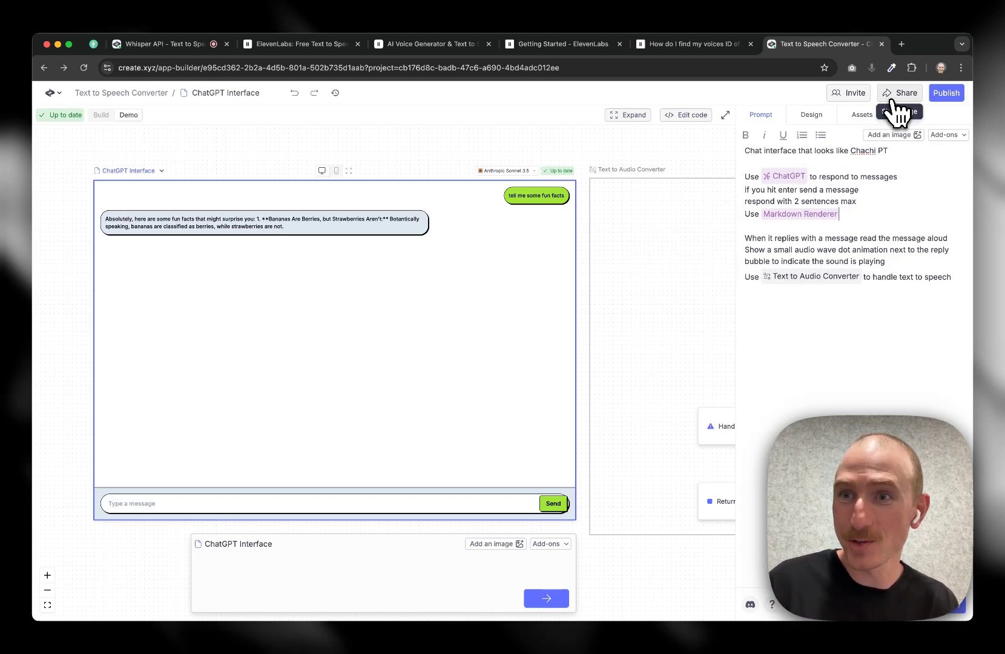
Open the Share dialog and look over the project's public community page
click(900, 92)
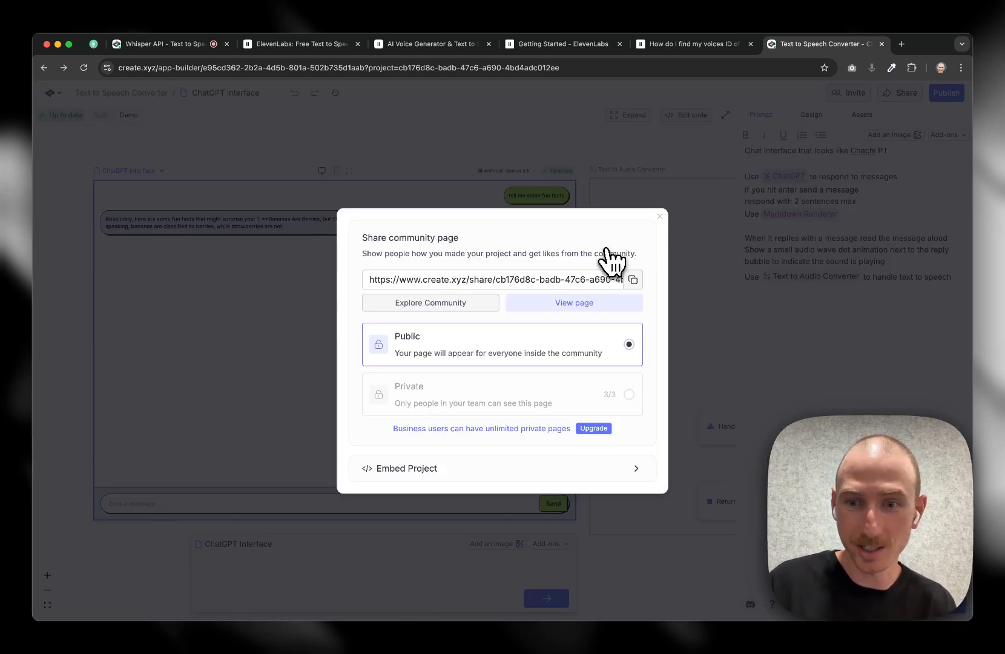
click(574, 303)
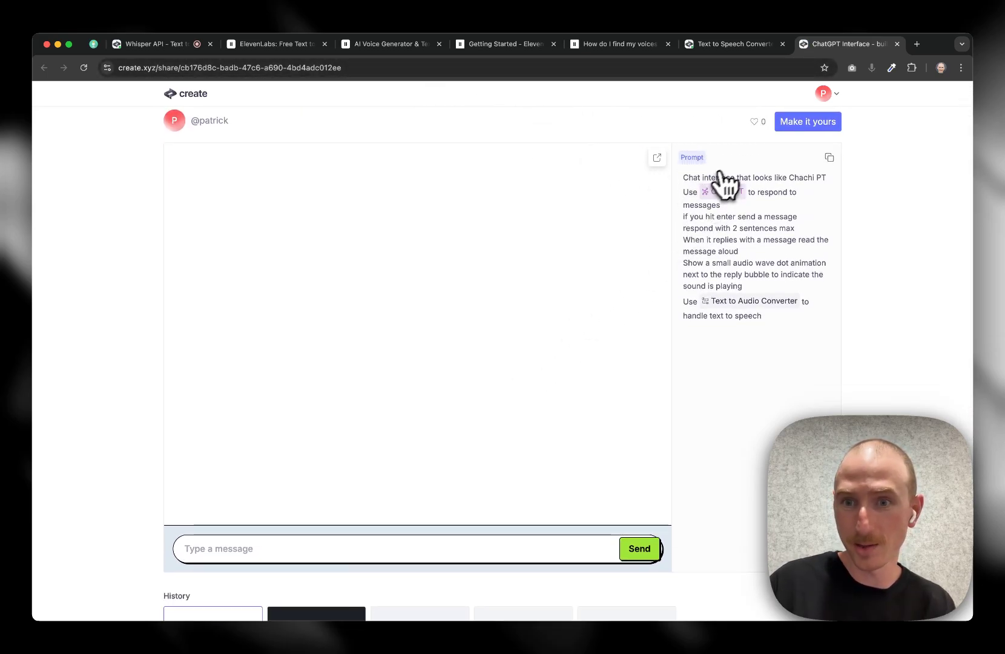
scroll(down, 3)
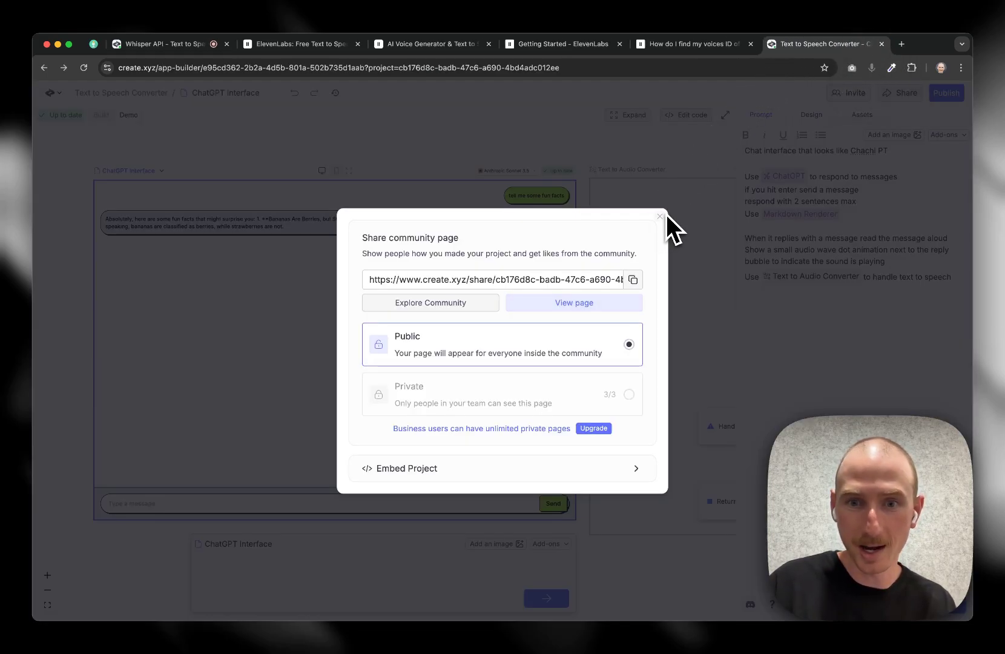
Claim the elevenlabsvoicedemo.created.app subdomain for publishing the app
click(660, 216)
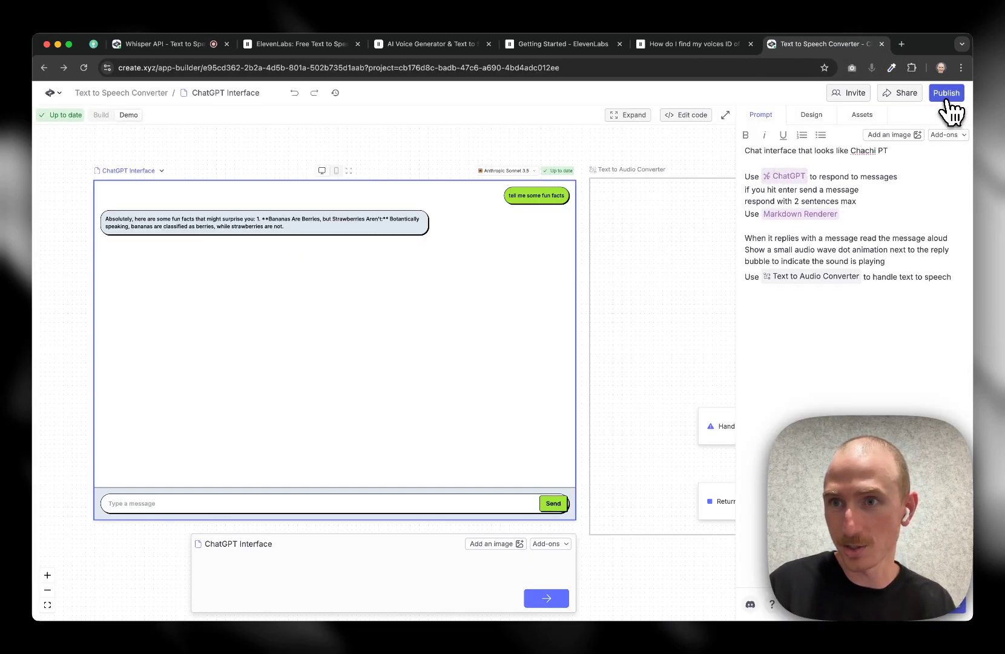
click(947, 93)
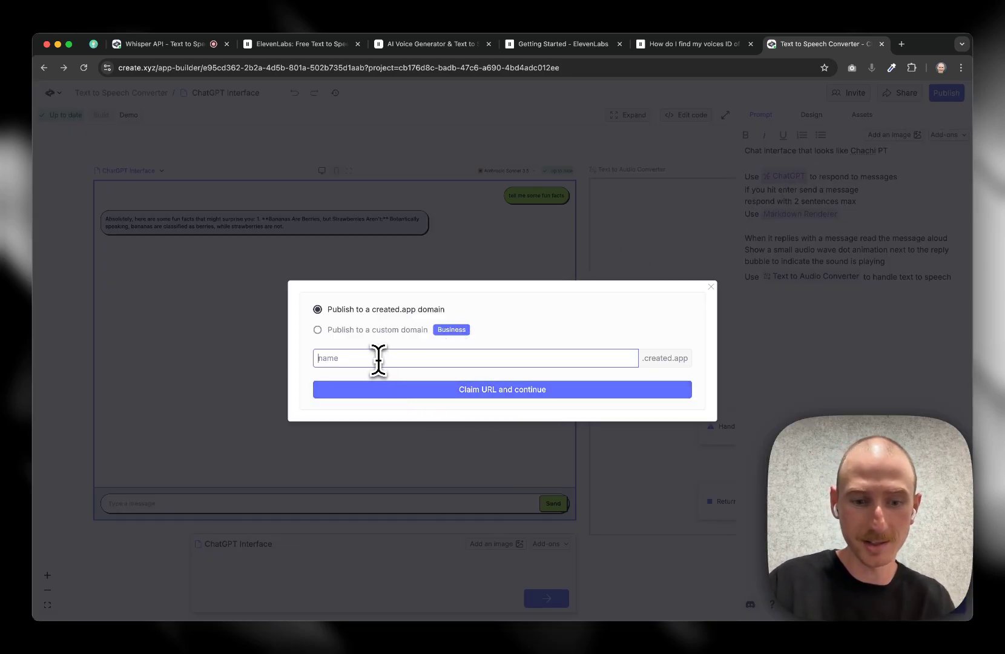
text(elevenlabs)
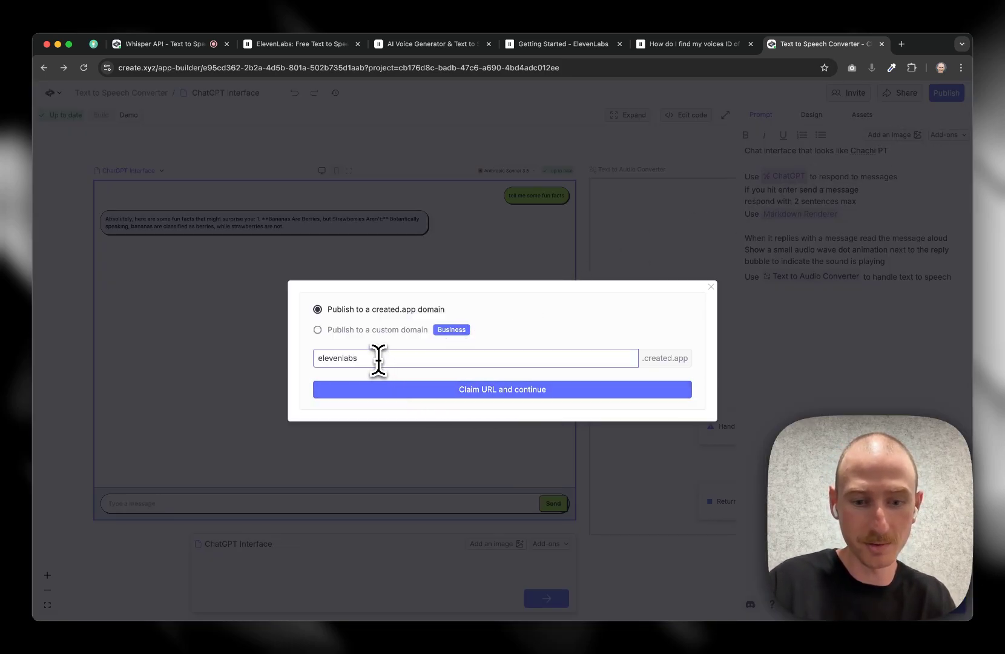
text(voicedemo)
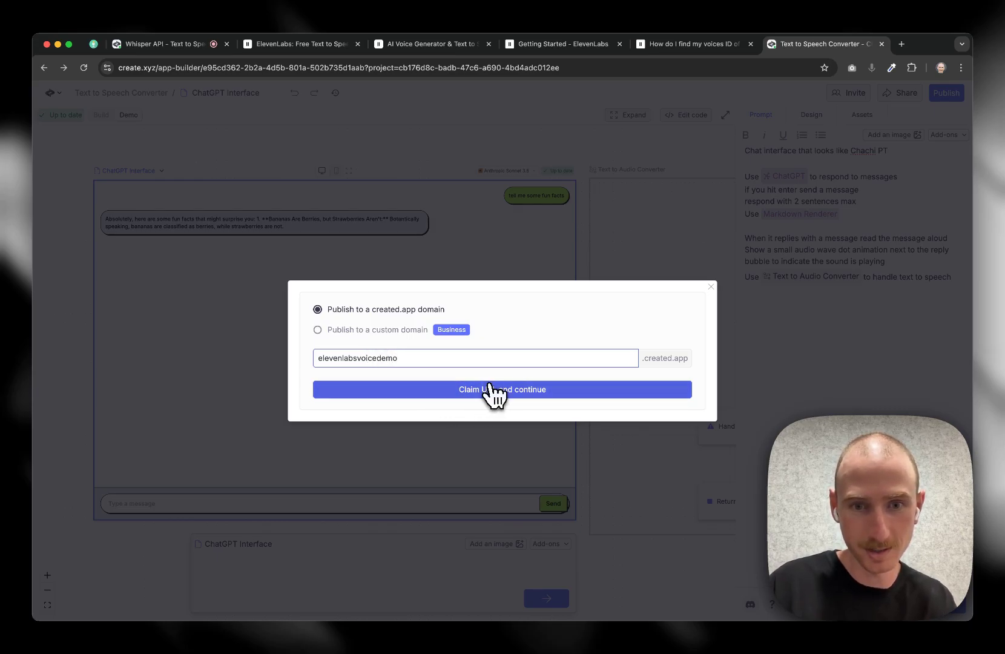
click(502, 390)
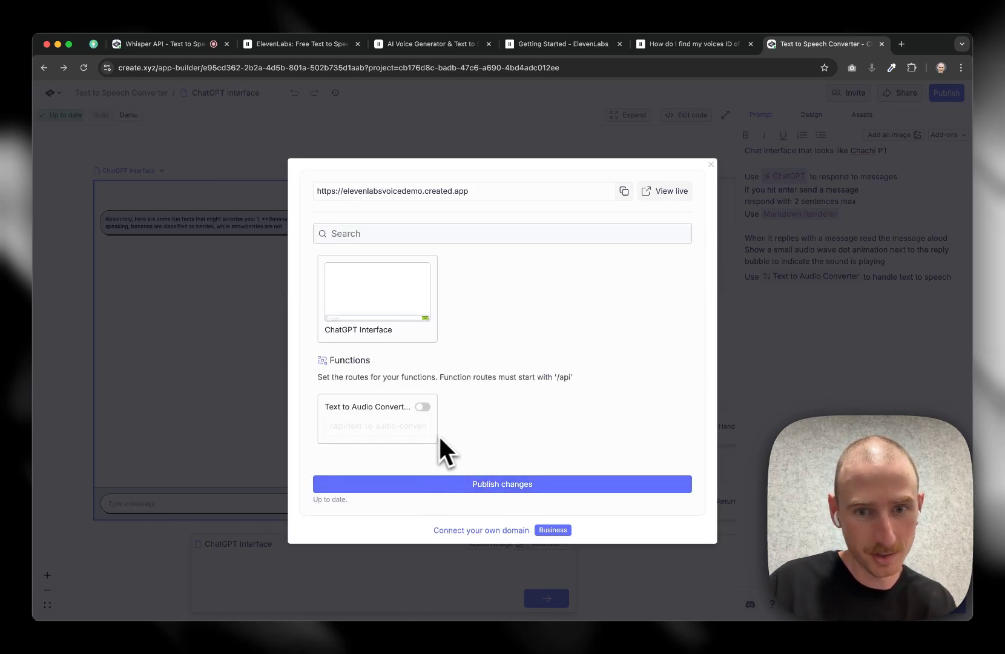
Publish the changes, view the live site, and return to the project builder
click(422, 406)
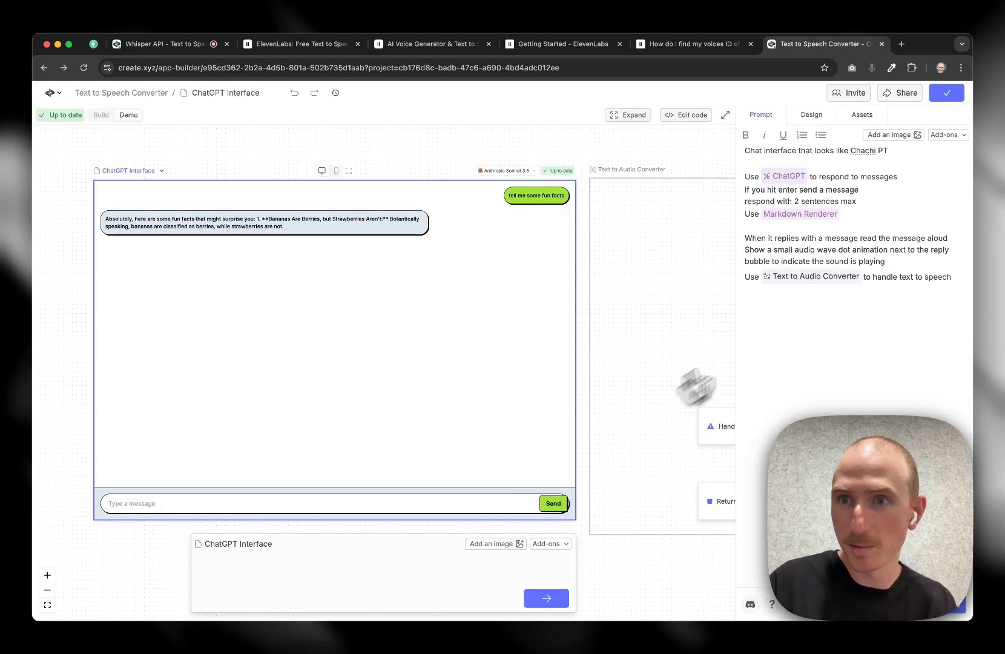
click(946, 92)
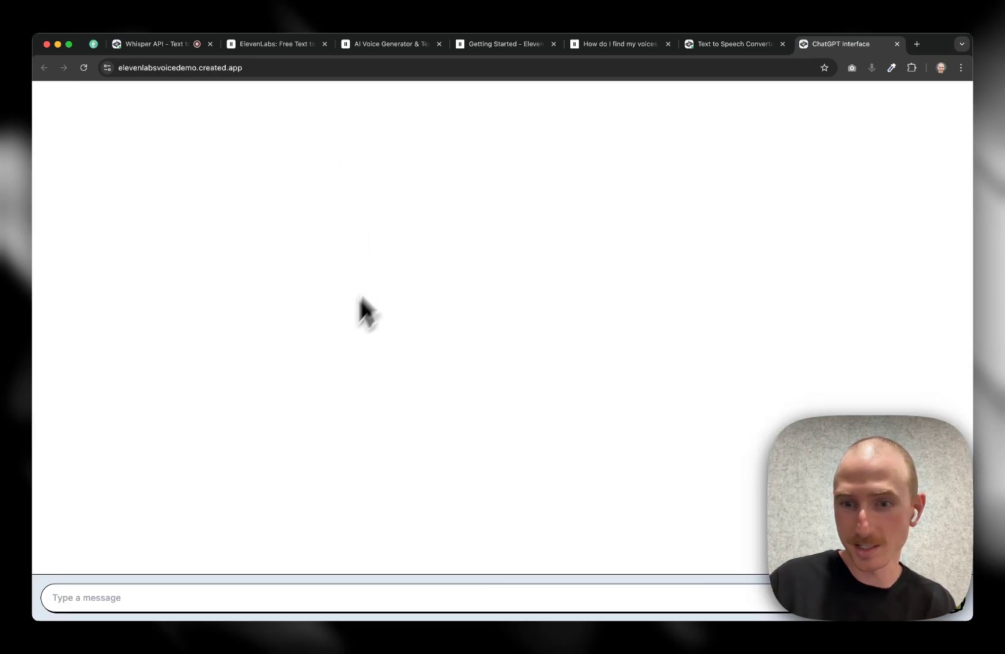
click(732, 44)
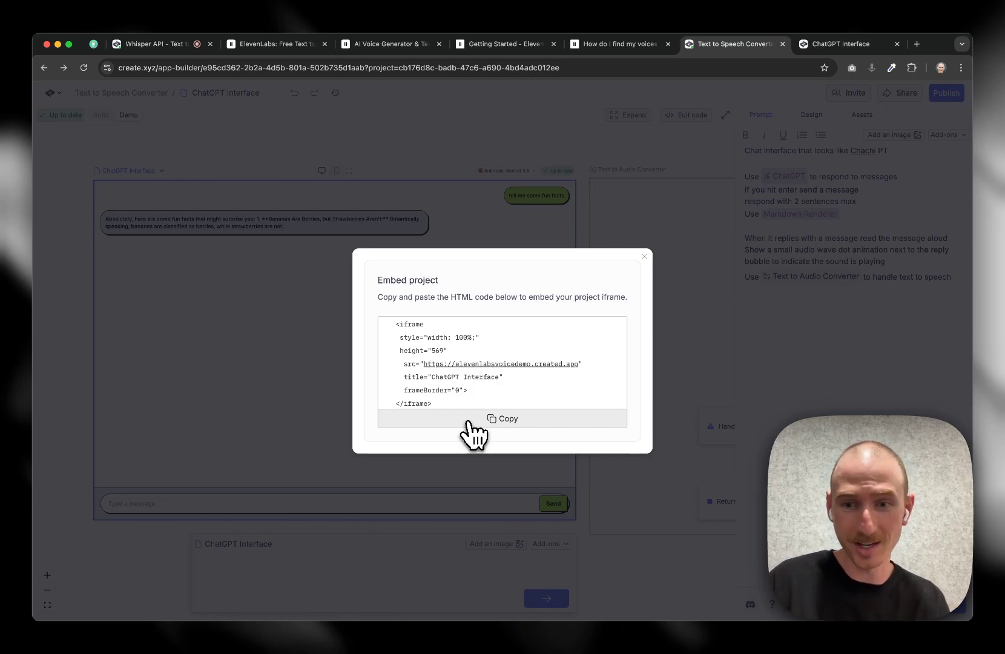
mouse_move(464, 436)
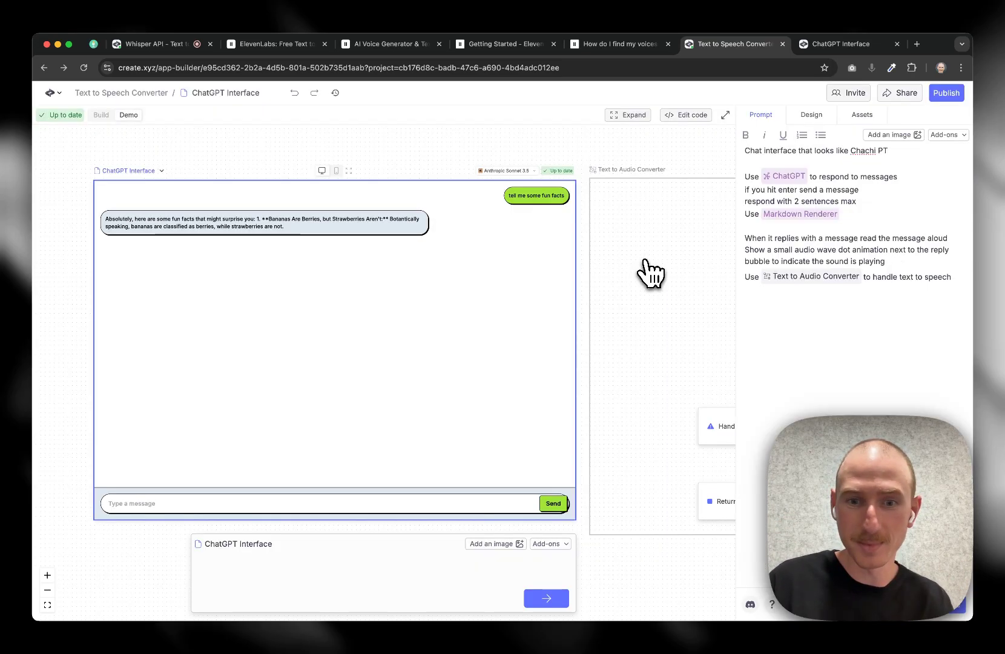
mouse_move(513, 453)
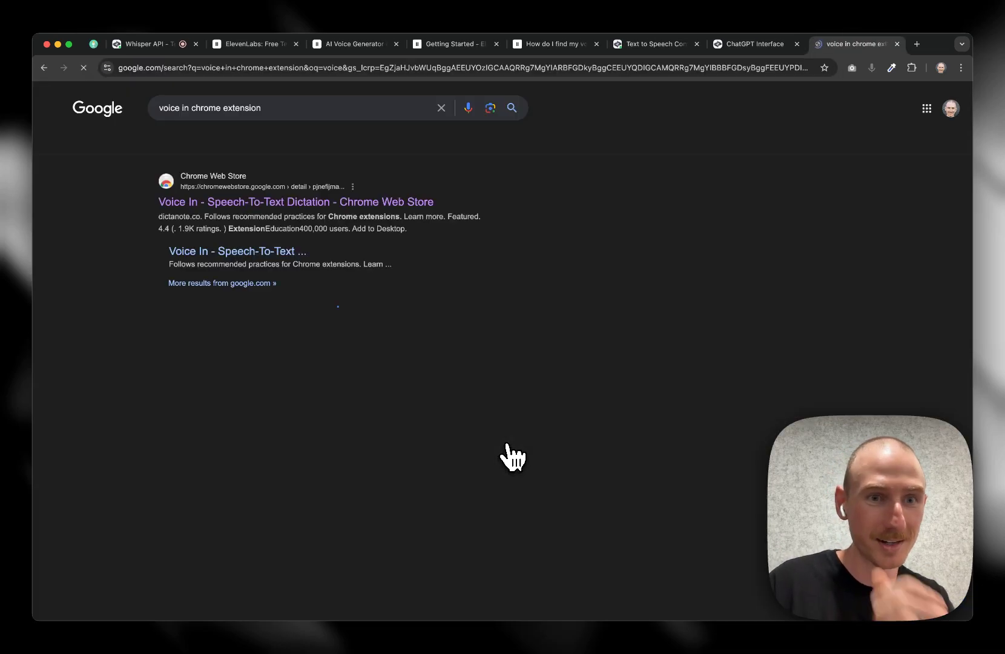
Open the 'Voice In - Speech-To-Text Dictation' Chrome Web Store page
click(295, 202)
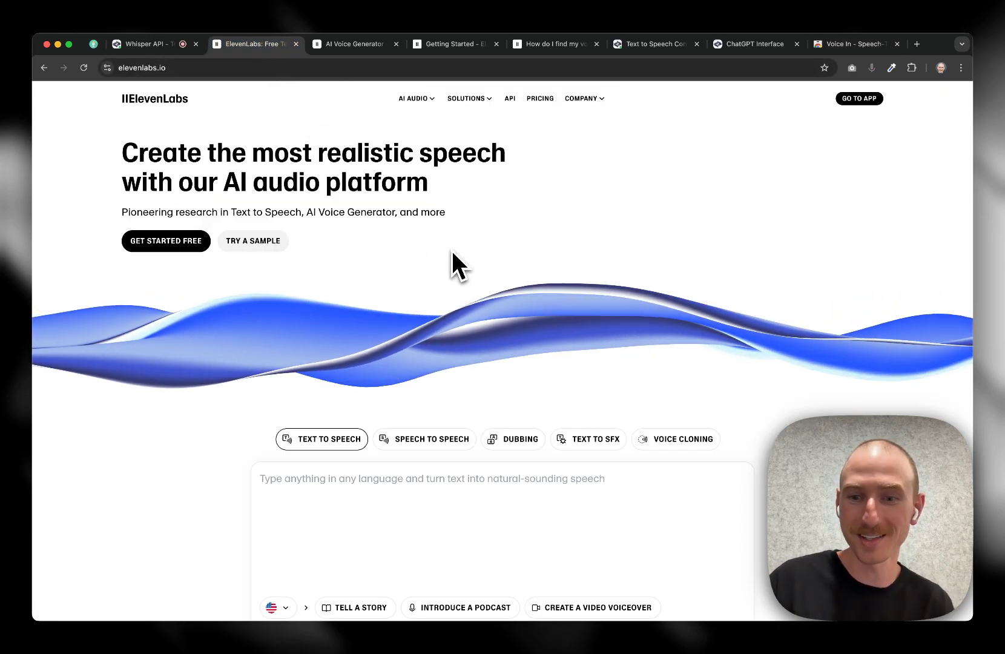
mouse_move(388, 566)
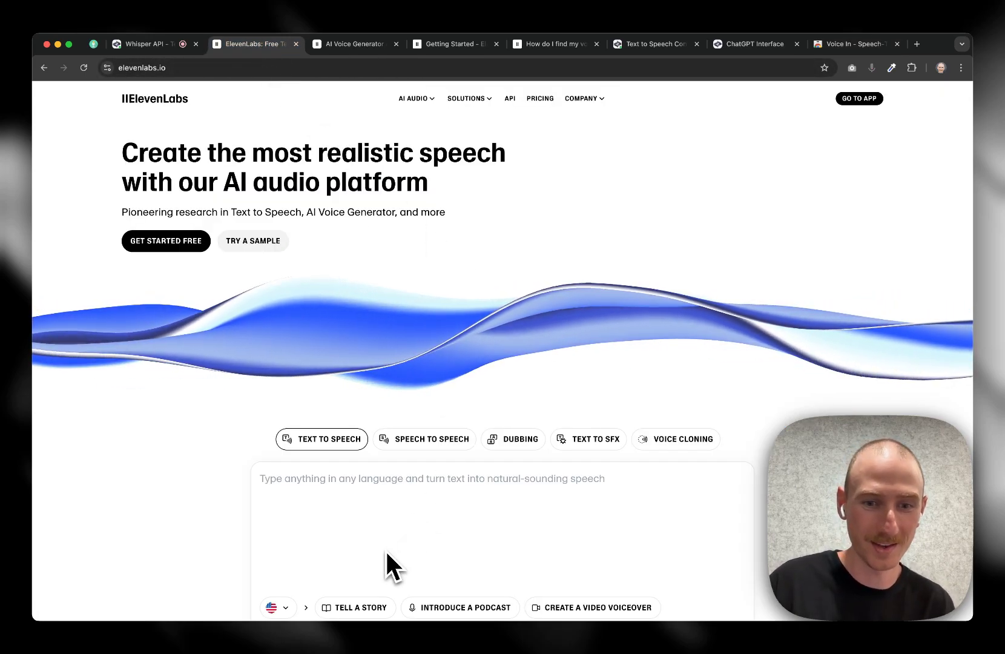